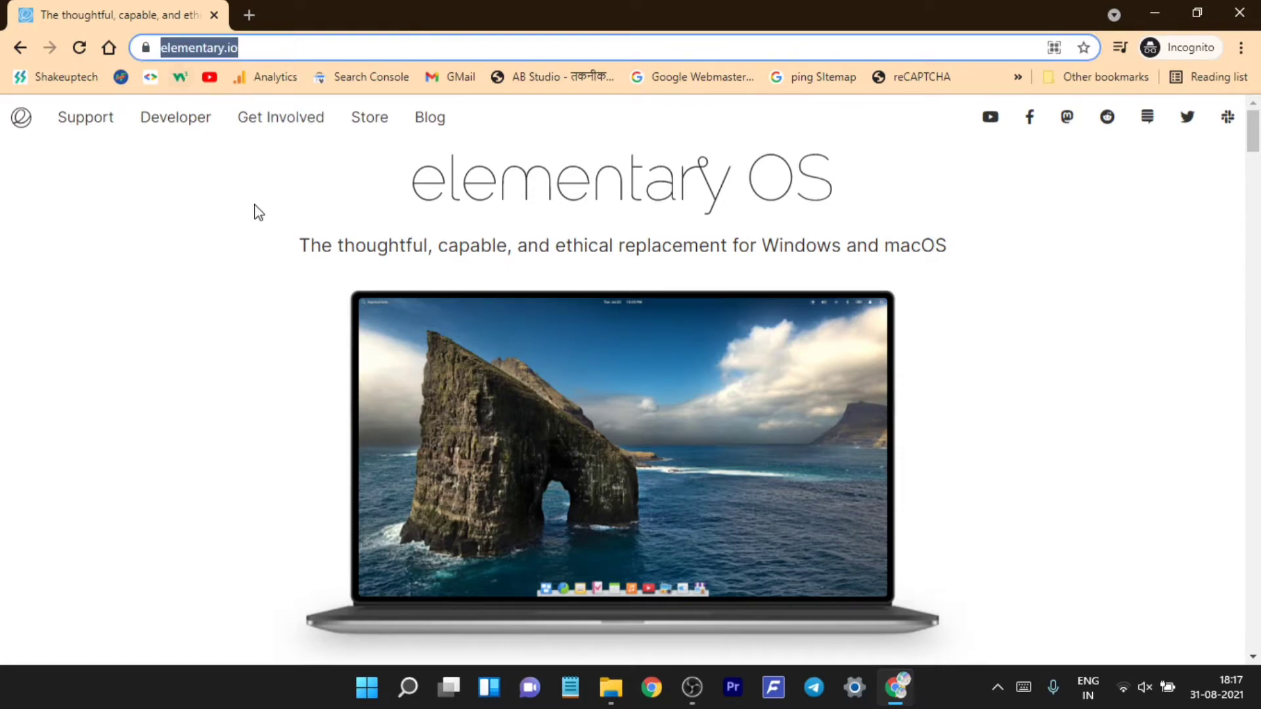
Step: Enter a custom price of 0 in the pay-what-you-can field on elementary.io
scroll("down", 3)
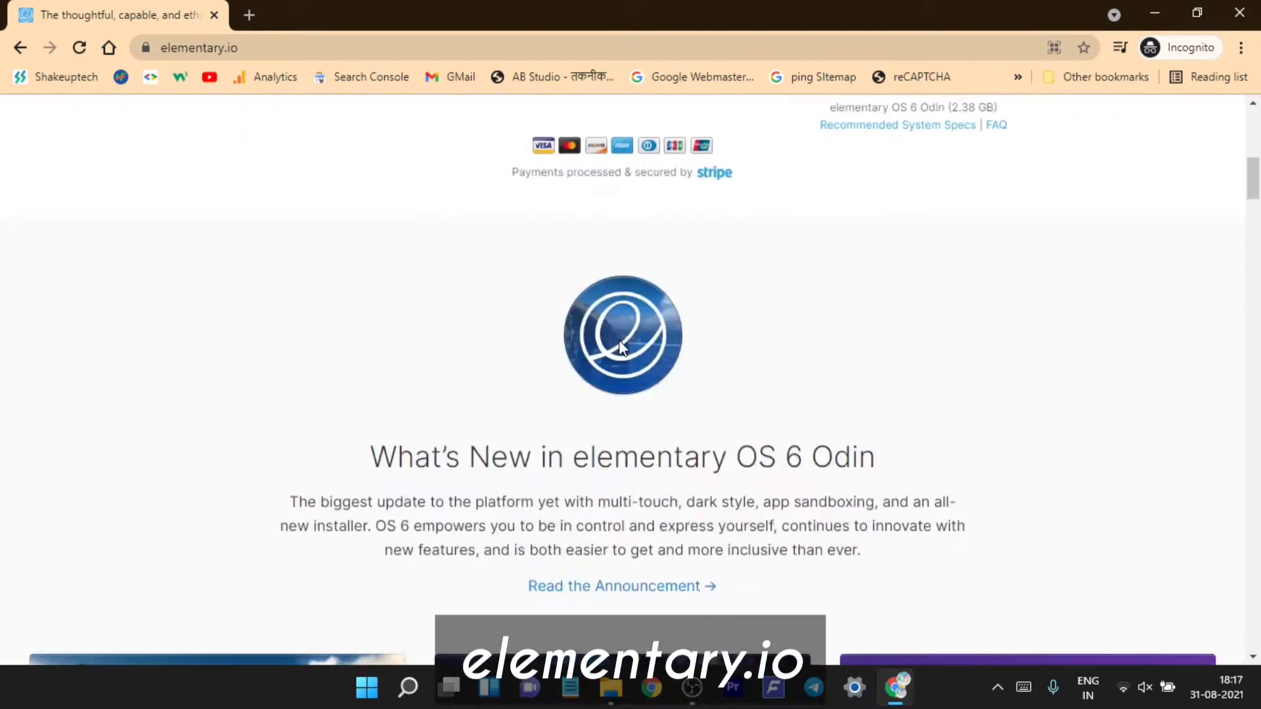
scroll("down", 3)
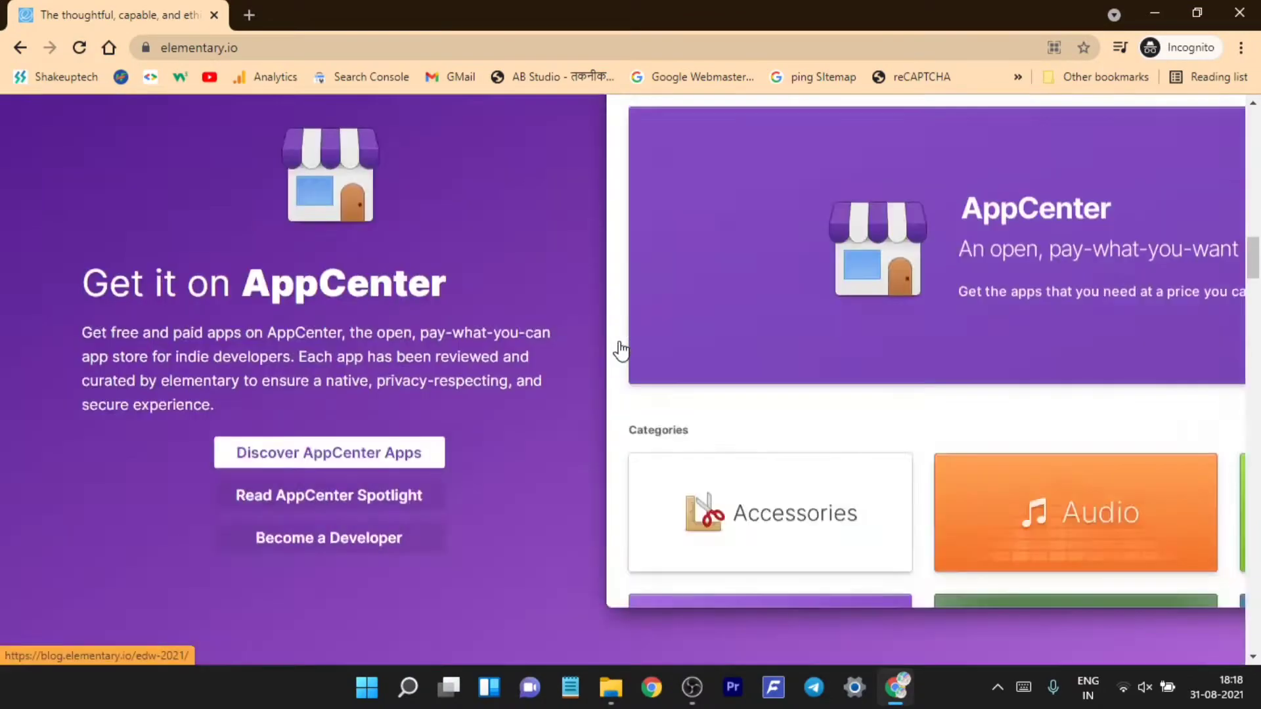
scroll("up", 3)
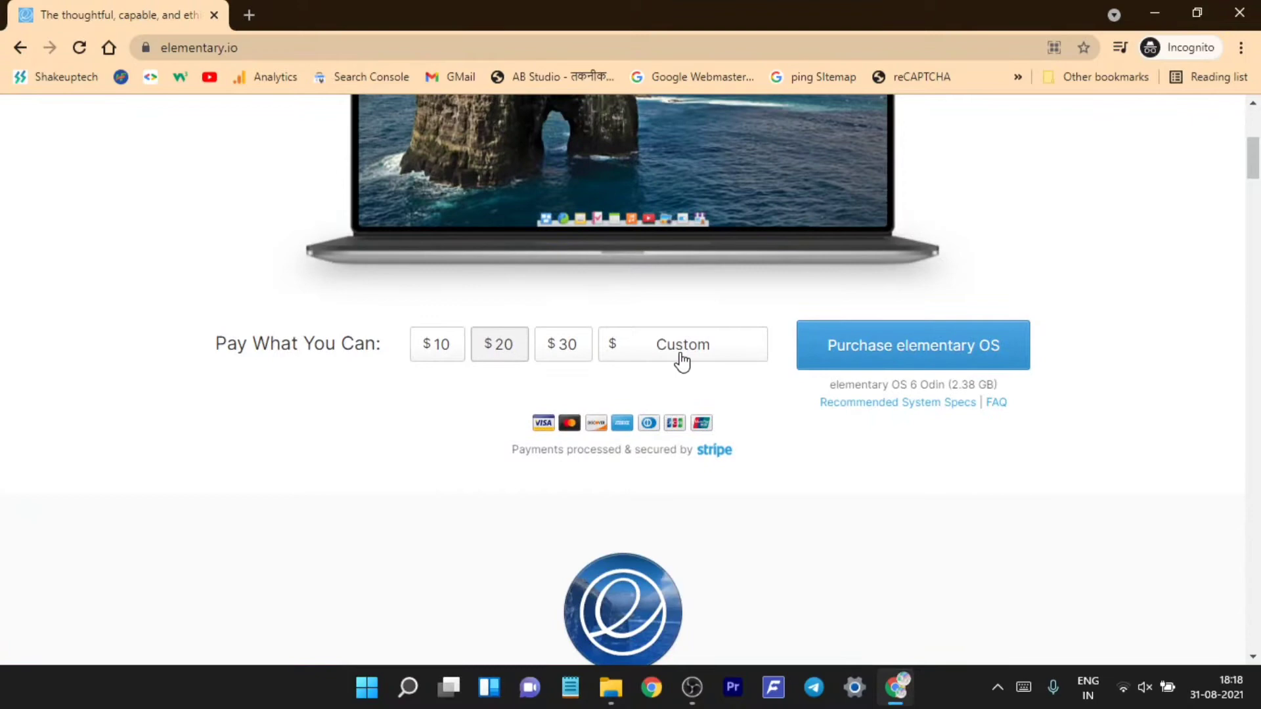
left_click(682, 344)
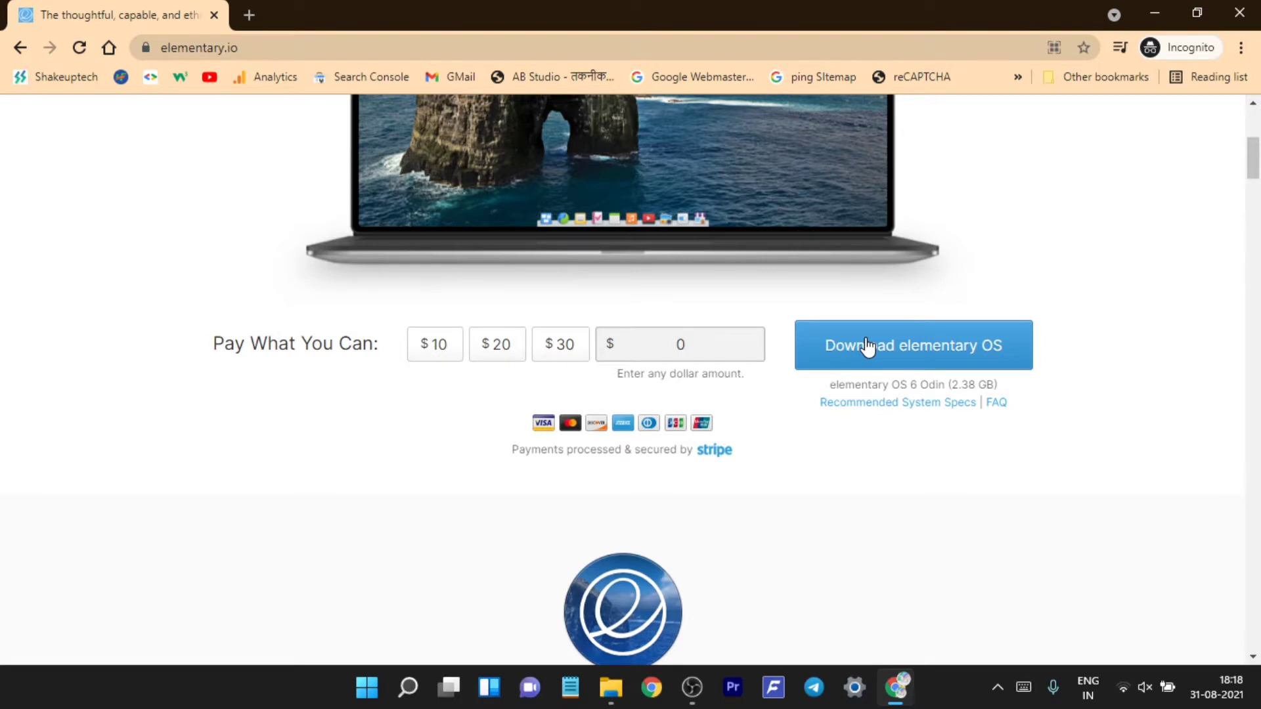
Step: Start the elementary OS 6.0 ISO download from the localized server
left_click(913, 346)
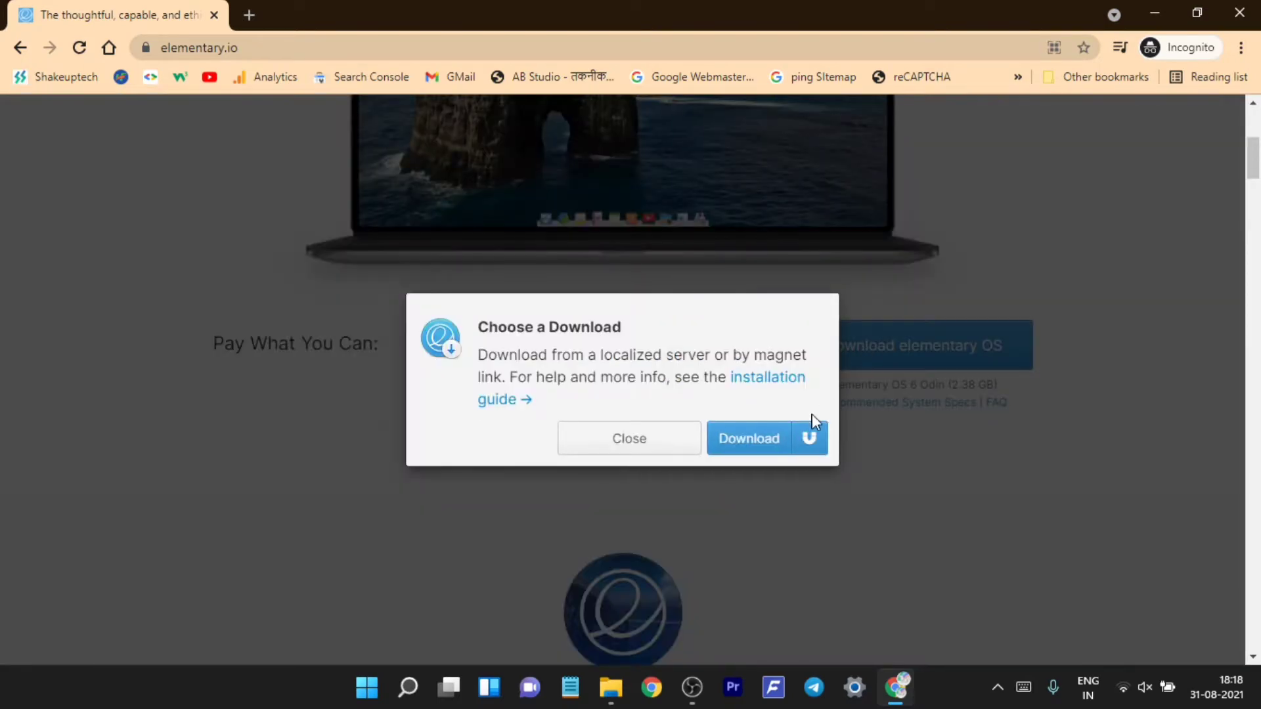
mouse_move(751, 449)
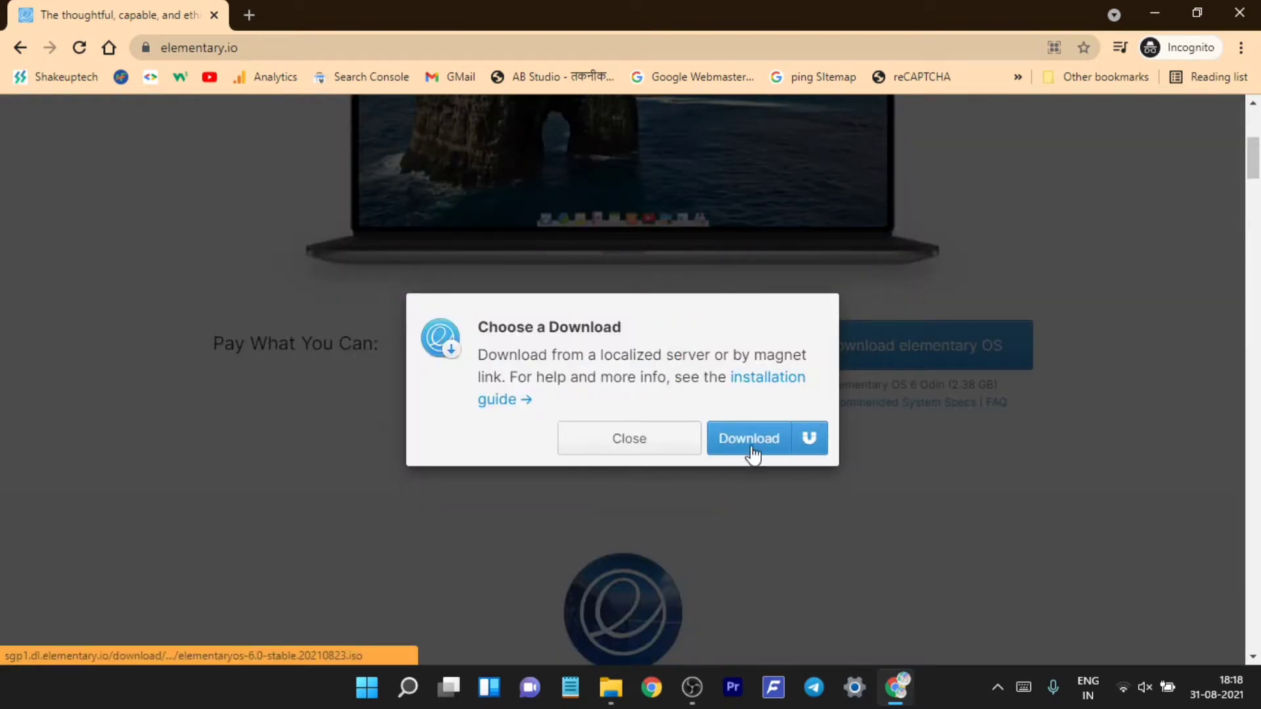
left_click(747, 439)
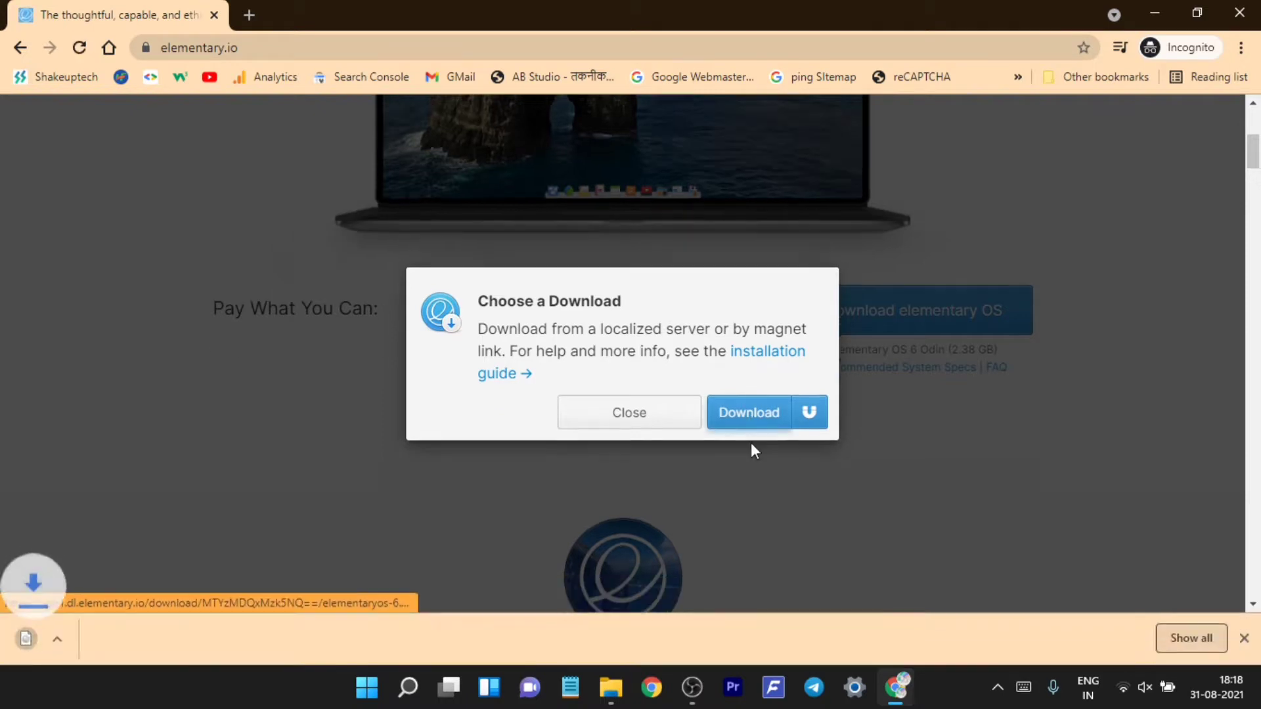
left_click(747, 411)
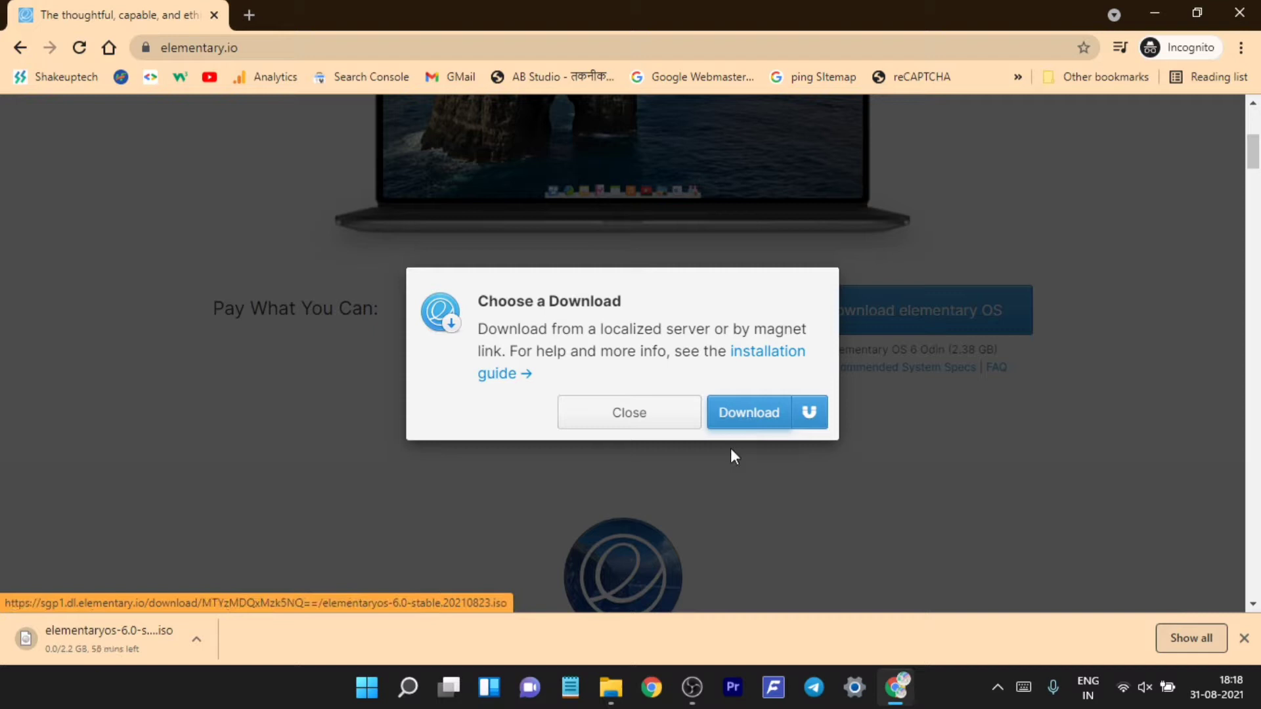
mouse_move(724, 478)
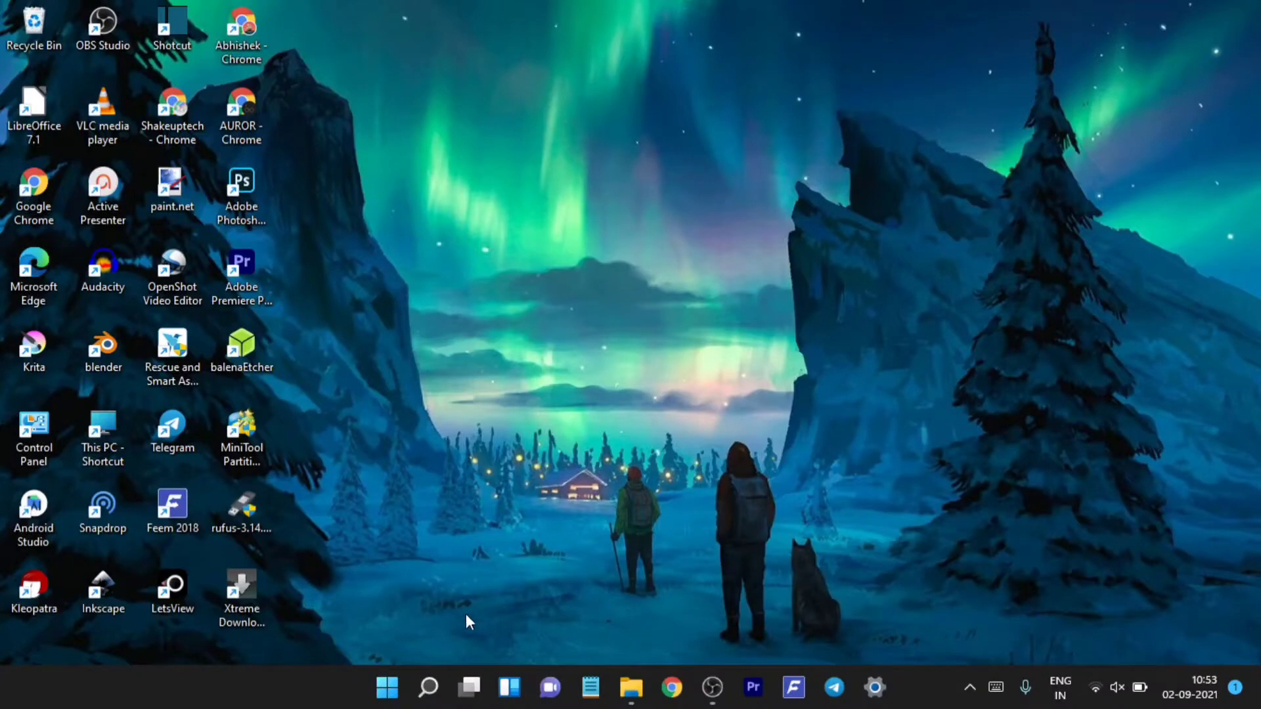
Step: Search Windows for 'parti' to find Create and format hard disk partitions
left_click(426, 687)
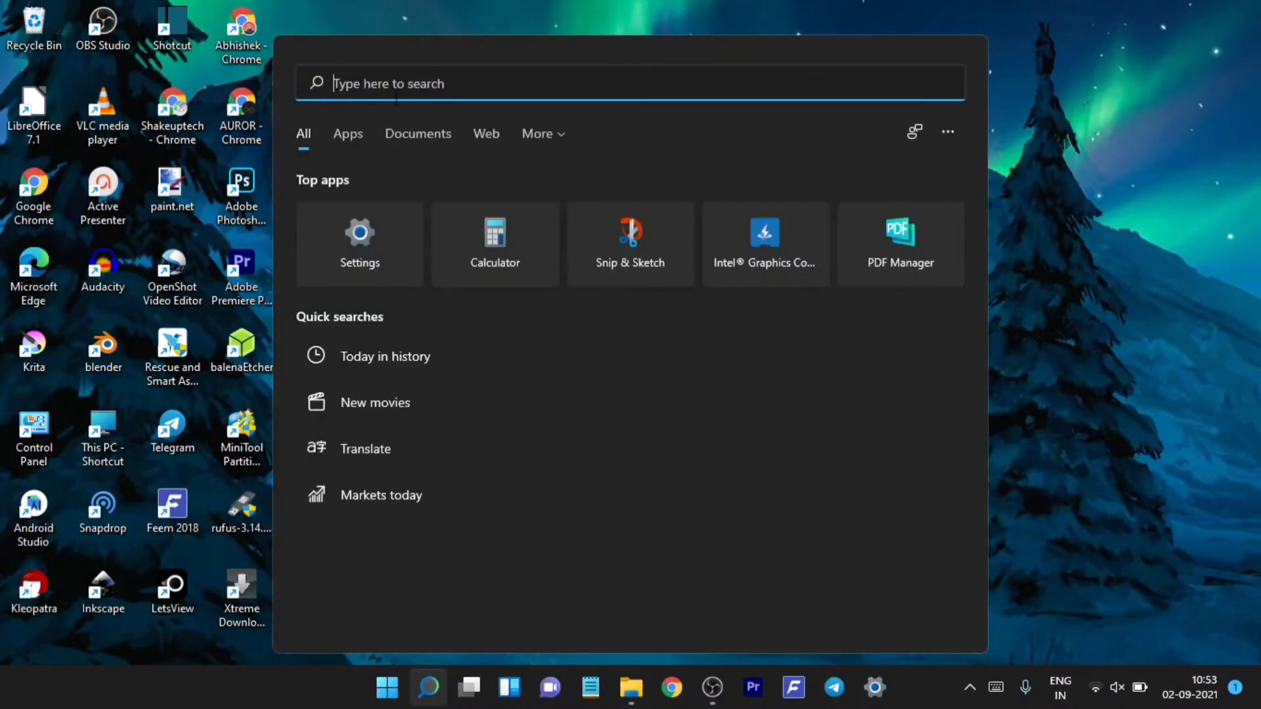
type("p")
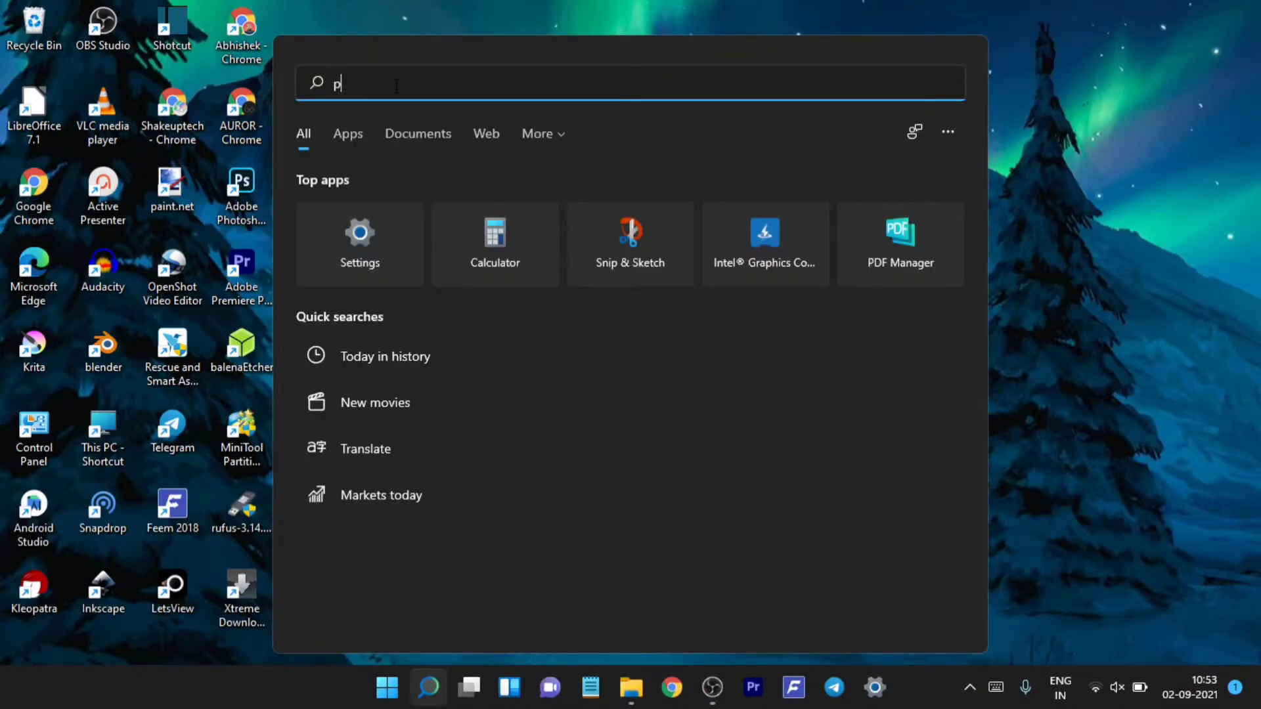
type("arti")
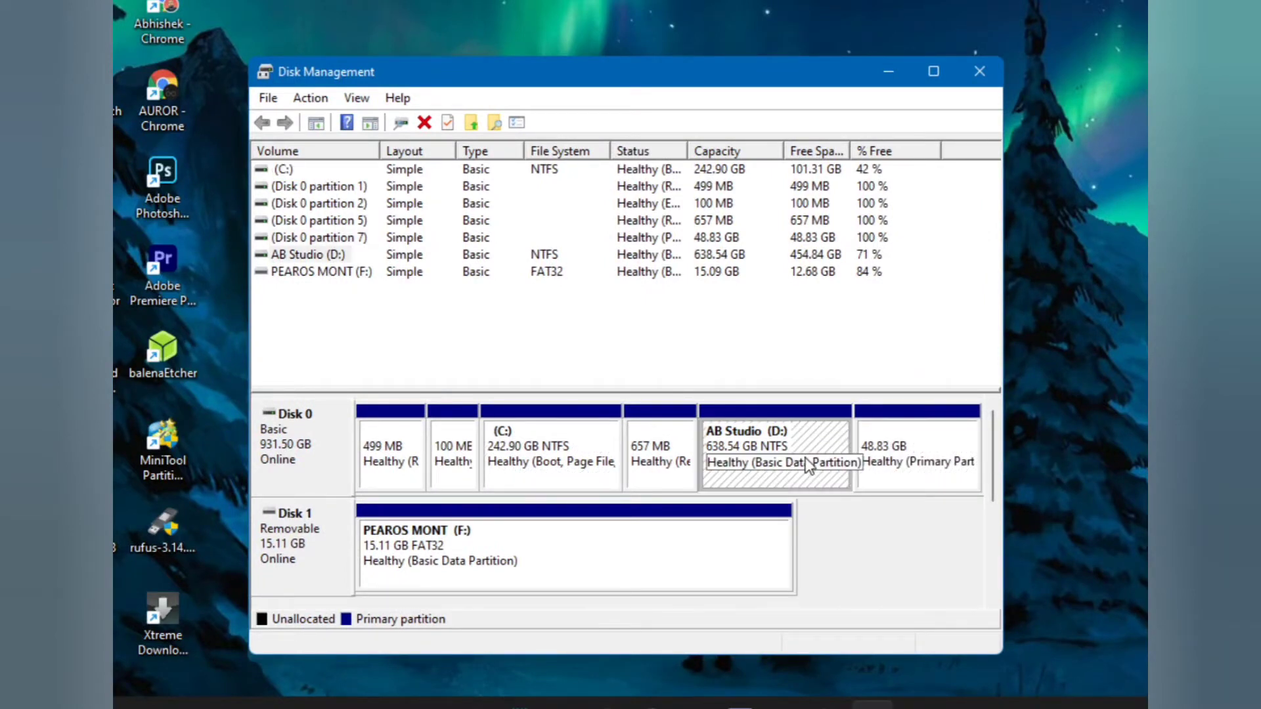
Step: Try Shrink Volume on AB Studio (D:) and back out without changes
right_click(775, 461)
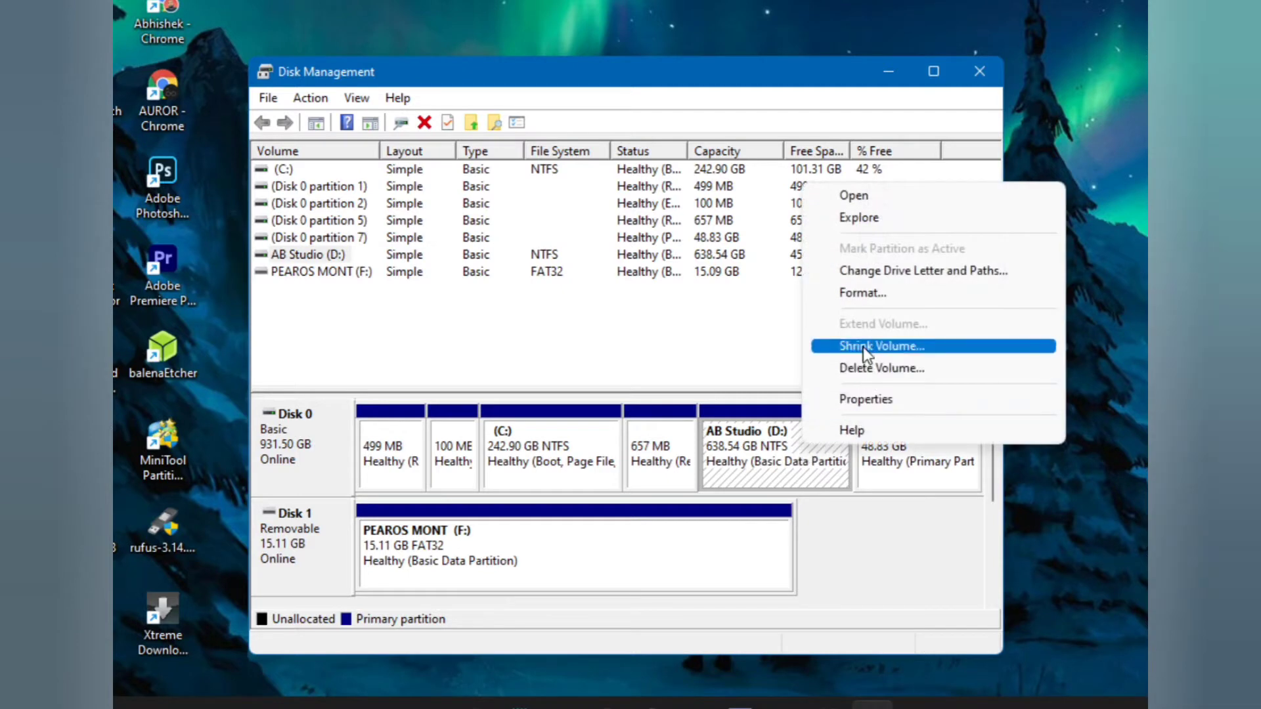
left_click(879, 346)
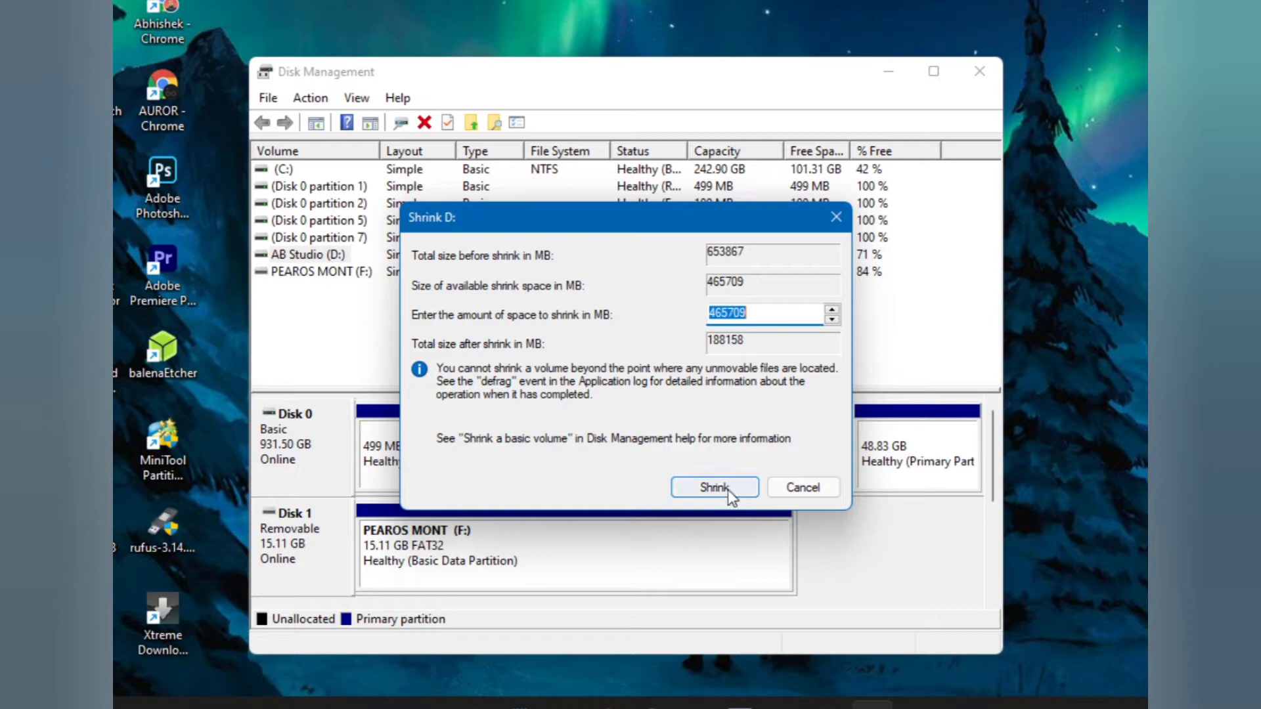
left_click(713, 487)
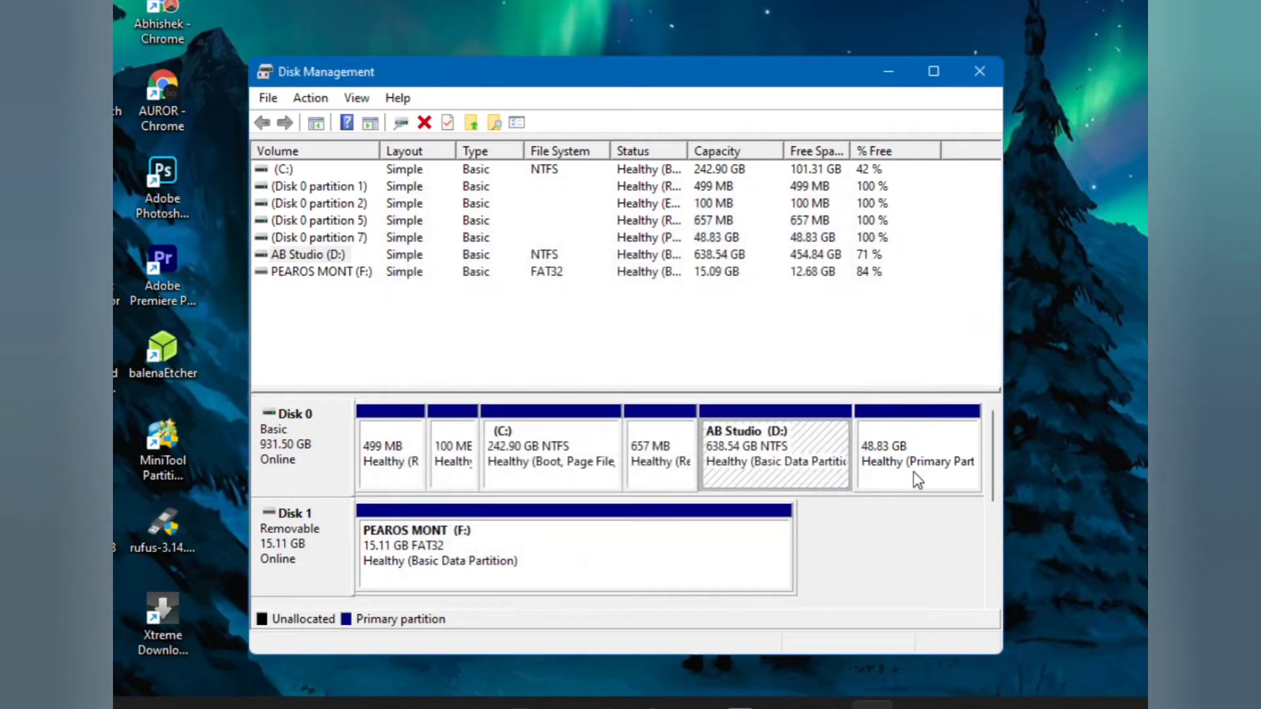
Step: Delete the 48.83 GB partition on Disk 0, leaving it unallocated
left_click(916, 450)
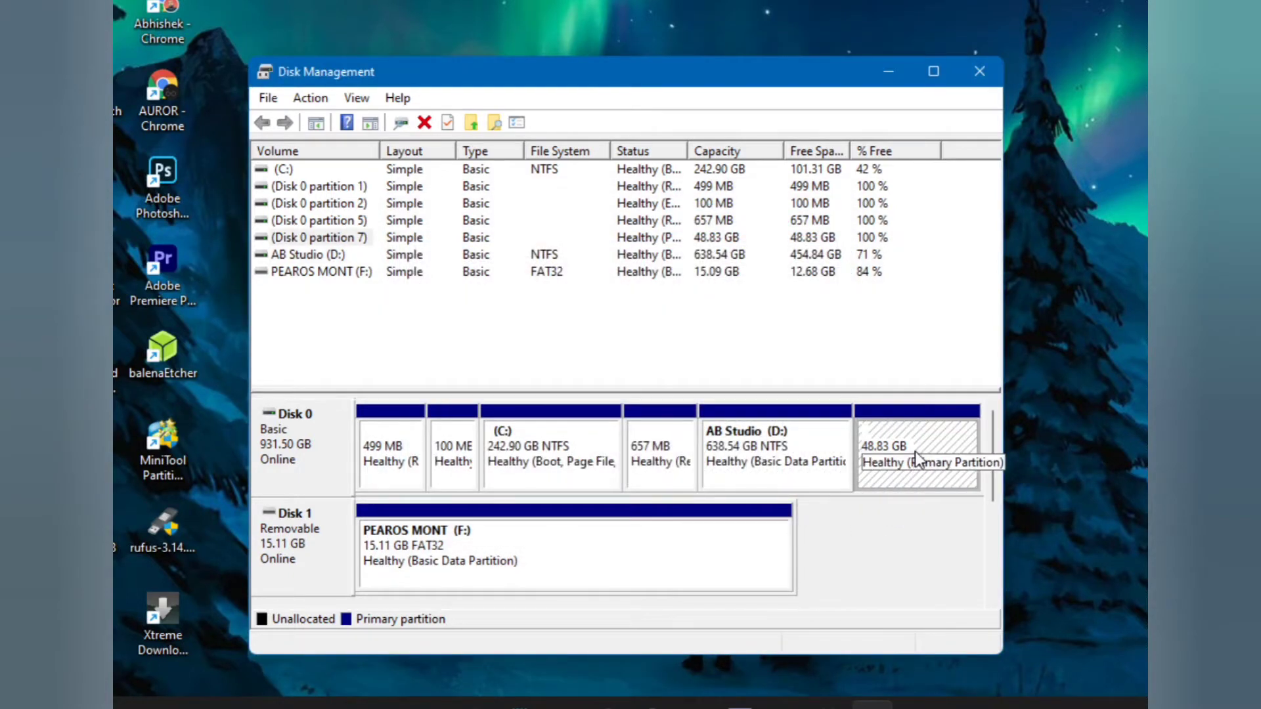
right_click(916, 454)
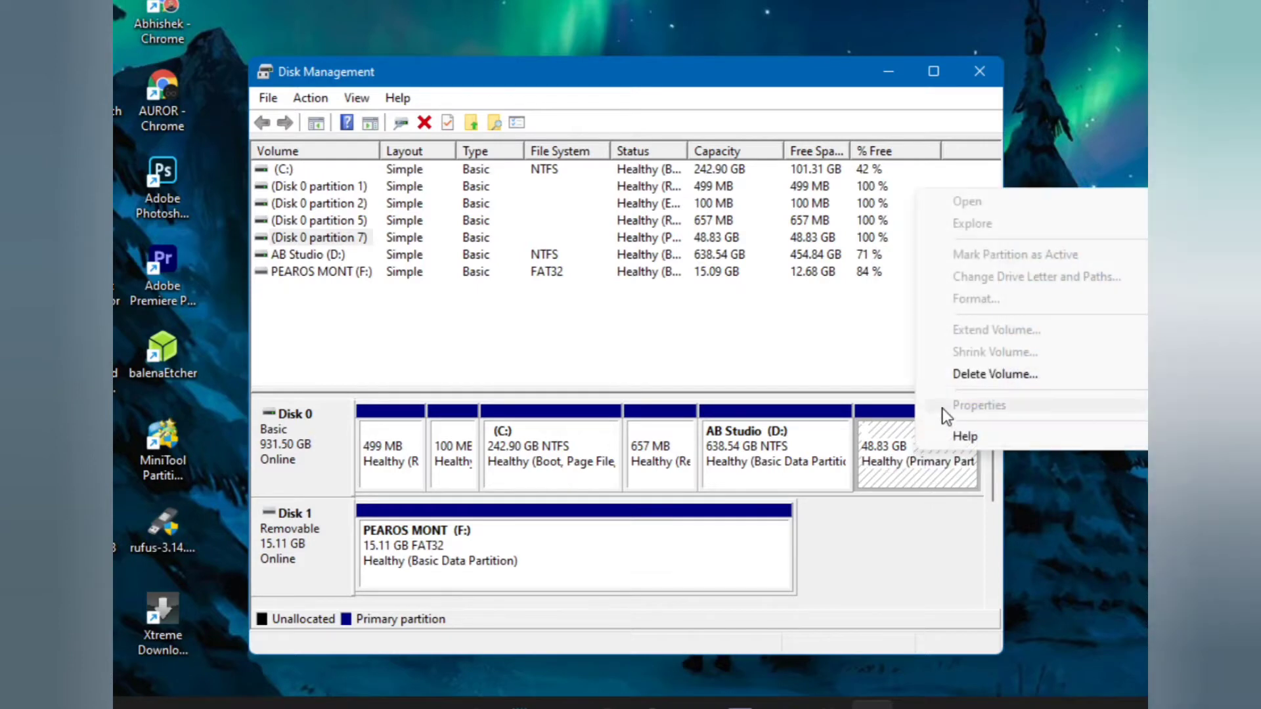
left_click(994, 375)
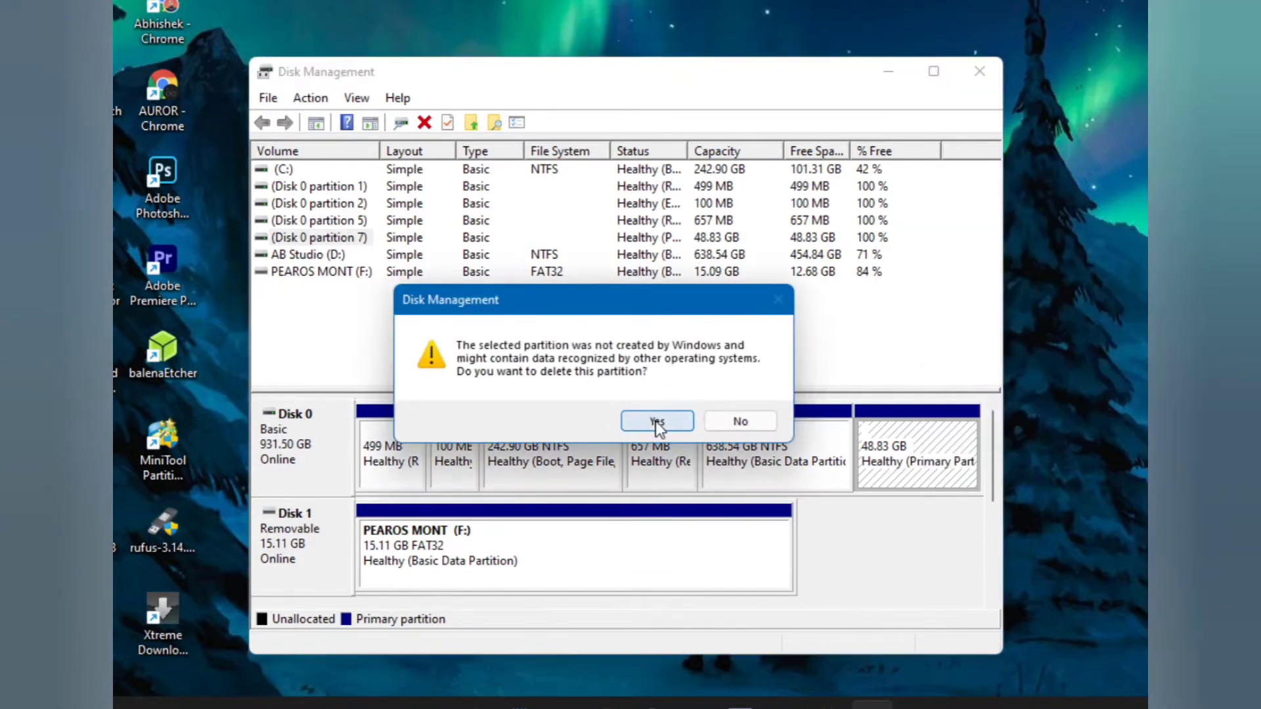
left_click(656, 420)
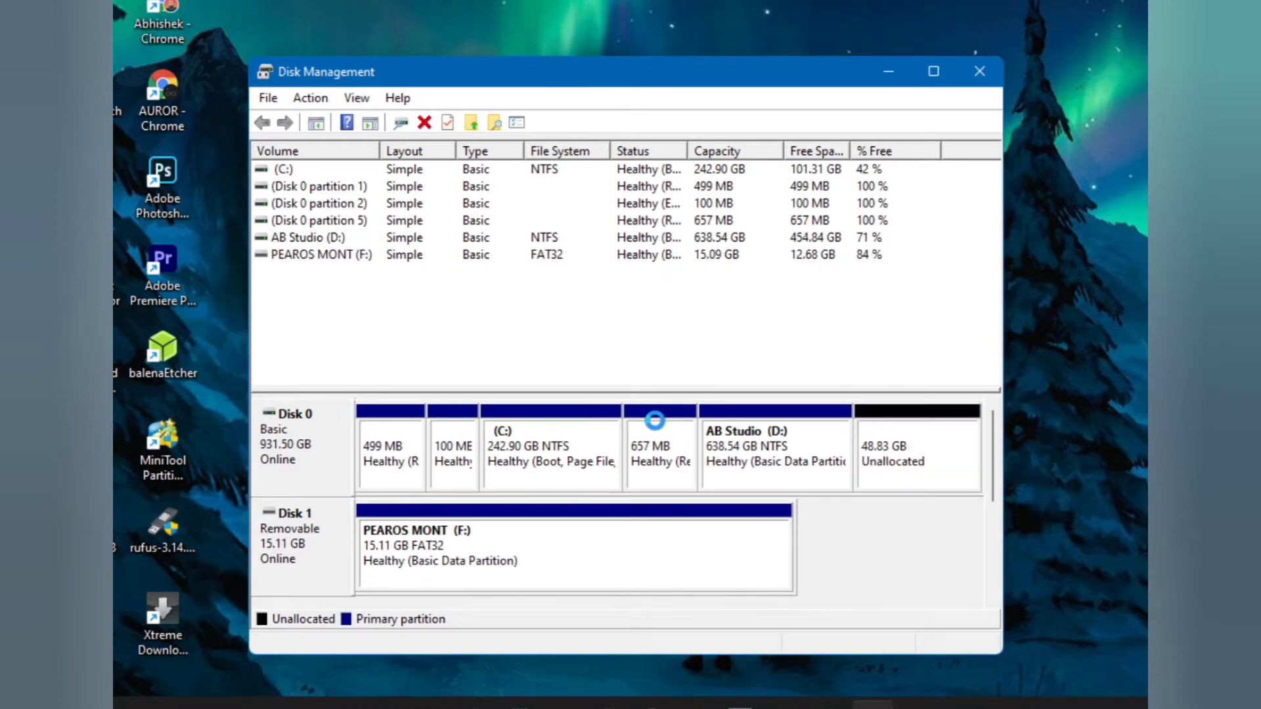
Step: Create a new simple volume of the full 50000 MB with NTFS quick format
left_click(915, 451)
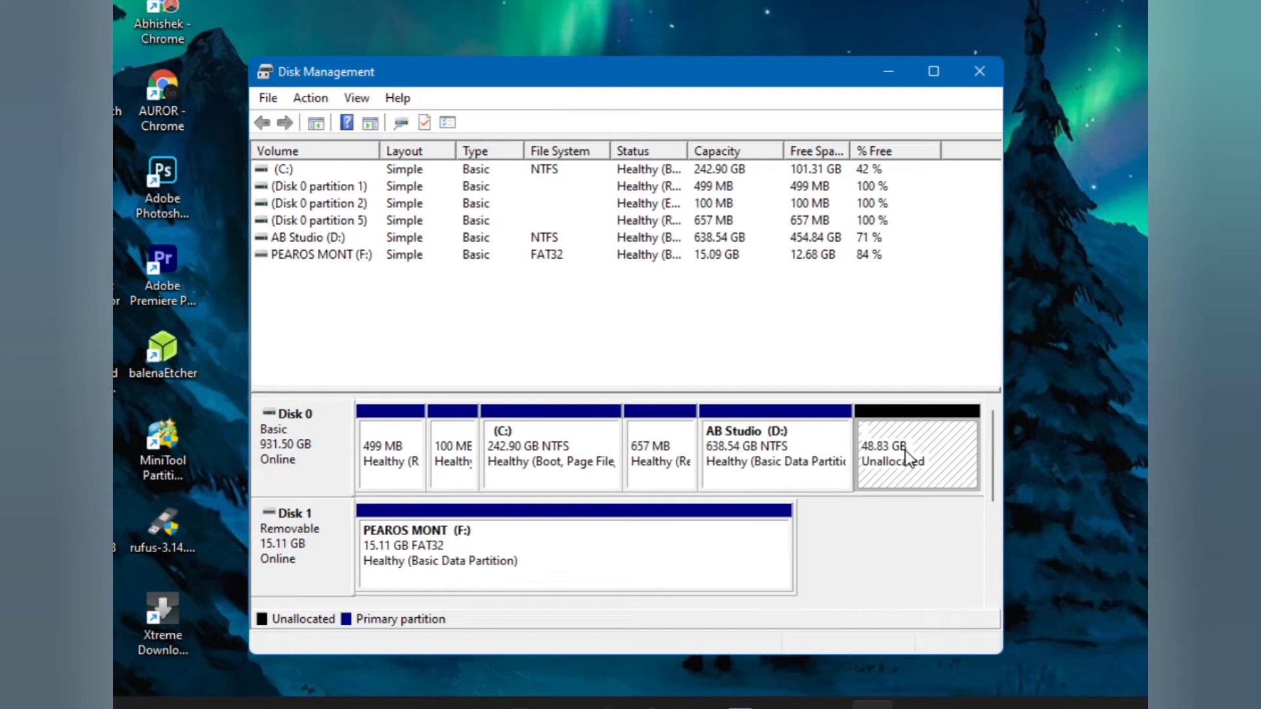
right_click(913, 458)
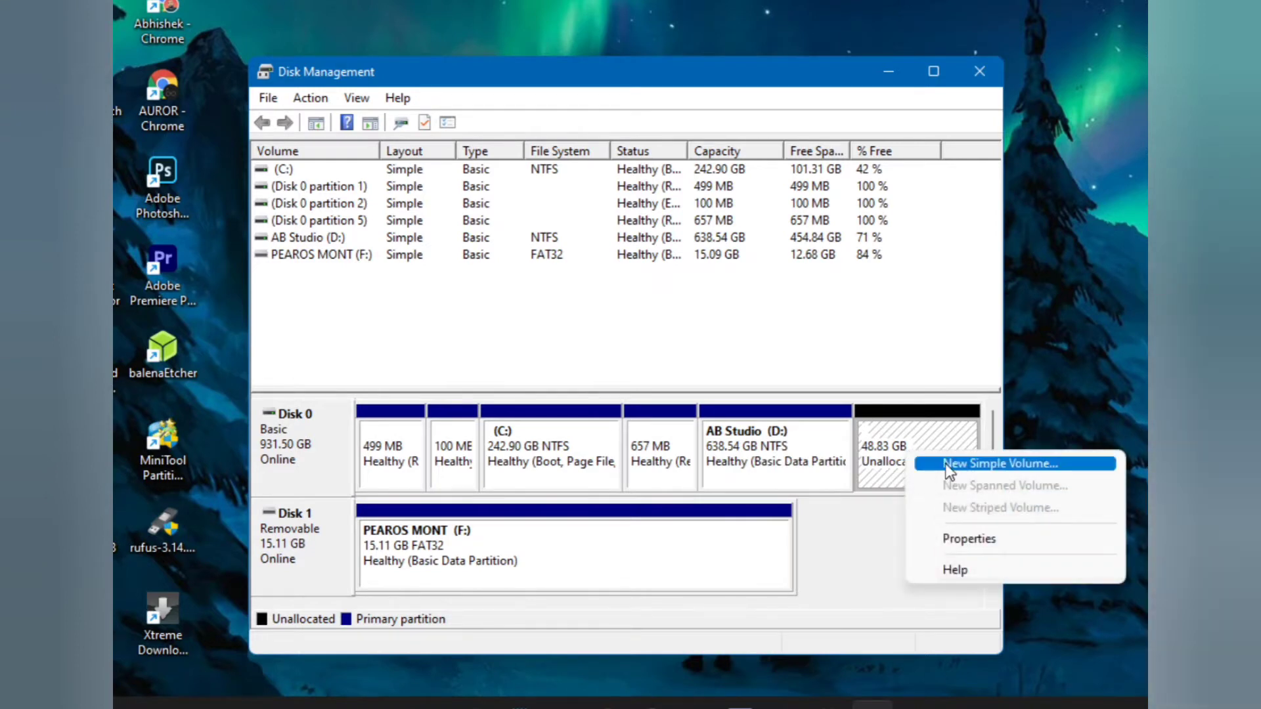
left_click(999, 464)
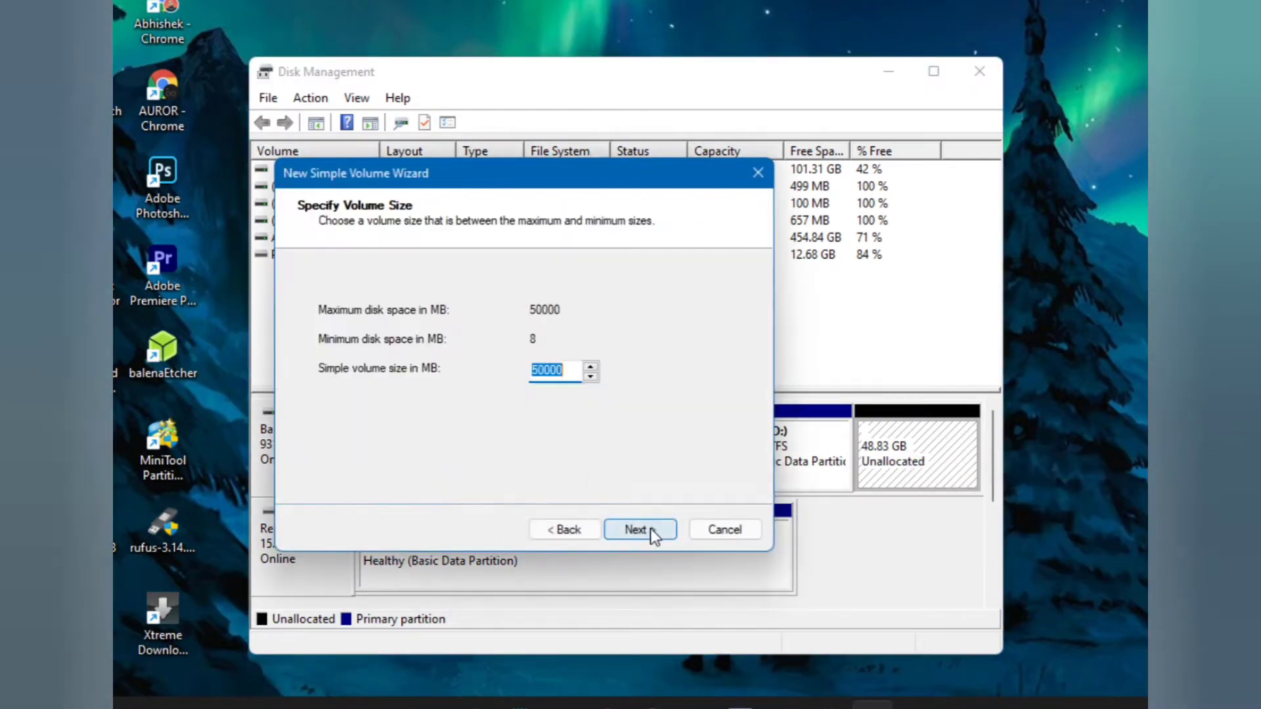
left_click(636, 529)
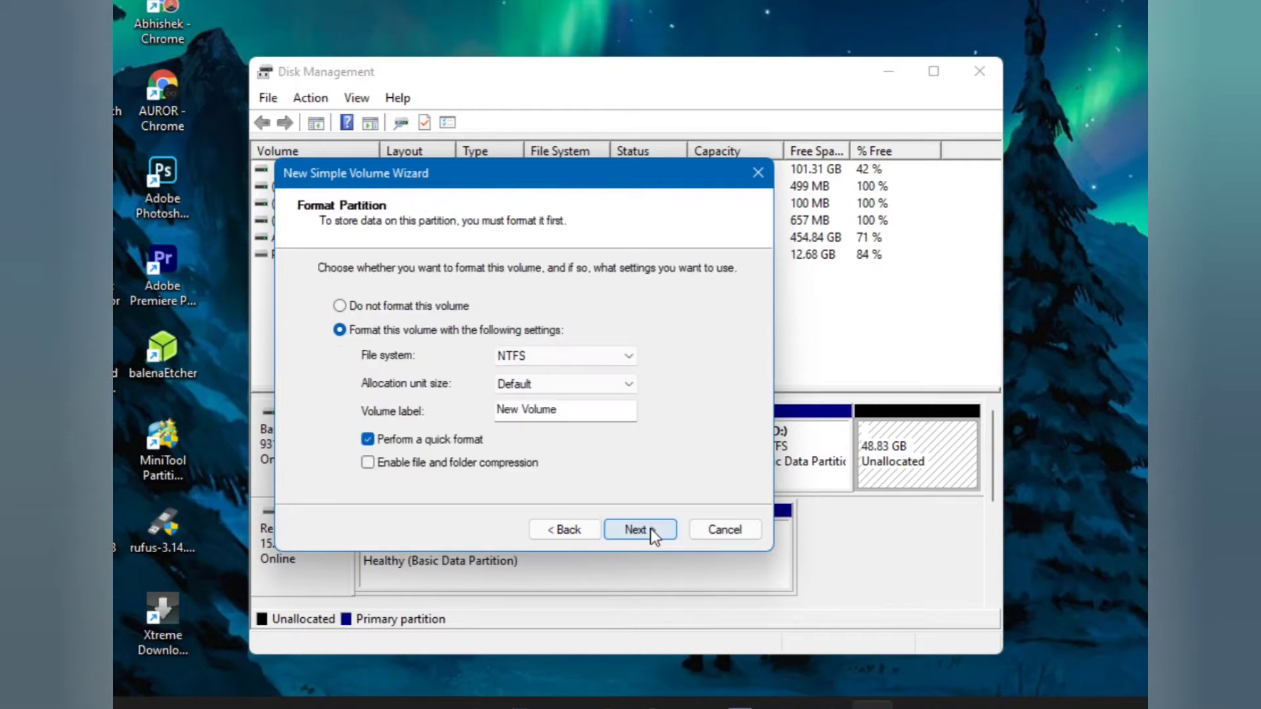
left_click(638, 530)
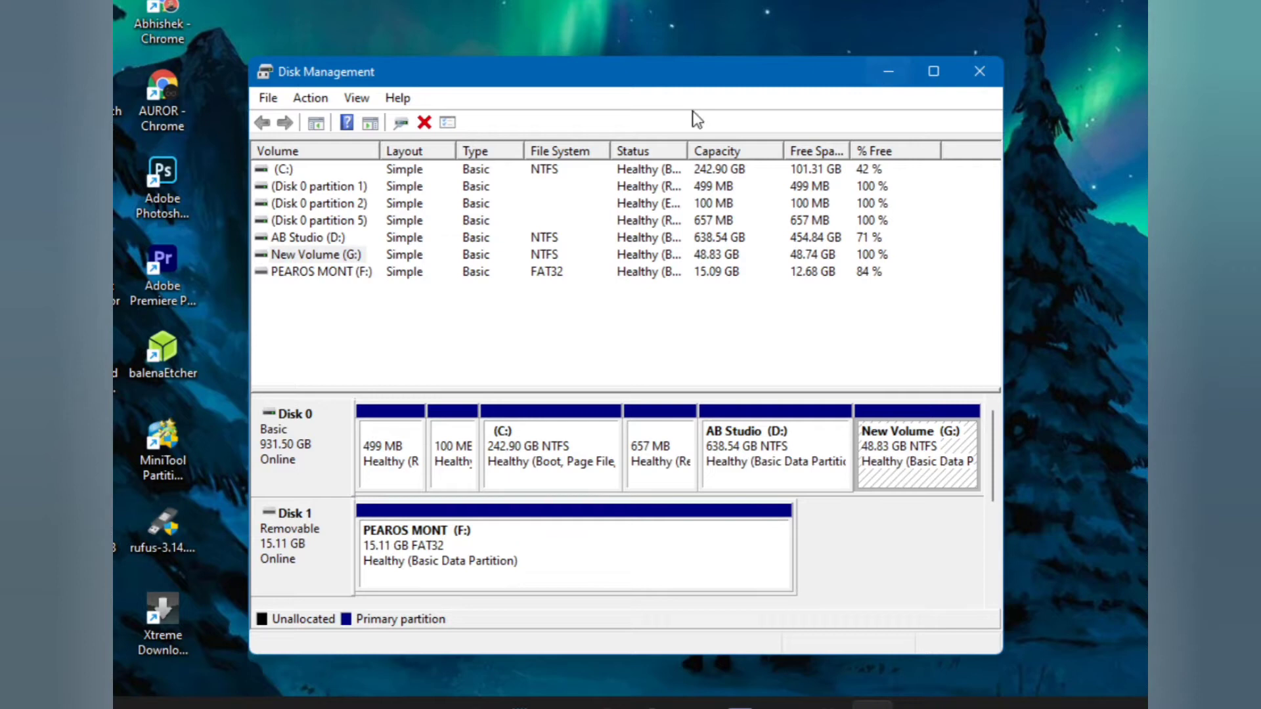
mouse_move(299, 457)
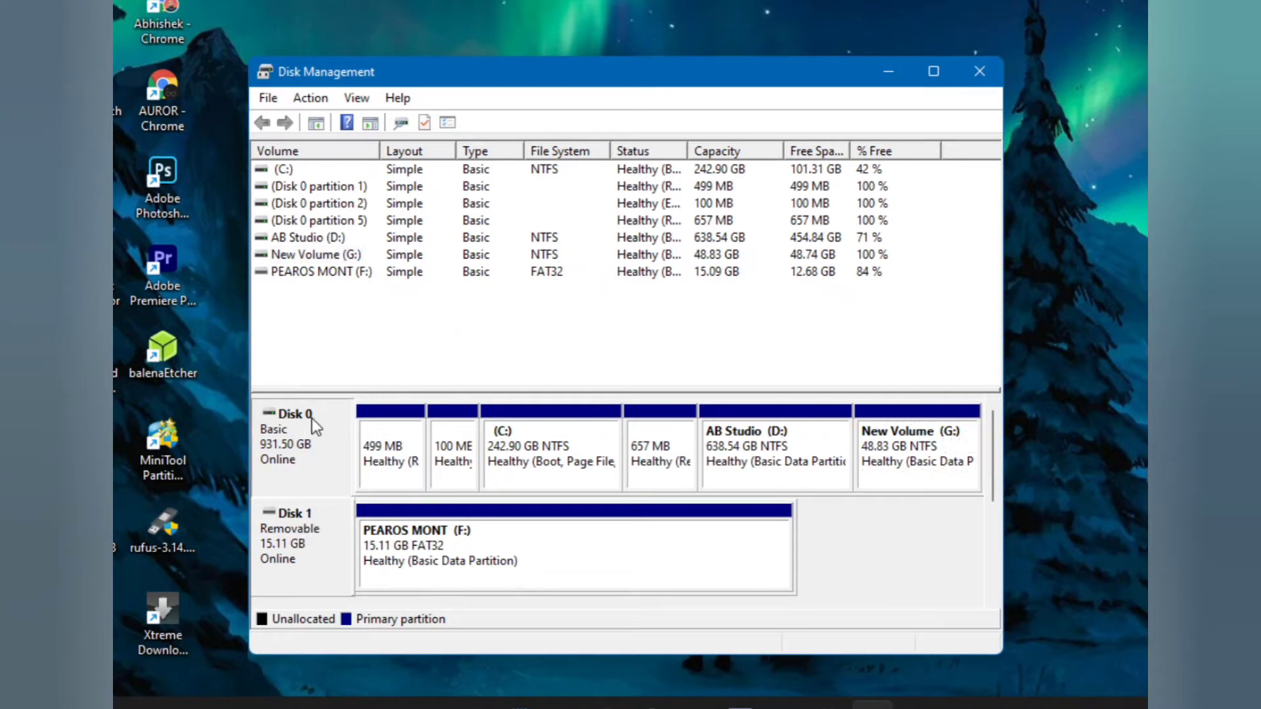
right_click(289, 434)
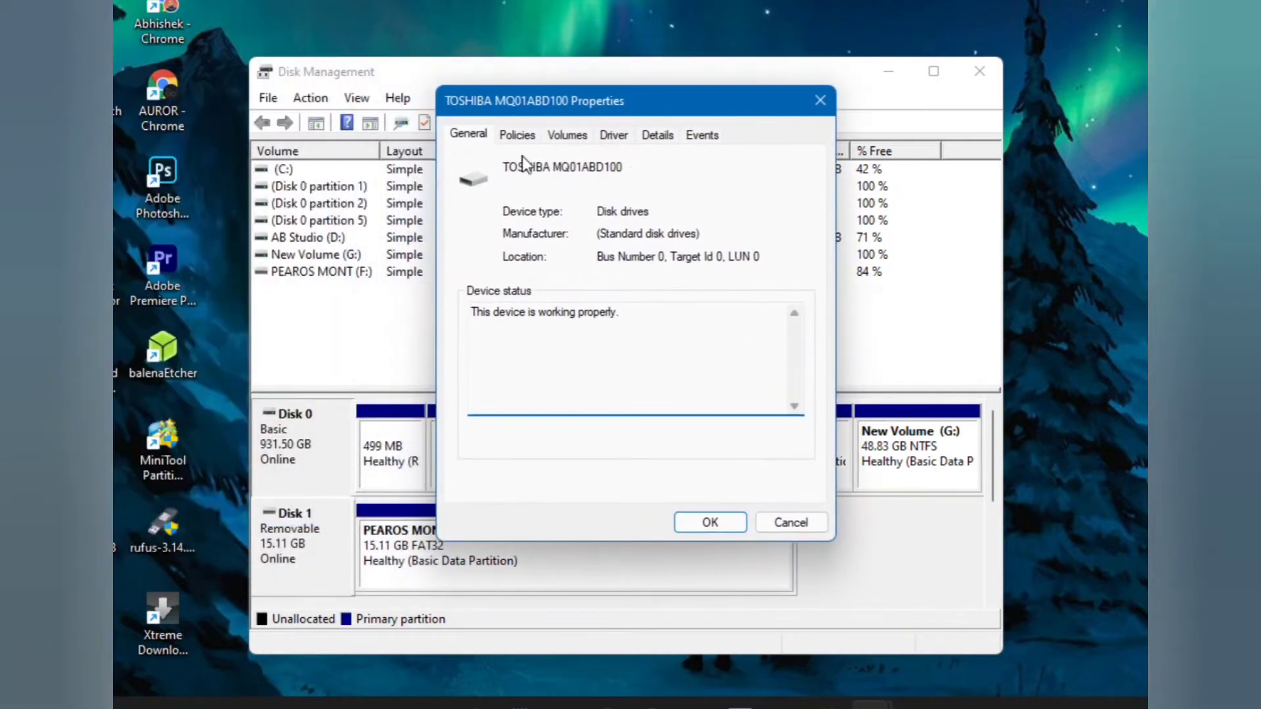
left_click(567, 134)
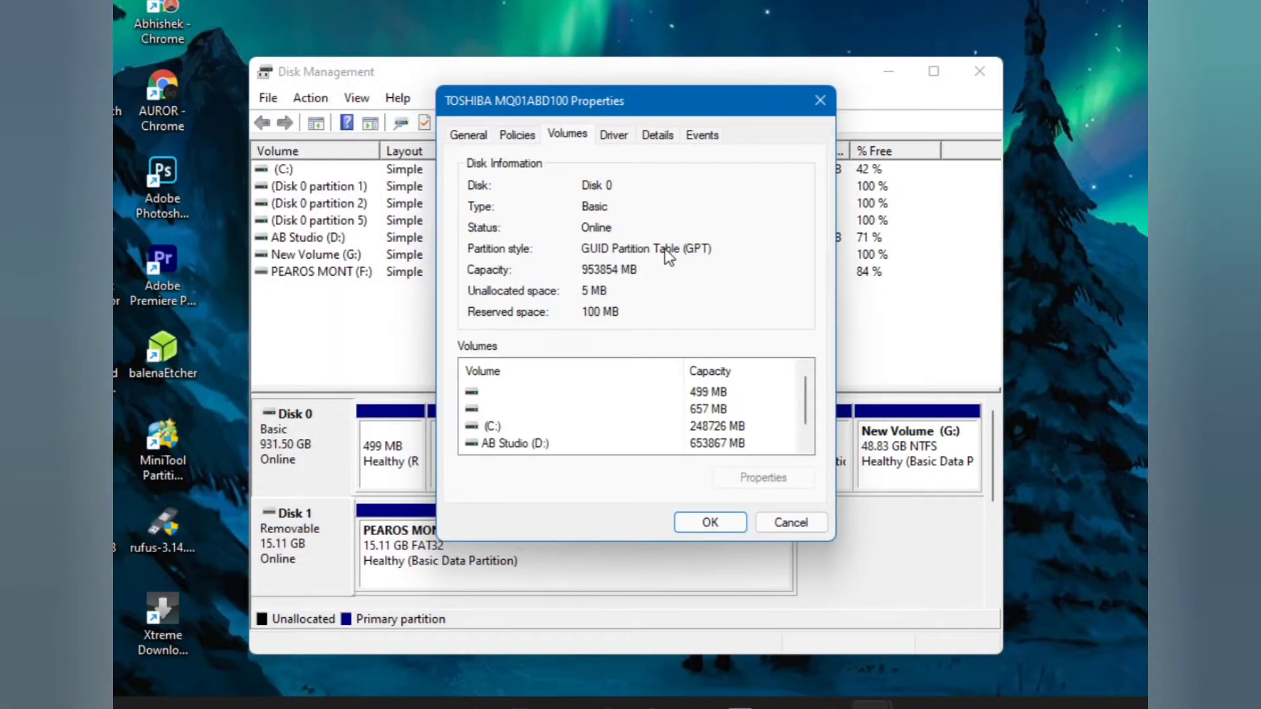
left_click(709, 522)
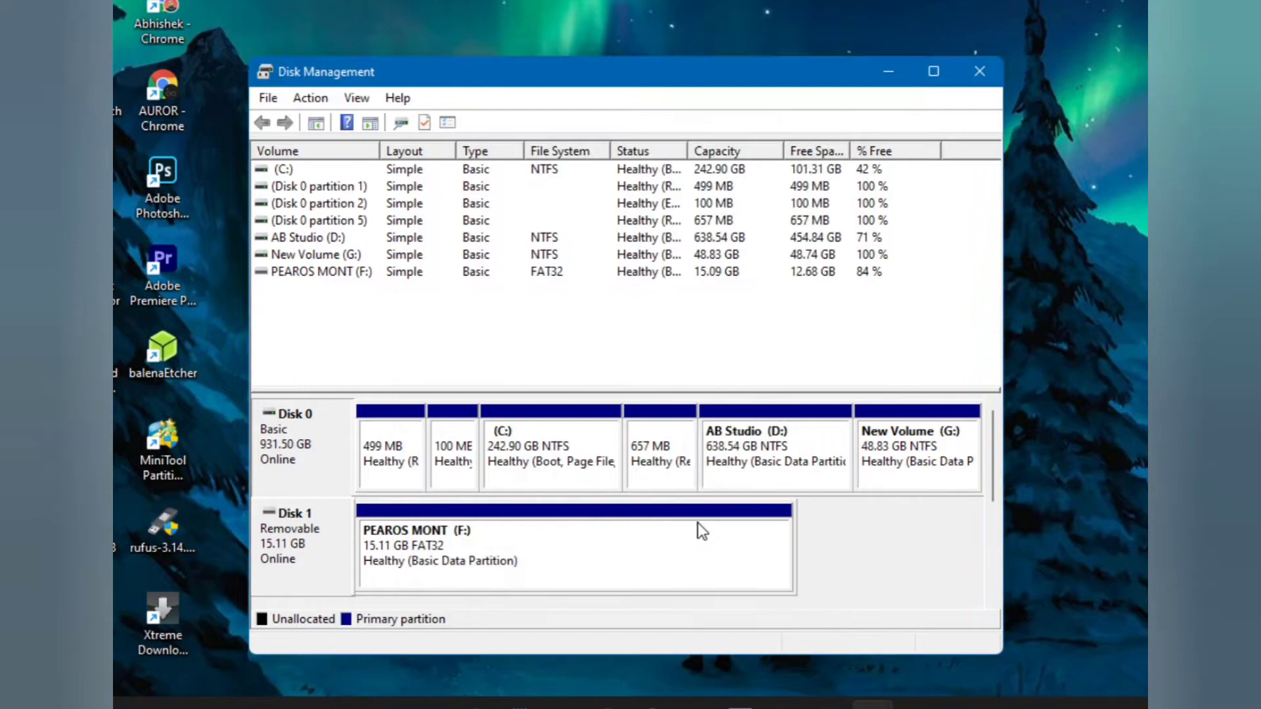
left_click(978, 71)
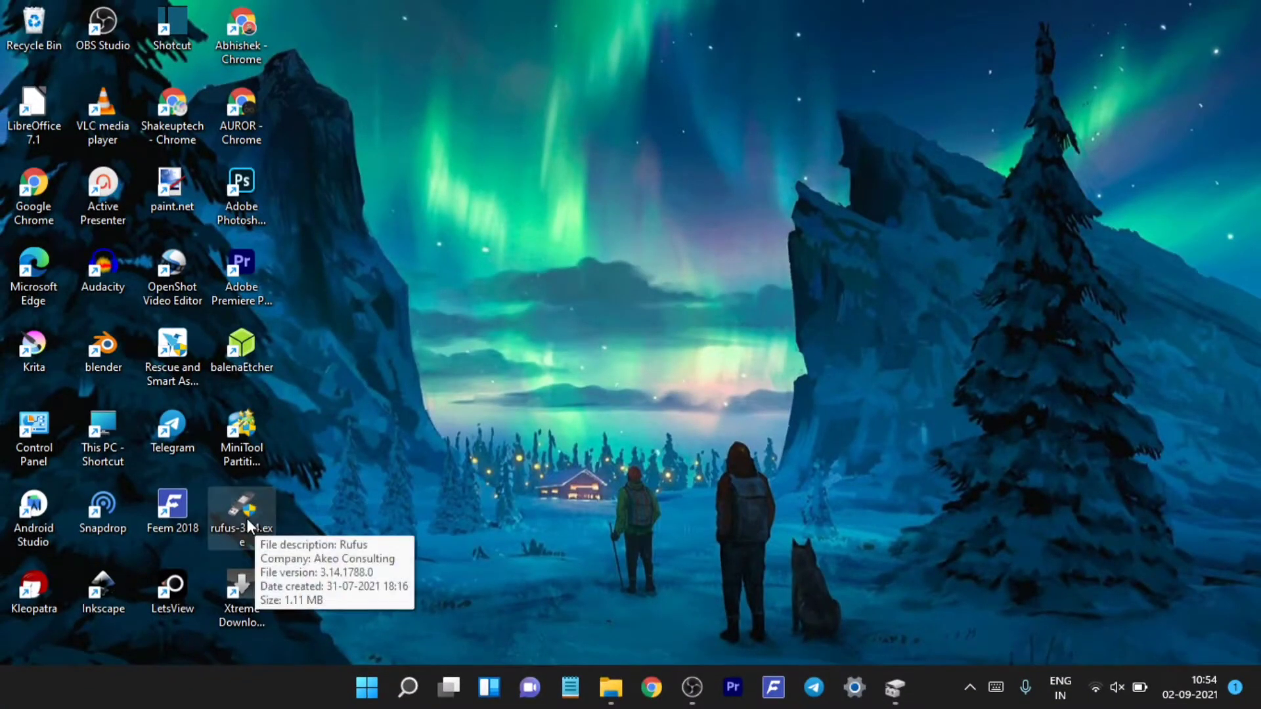
Step: Launch Rufus and load elementaryos-6.0-stable.20210823.iso from Downloads as the boot image
double_click(241, 512)
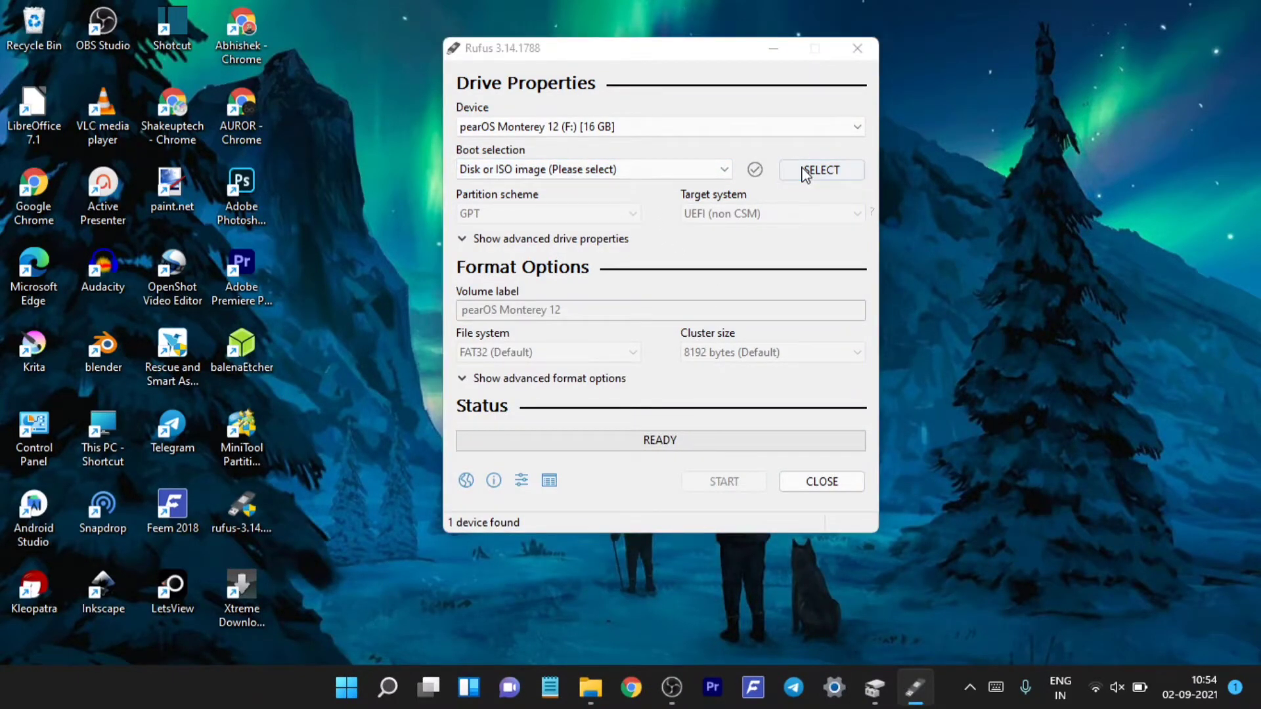
left_click(820, 169)
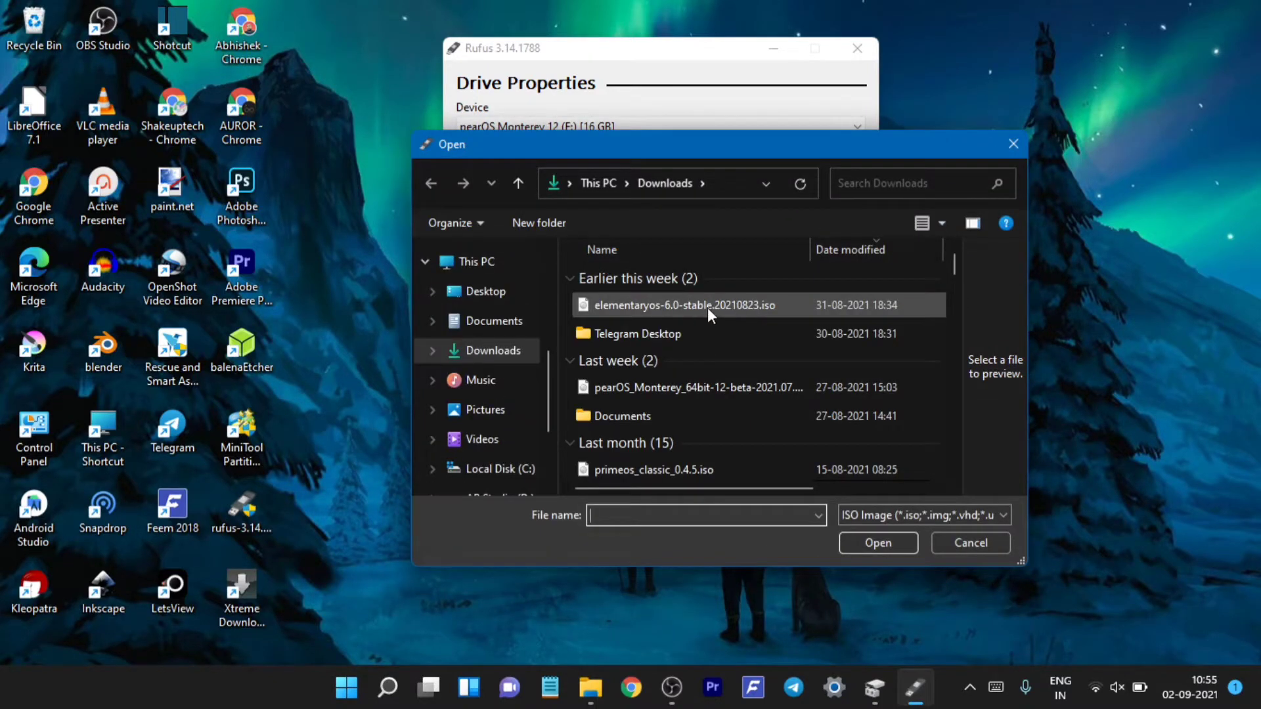
left_click(684, 305)
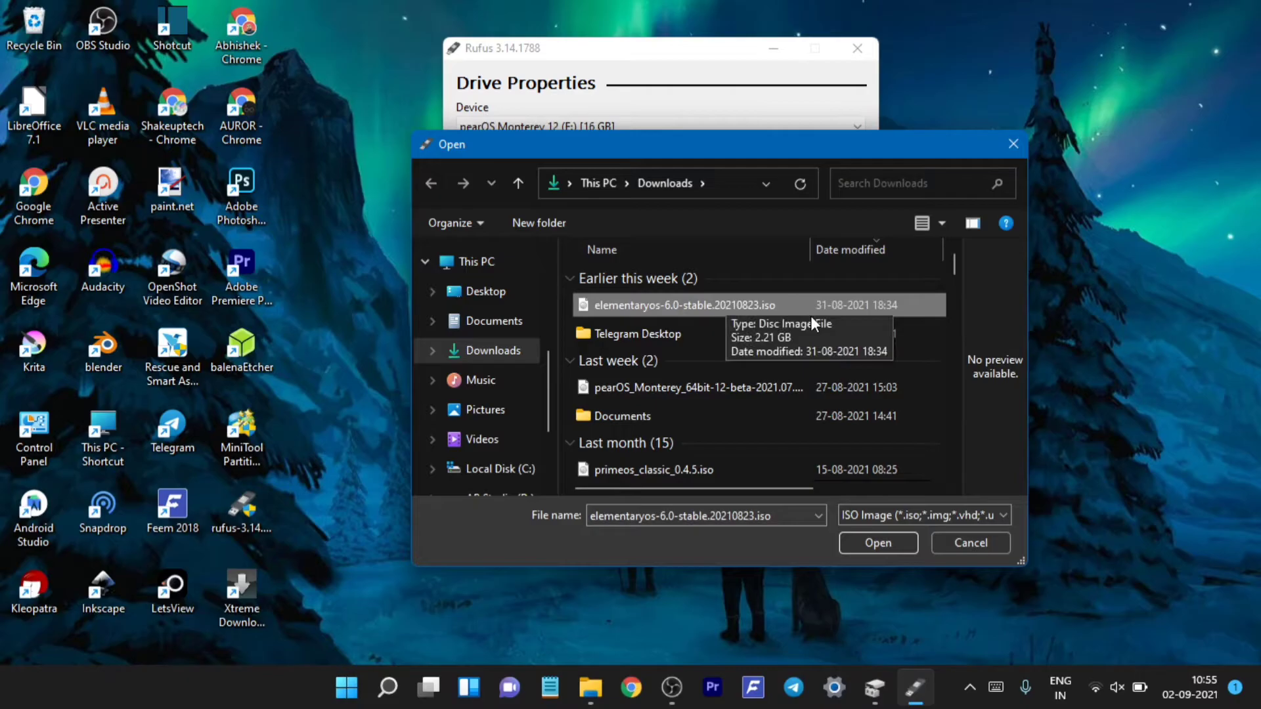
left_click(877, 542)
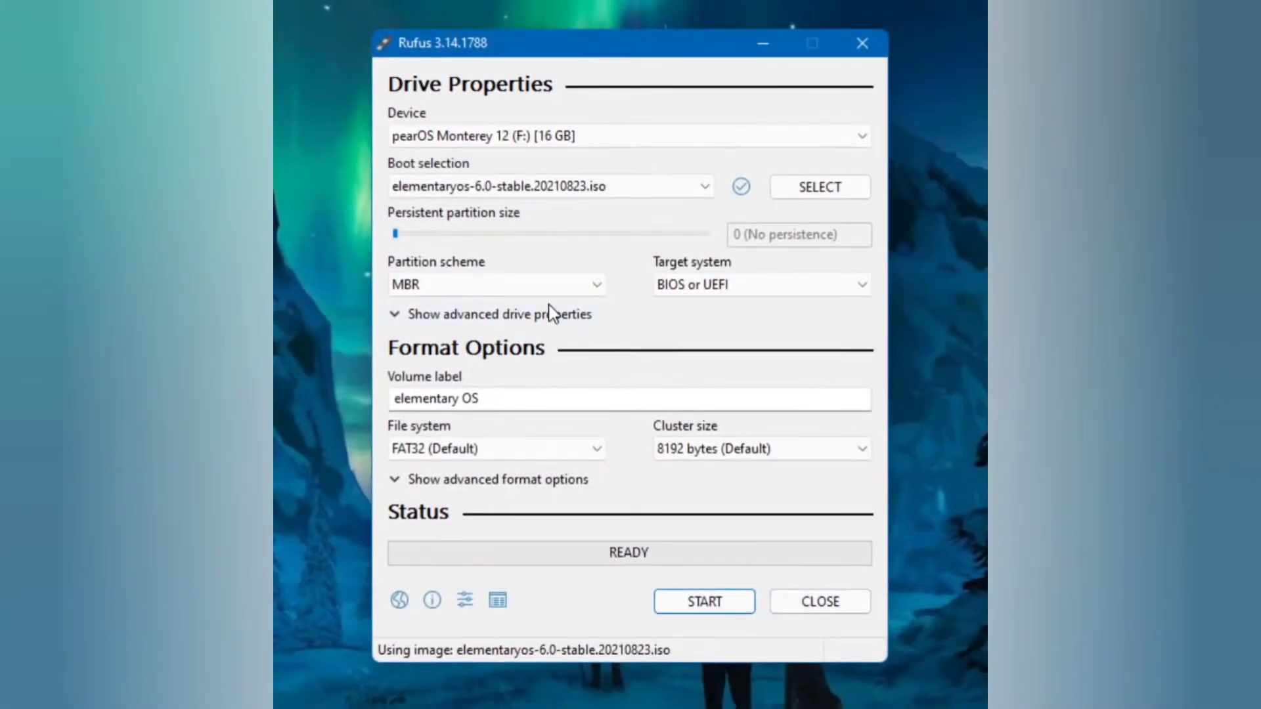
Step: Switch the partition scheme to GPT and start writing the ISO, accepting the data-loss warning
left_click(497, 284)
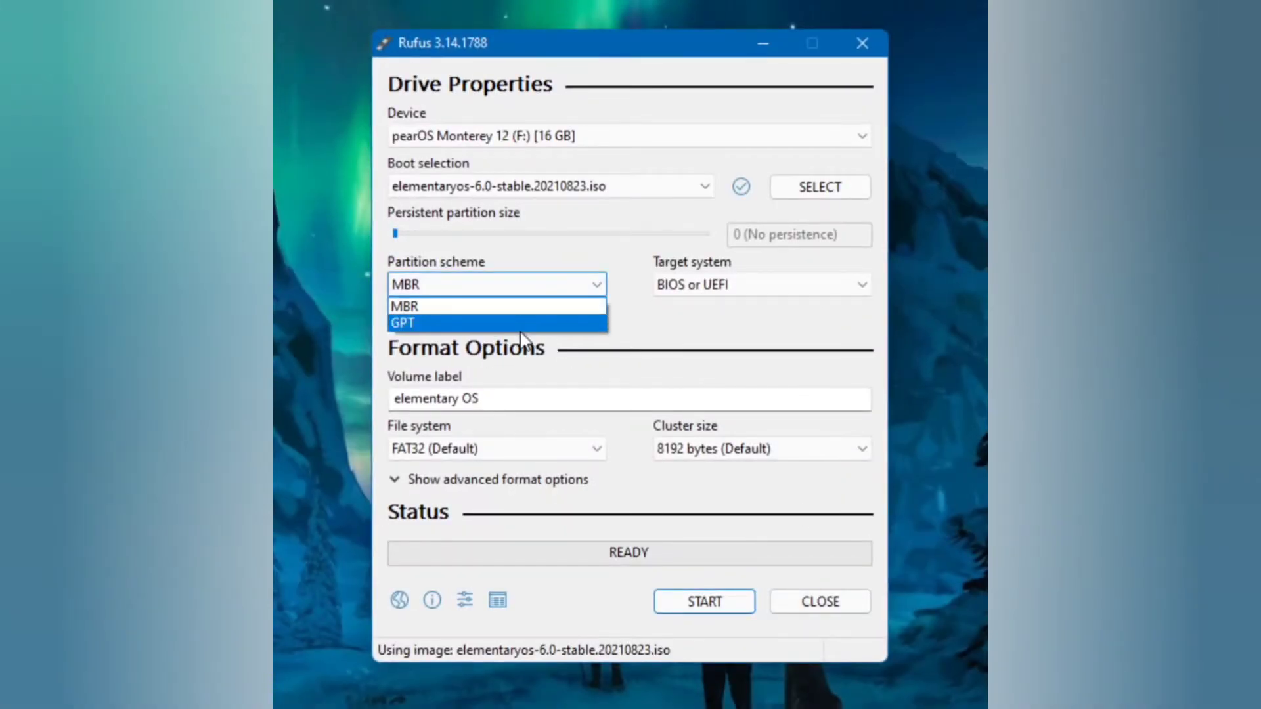
left_click(402, 323)
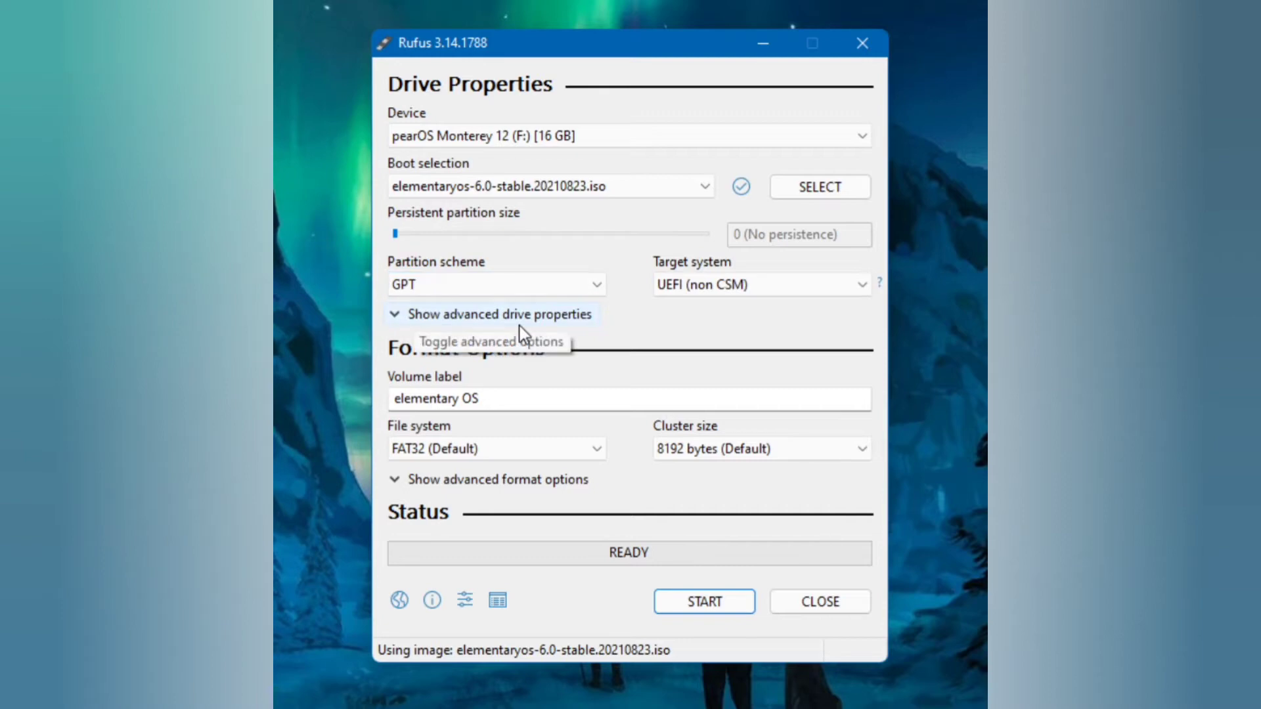
left_click(702, 601)
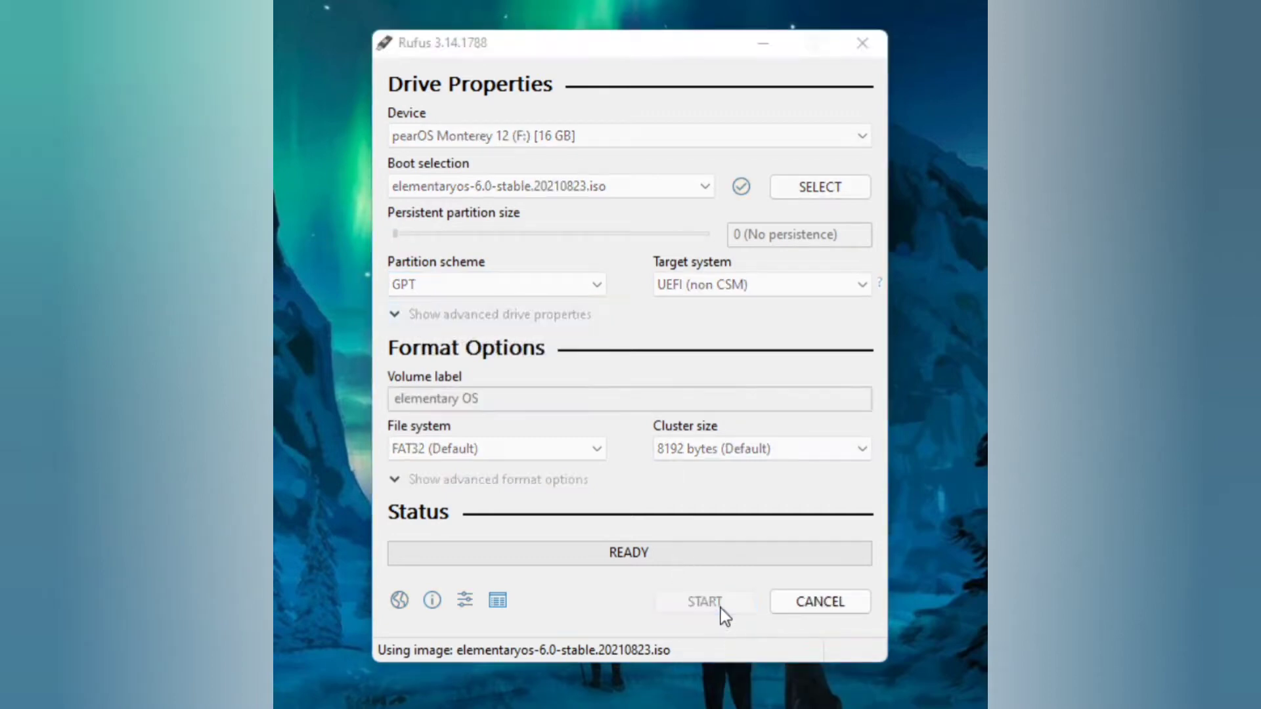
left_click(704, 602)
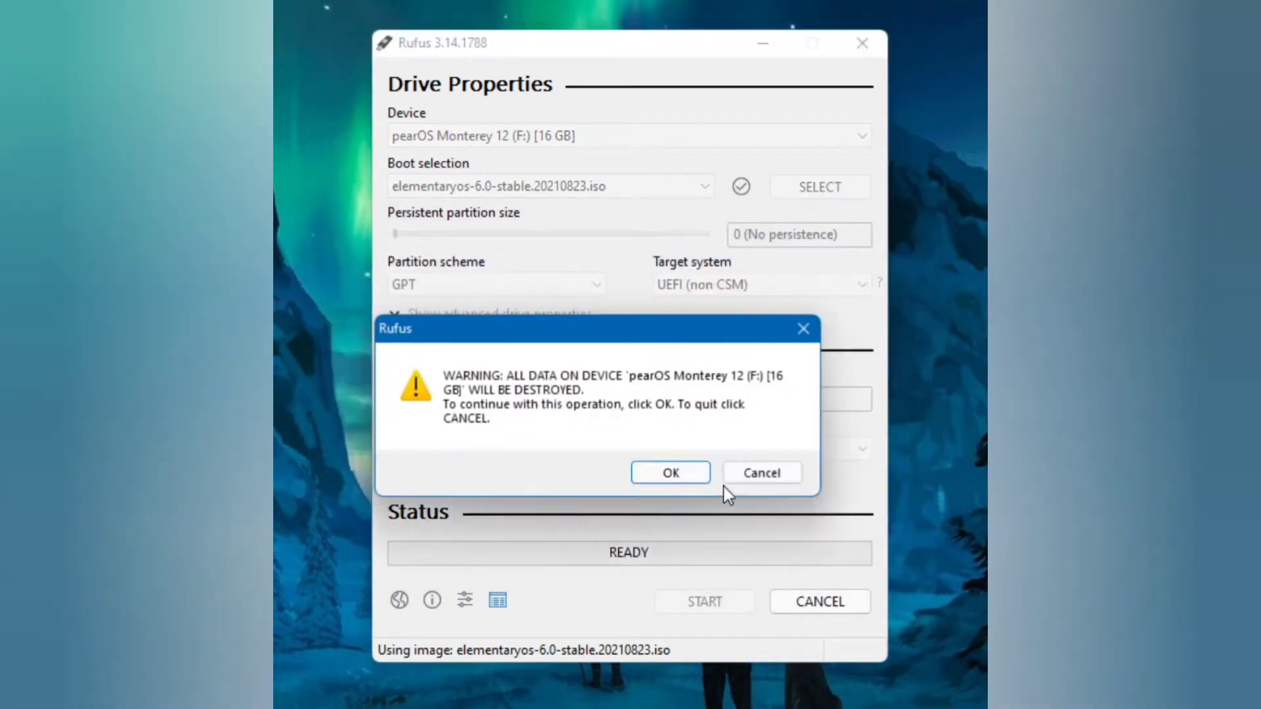
left_click(669, 473)
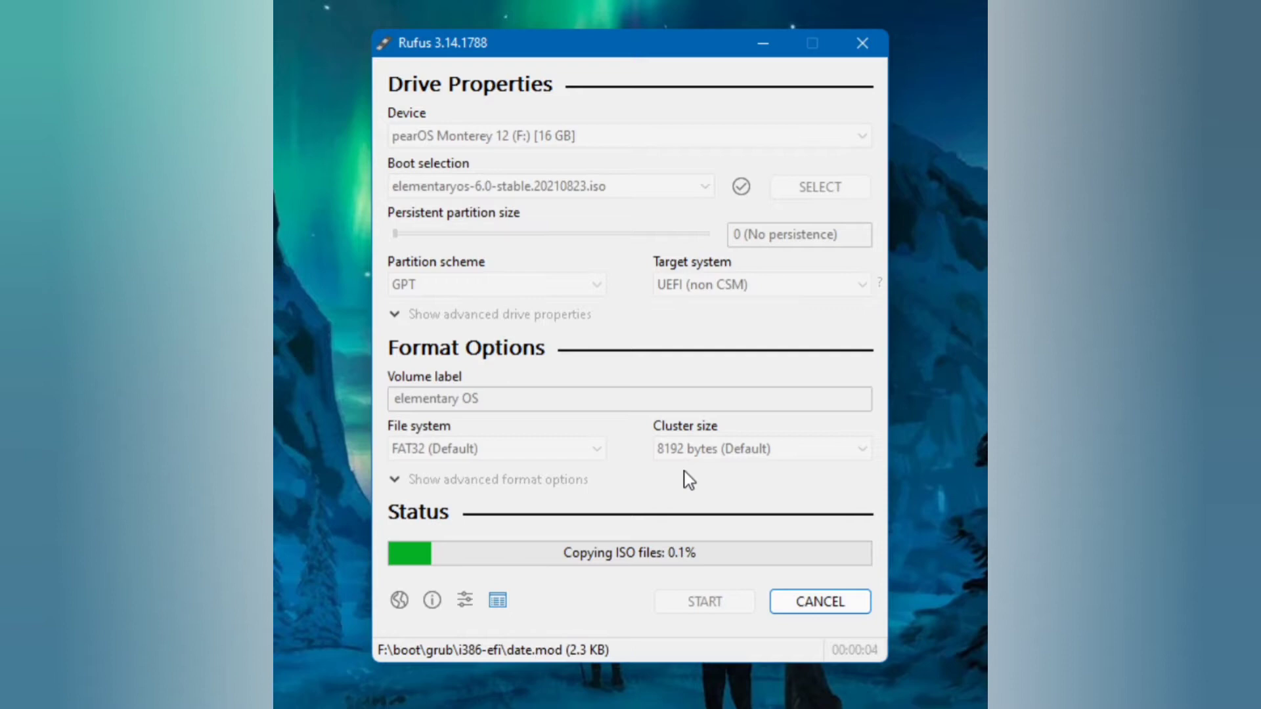
mouse_move(607, 461)
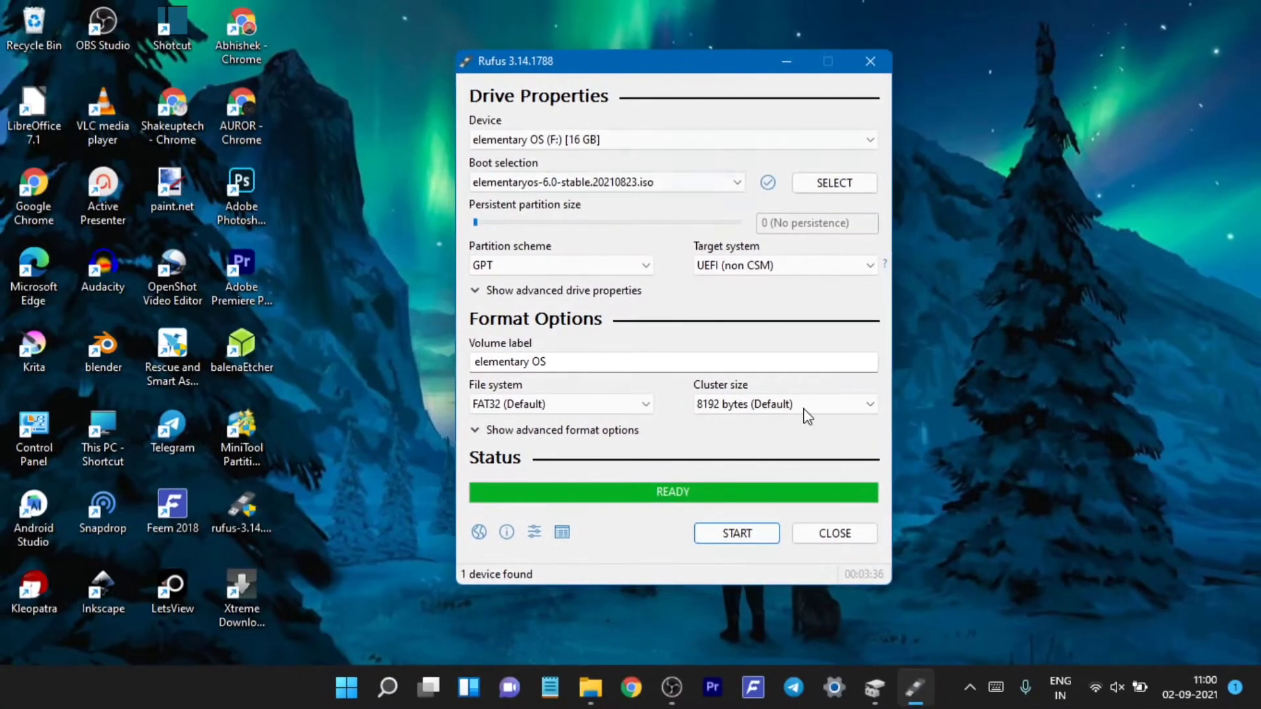
Step: Close Rufus after the USB write finishes
left_click(834, 533)
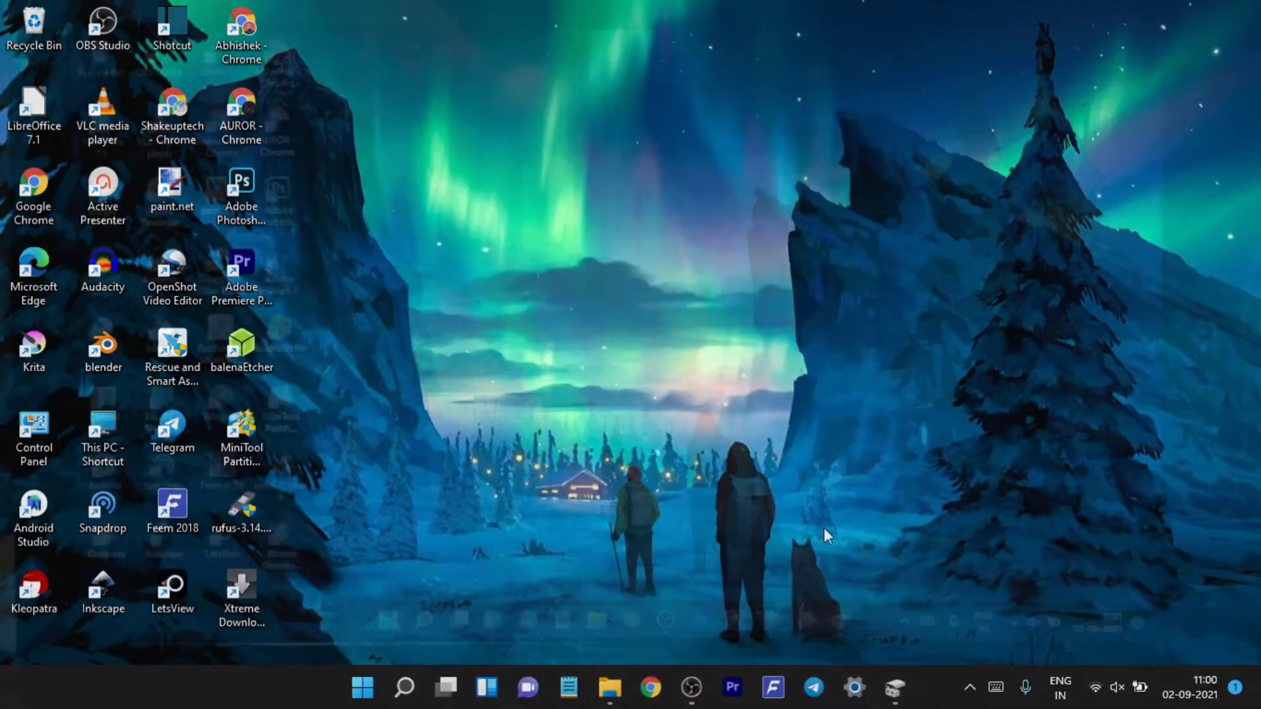
right_click(362, 687)
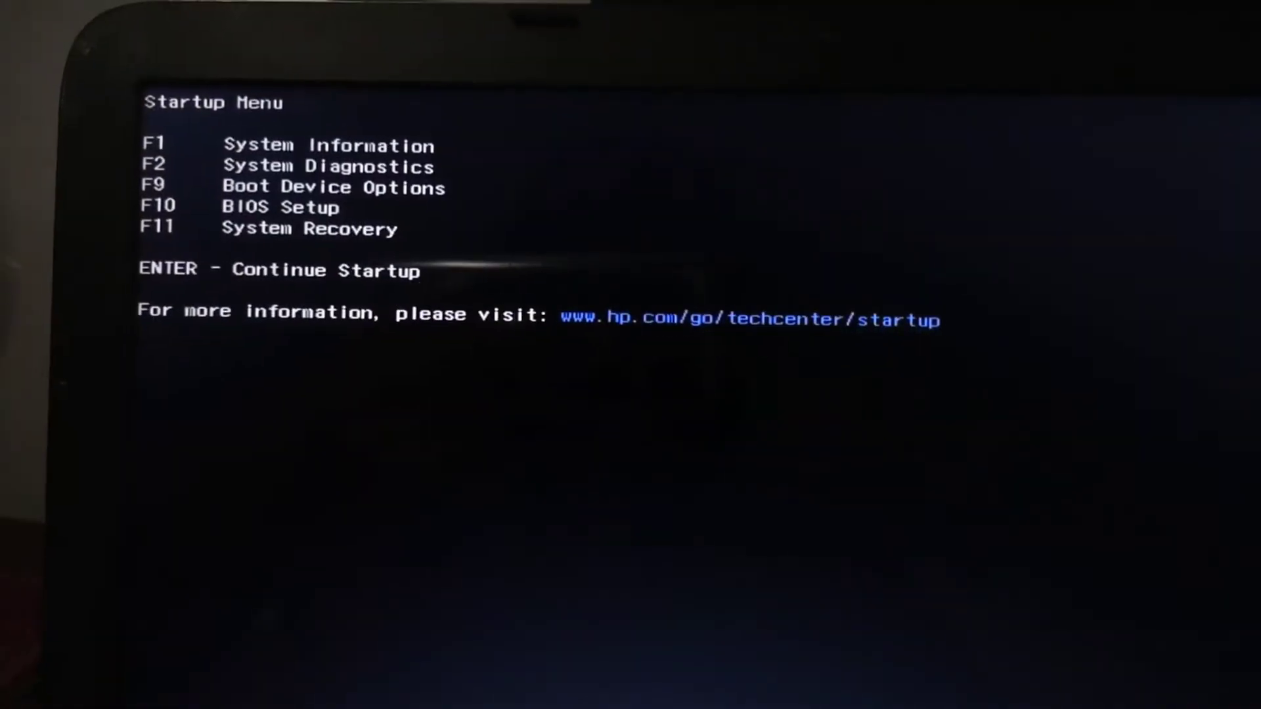
Step: Bring up Boot Device Options with F9 and move down toward USB Hard Drive (UEFI)
key("f9")
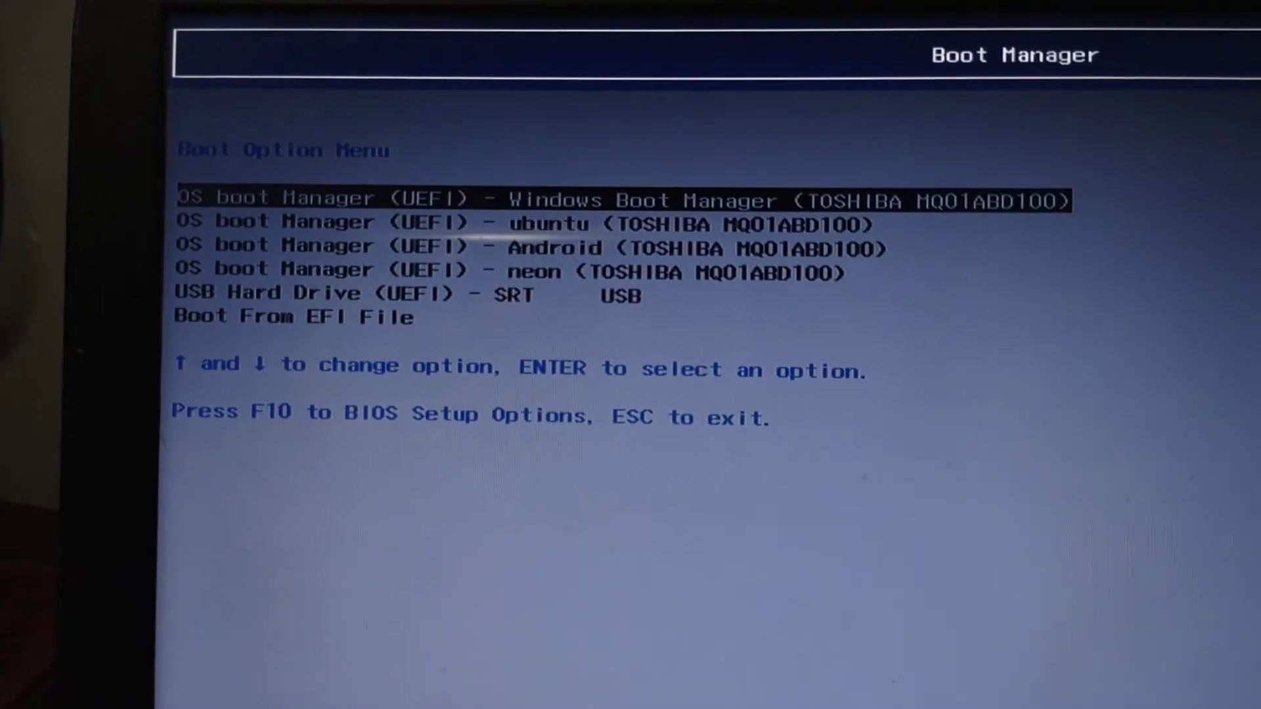
key("down")
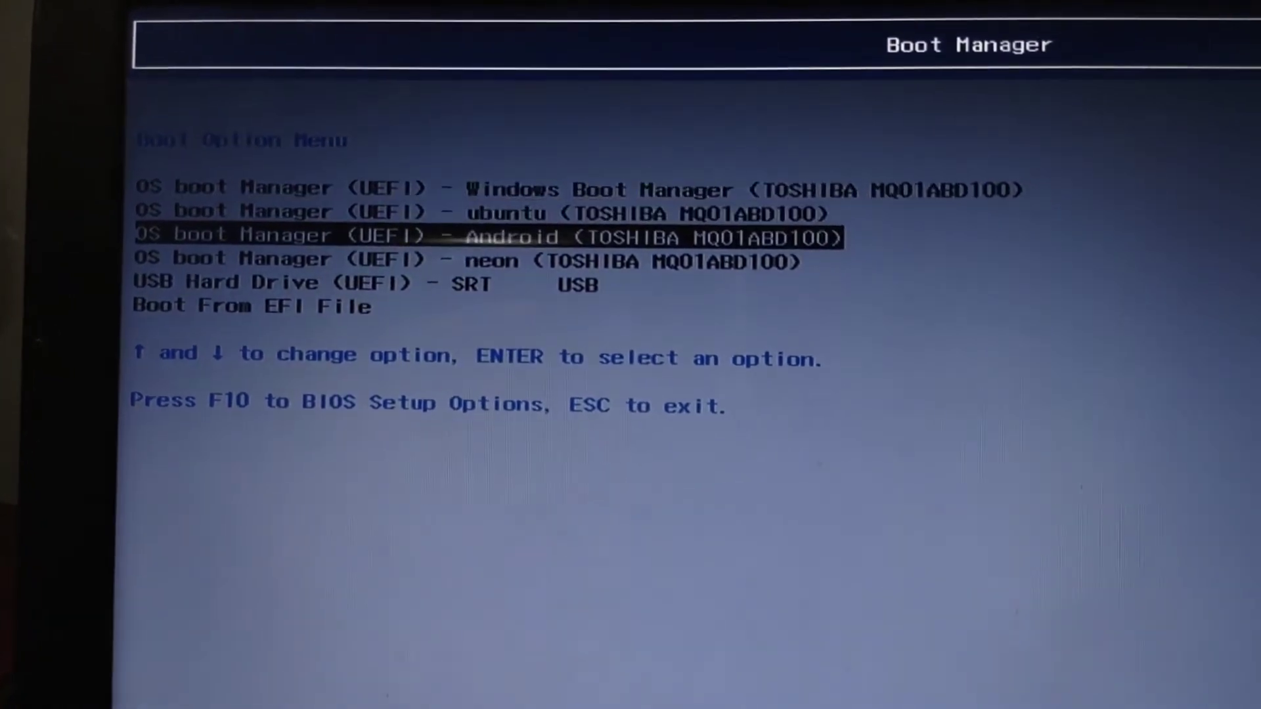
key("Down")
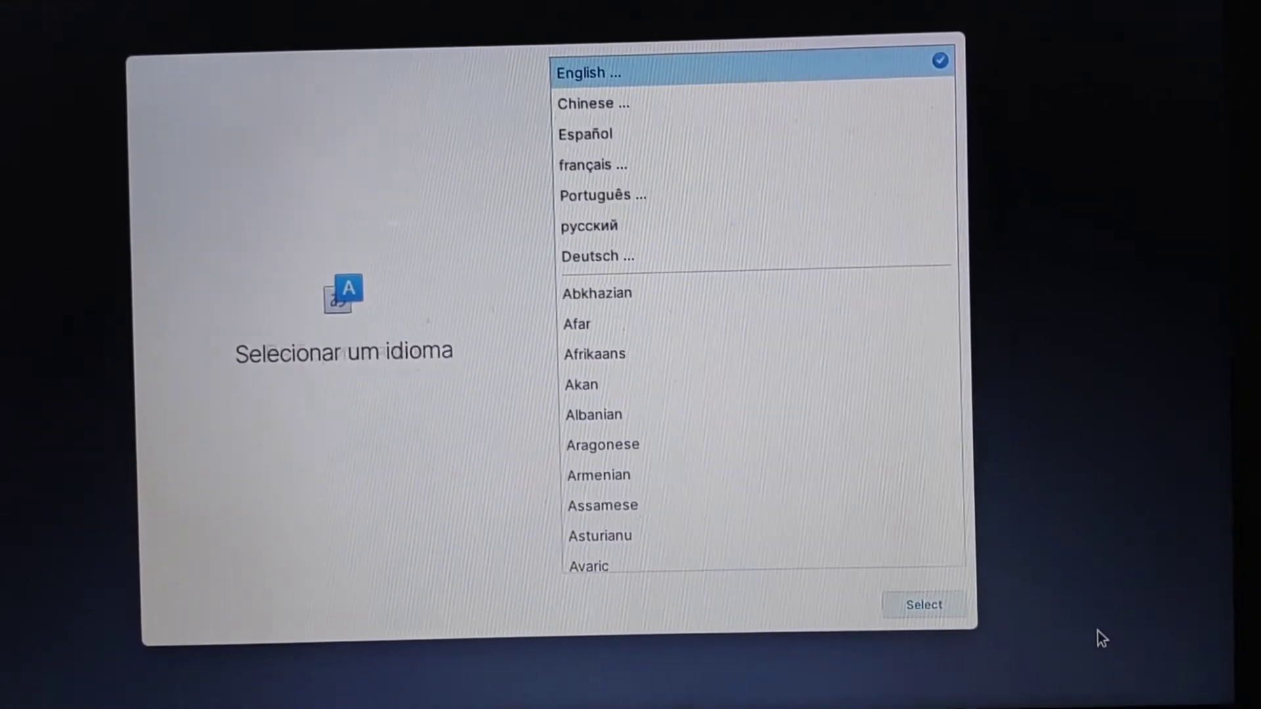
Step: Choose English (United States) as language and the default English (US) keyboard layout
left_click(589, 73)
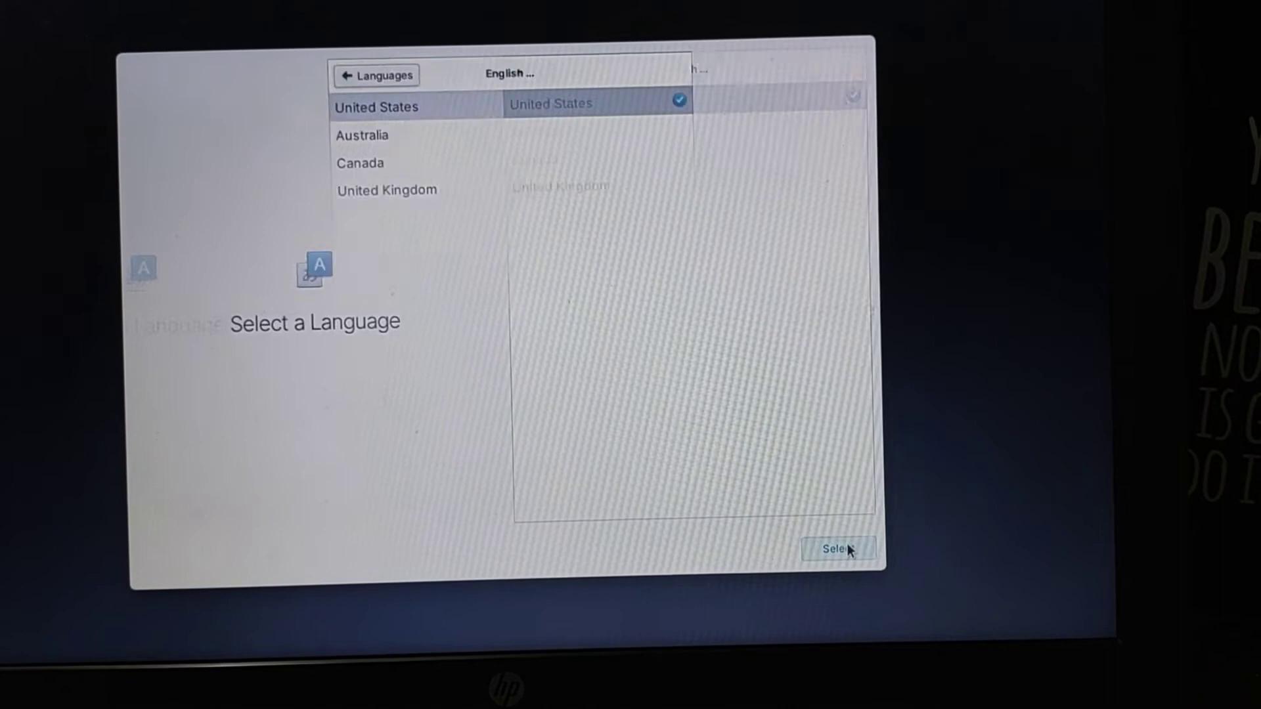
left_click(839, 549)
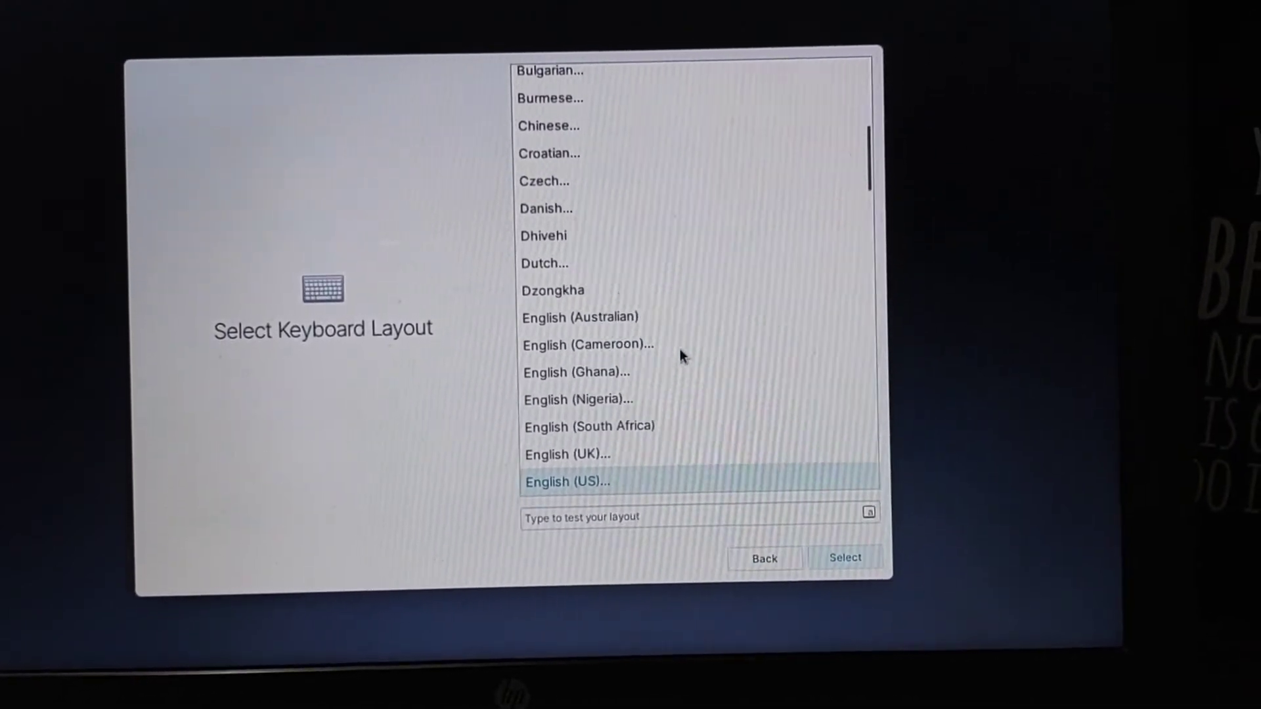
scroll("down", 3)
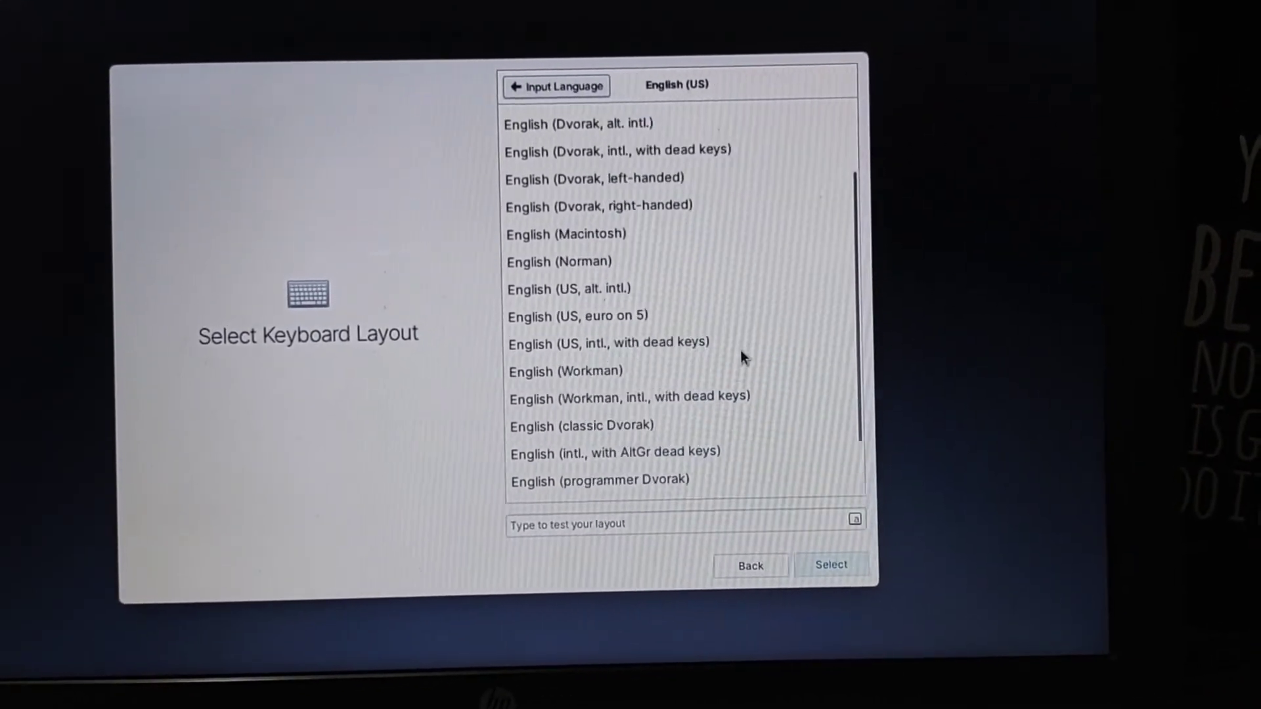
scroll("down", 3)
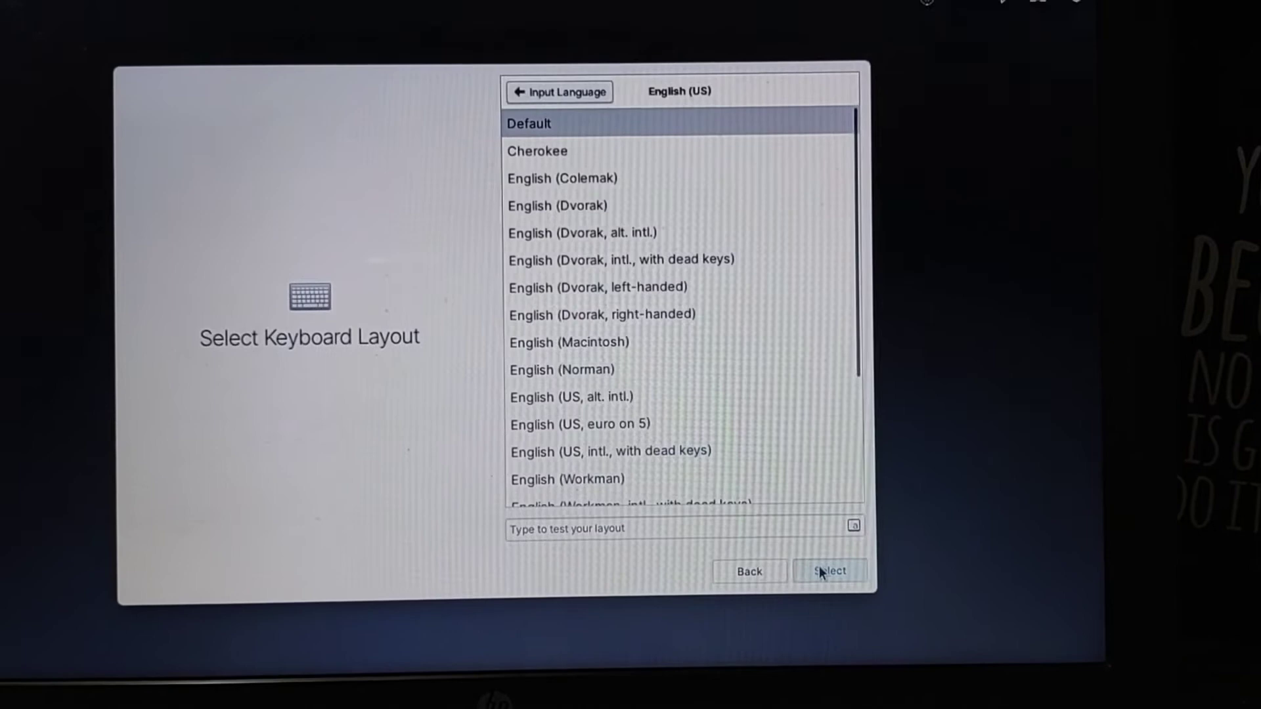
left_click(829, 571)
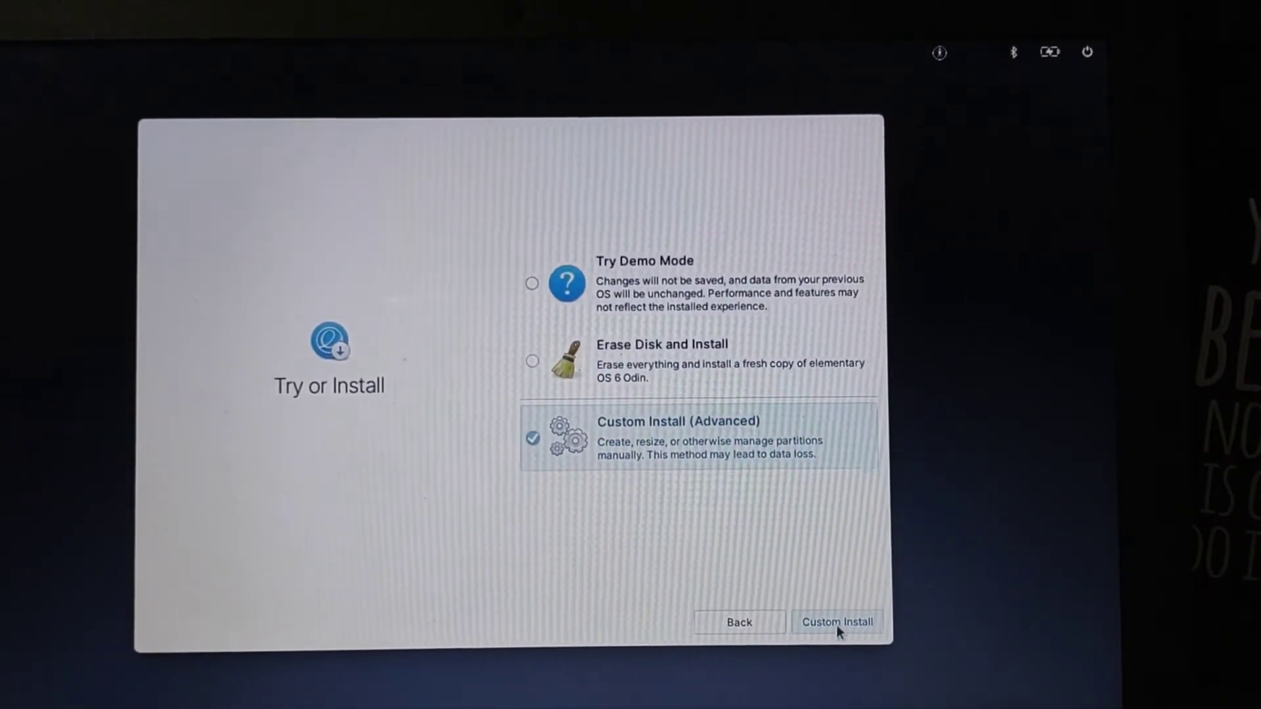
Step: Proceed with Custom Install (Advanced) and open Modify Partitions for the Toshiba disk
left_click(837, 621)
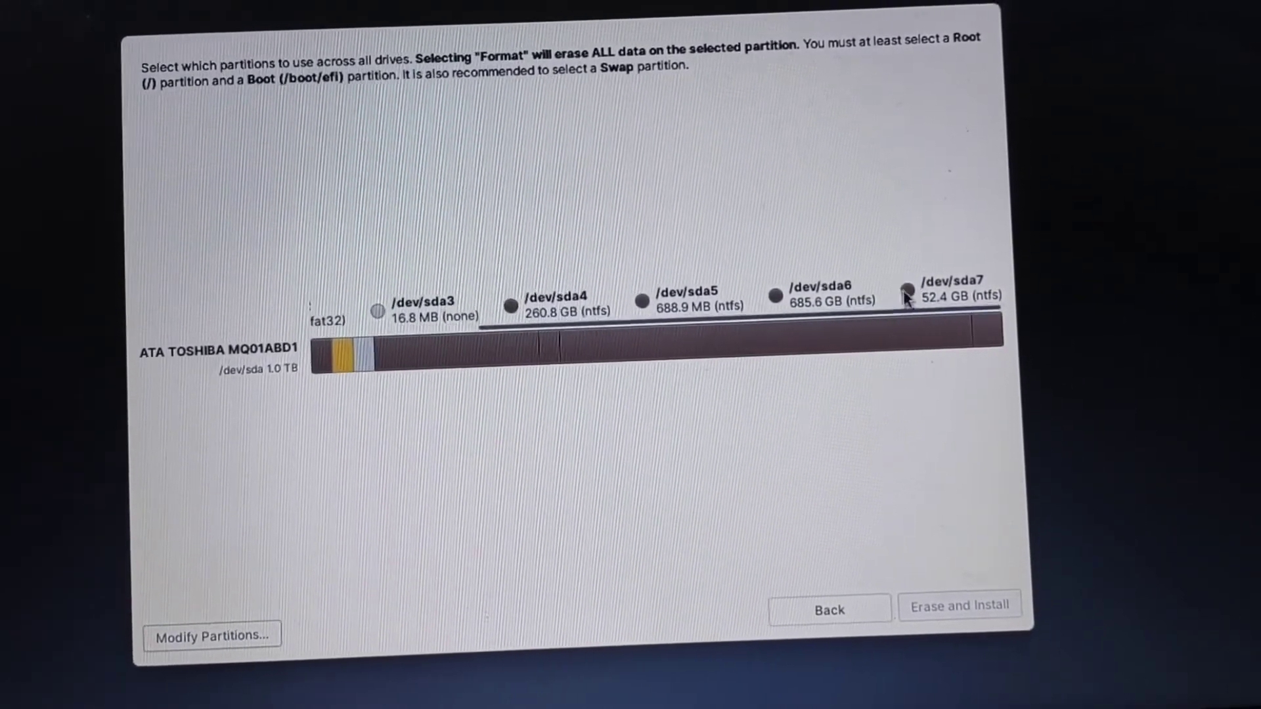
left_click(902, 292)
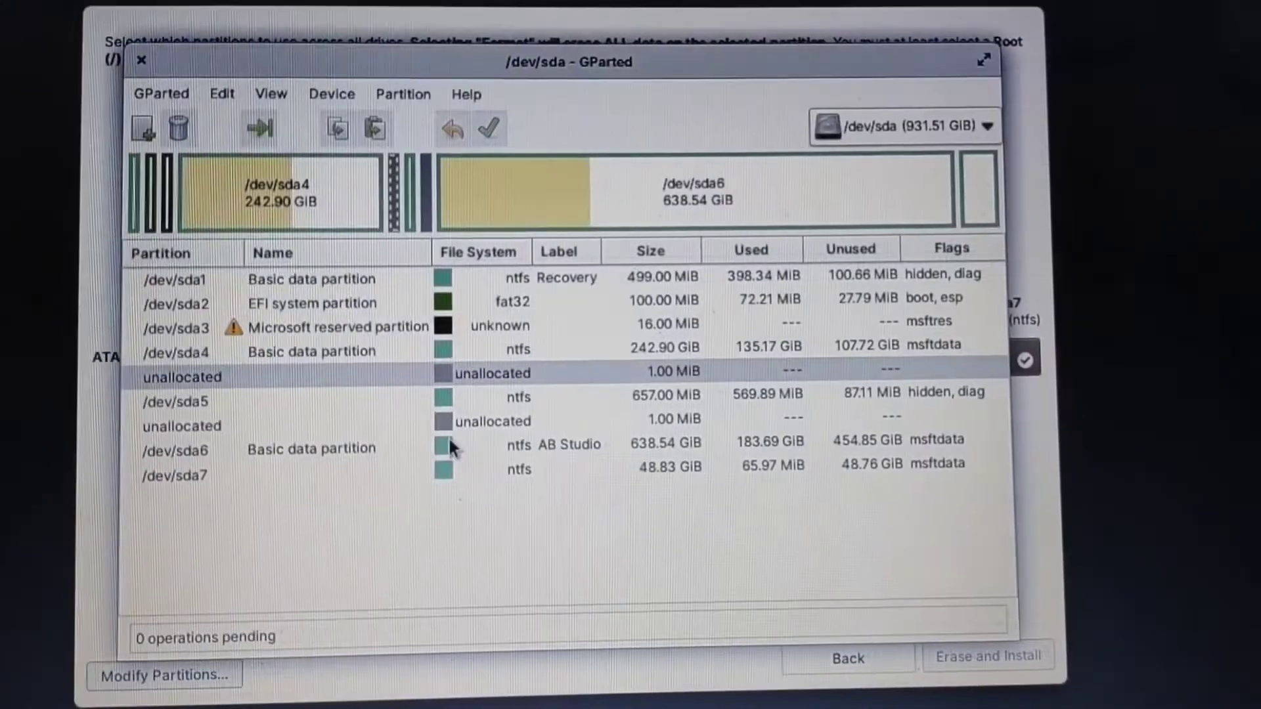
Step: Shrink the /dev/sda7 NTFS partition, entering a new size of 1498 in the Resize/Move dialog
left_click(520, 469)
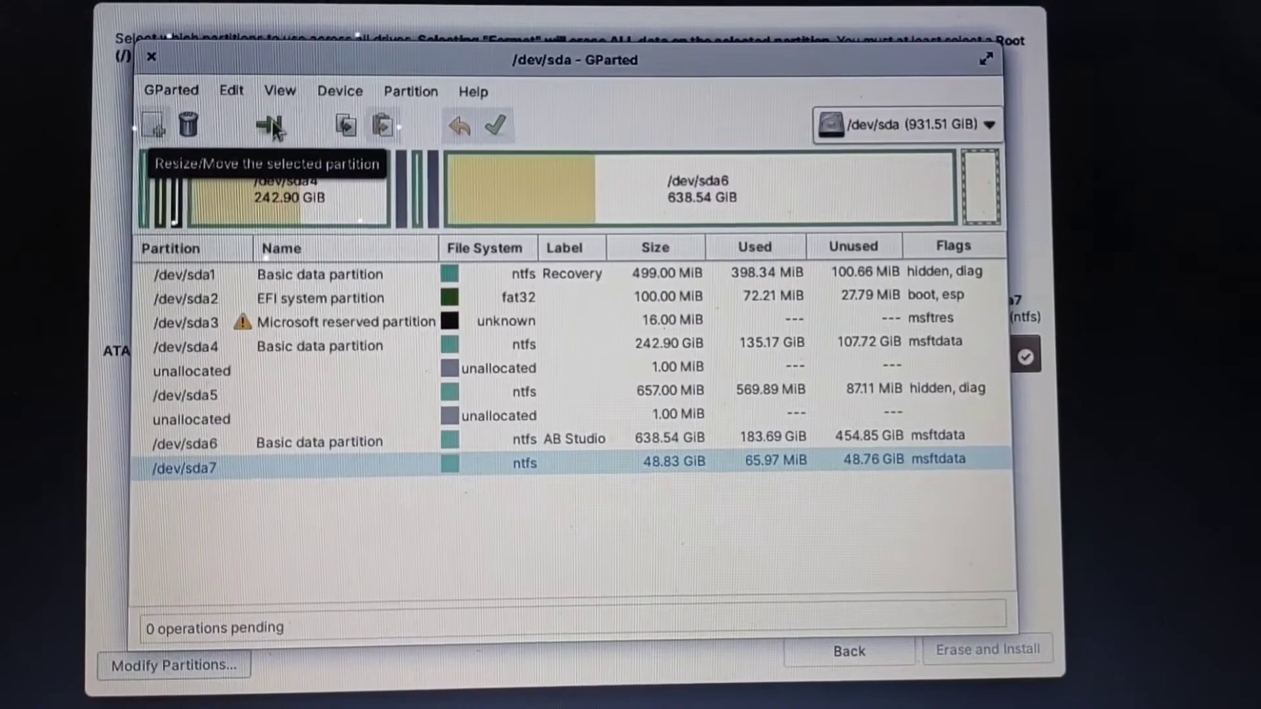
left_click(268, 126)
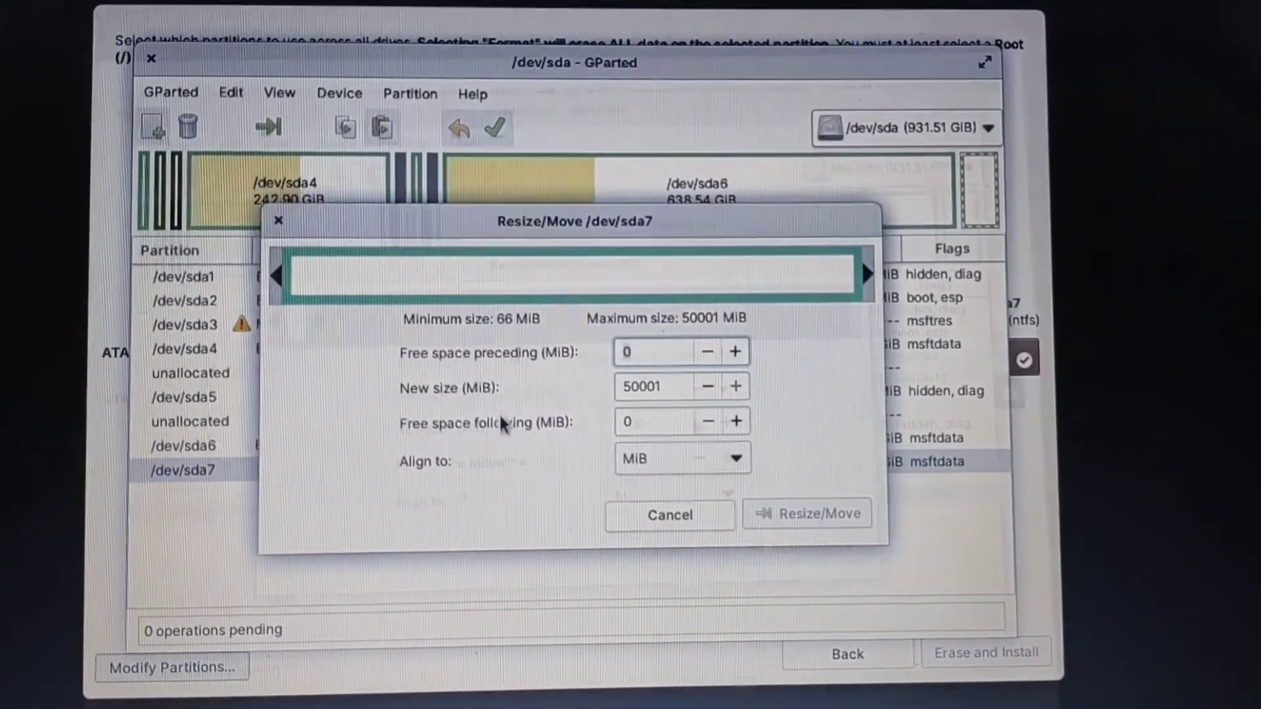
type("1498")
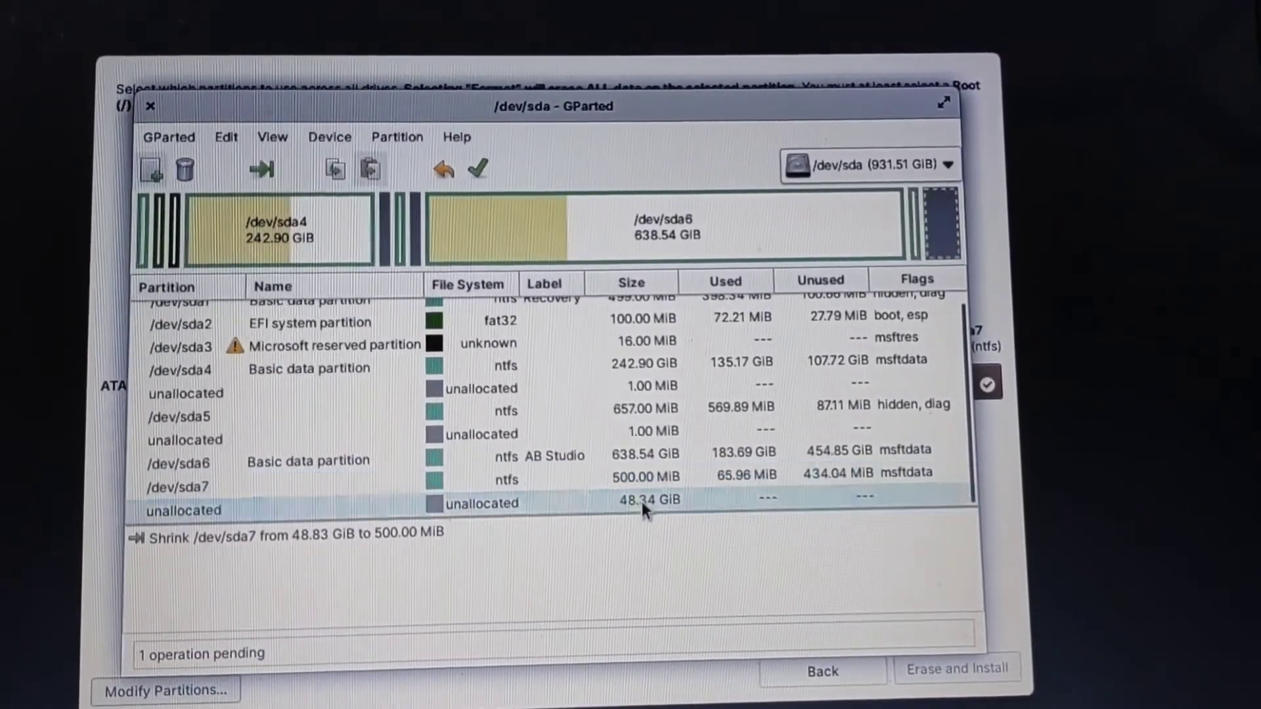
Step: Create a new ext4 partition in the 48.34 GiB unallocated space and apply all pending operations
right_click(643, 511)
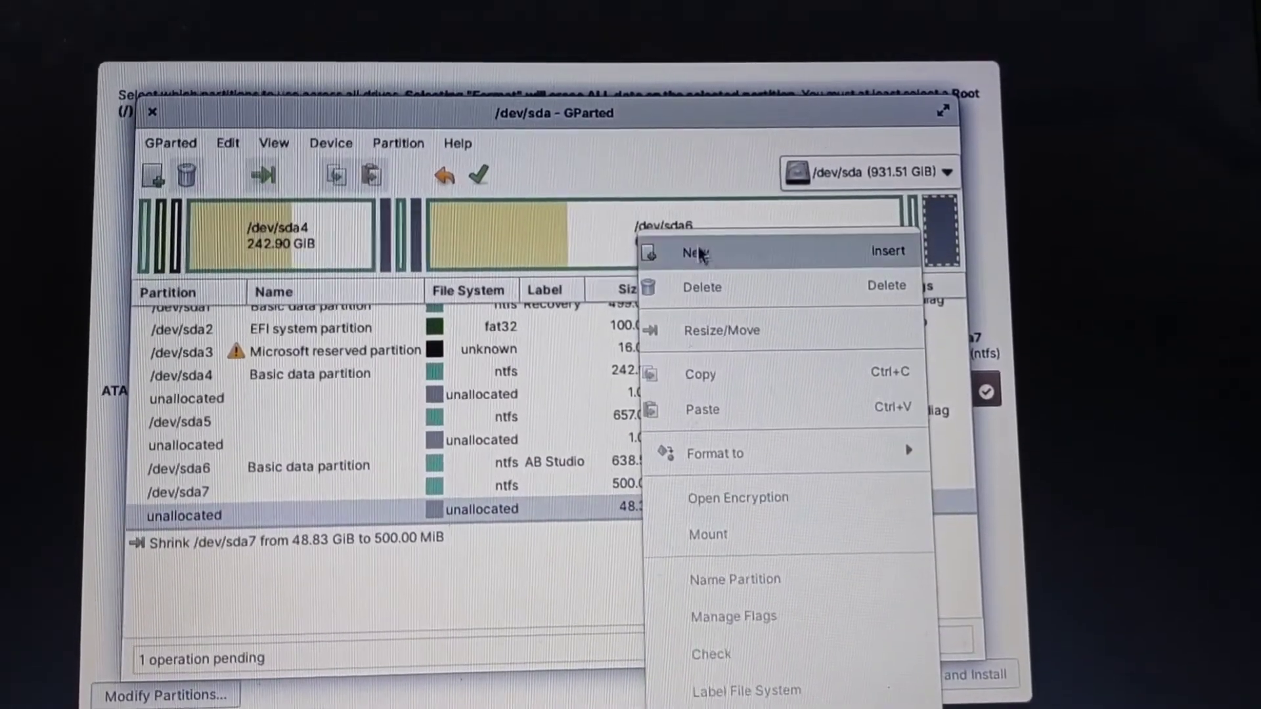
left_click(693, 252)
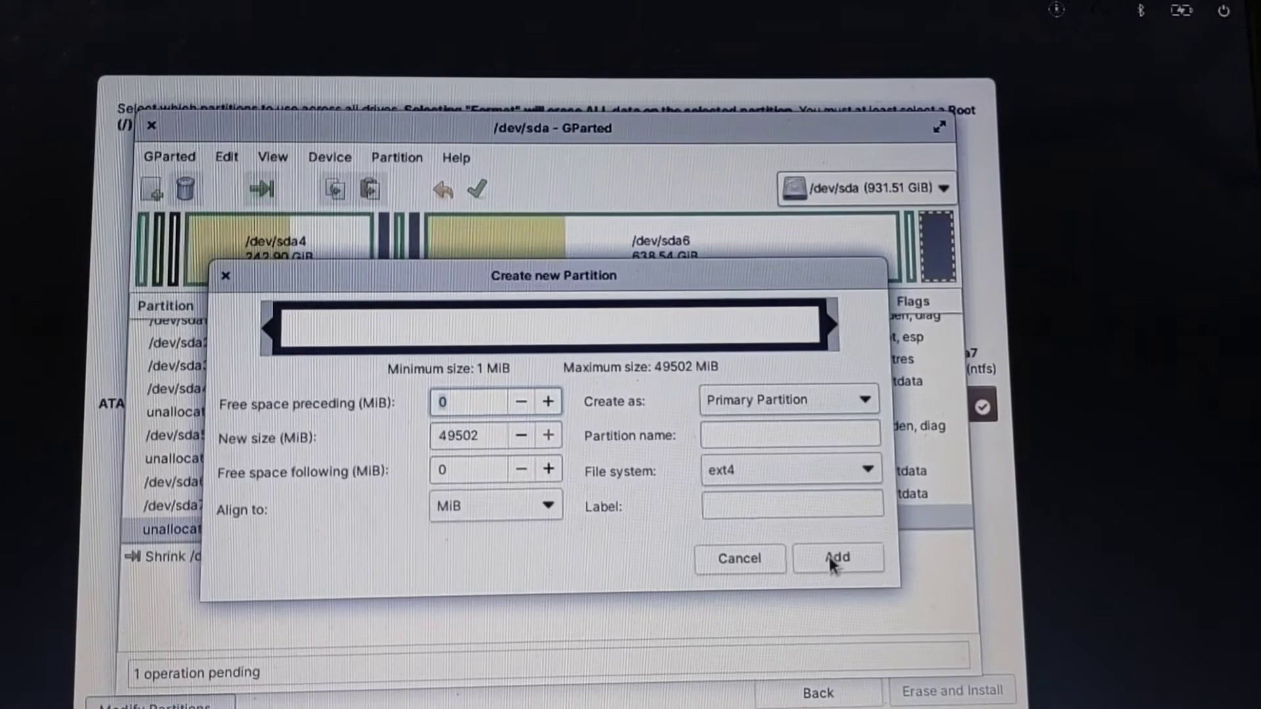
left_click(837, 556)
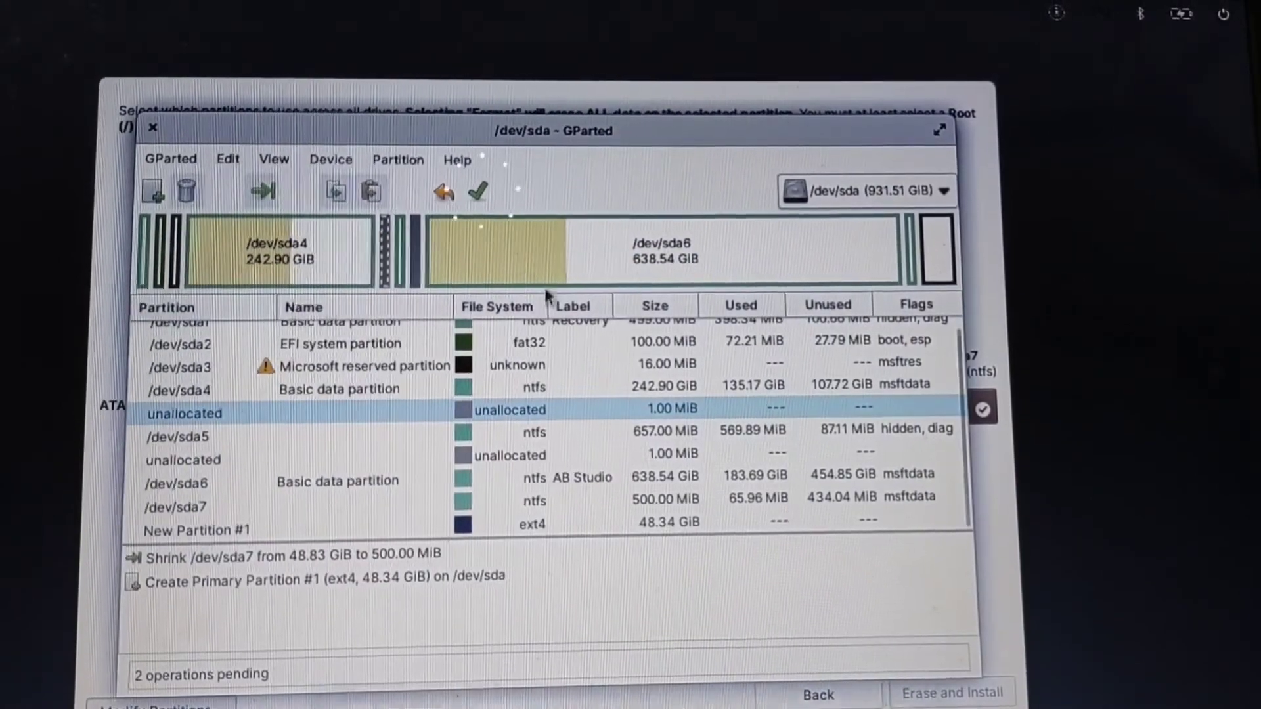
left_click(478, 192)
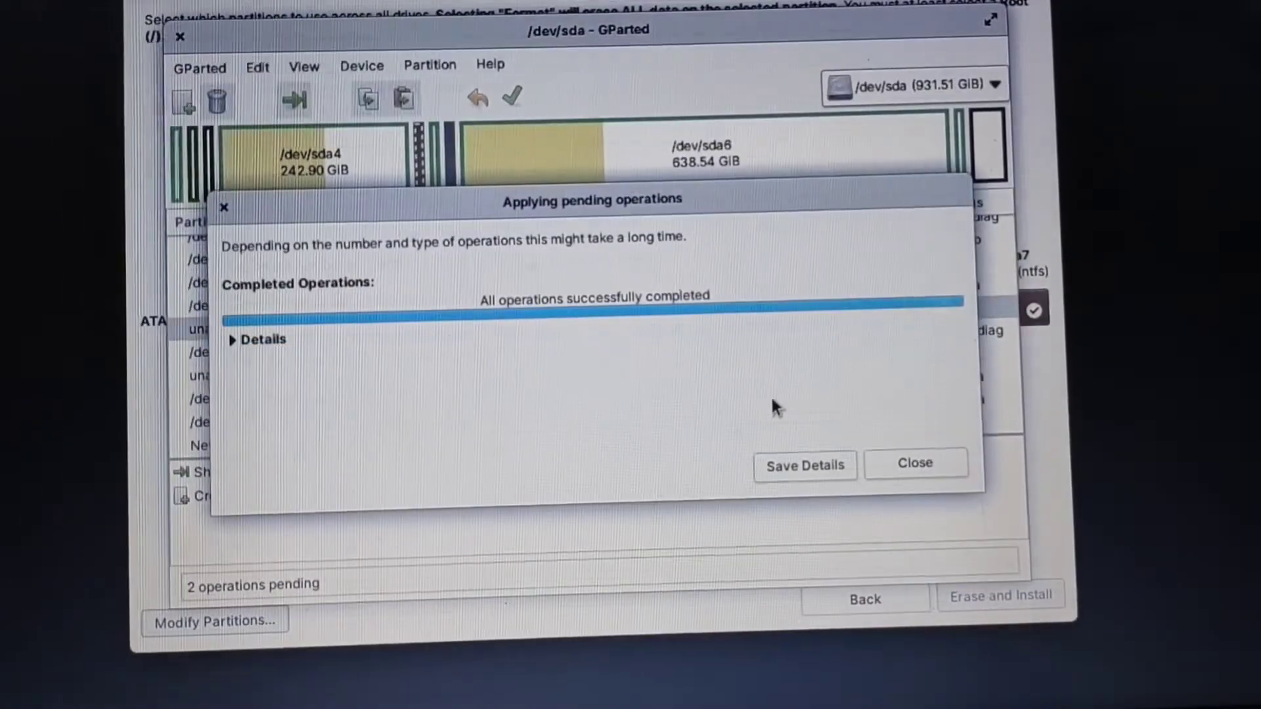
left_click(914, 464)
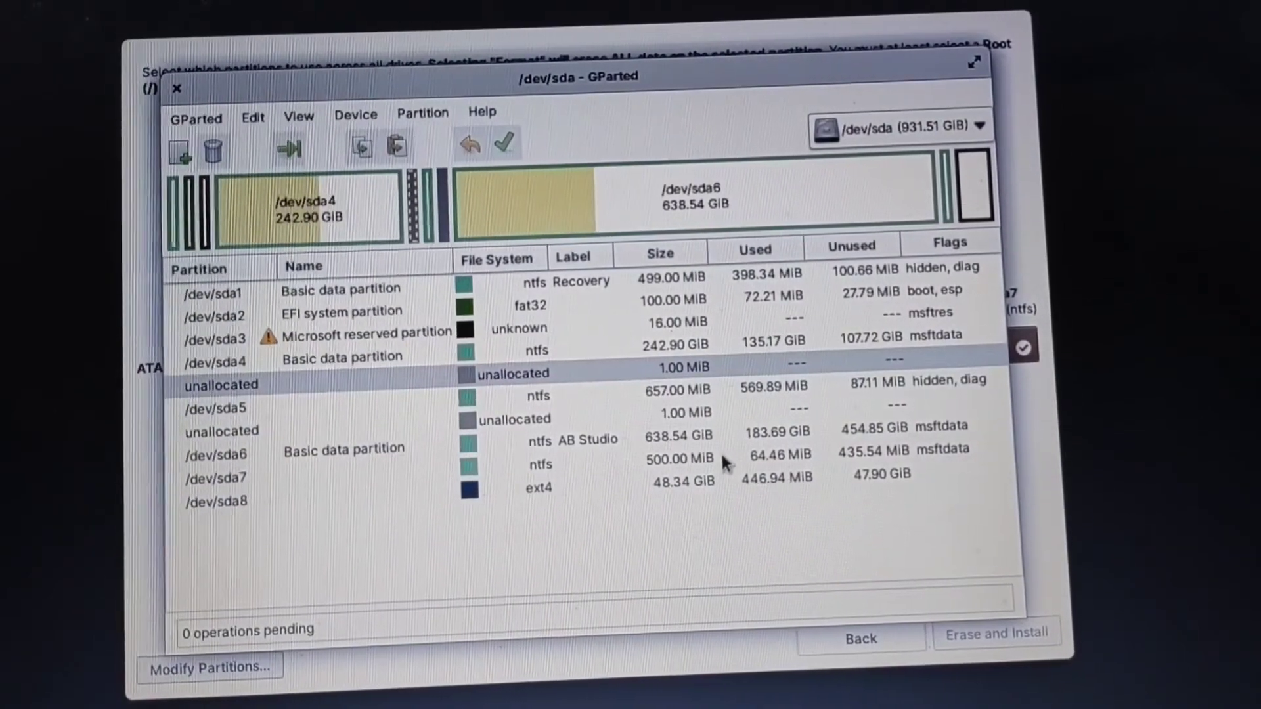
Step: Select the new /dev/sda8 partition and close GParted to return to the installer
left_click(537, 486)
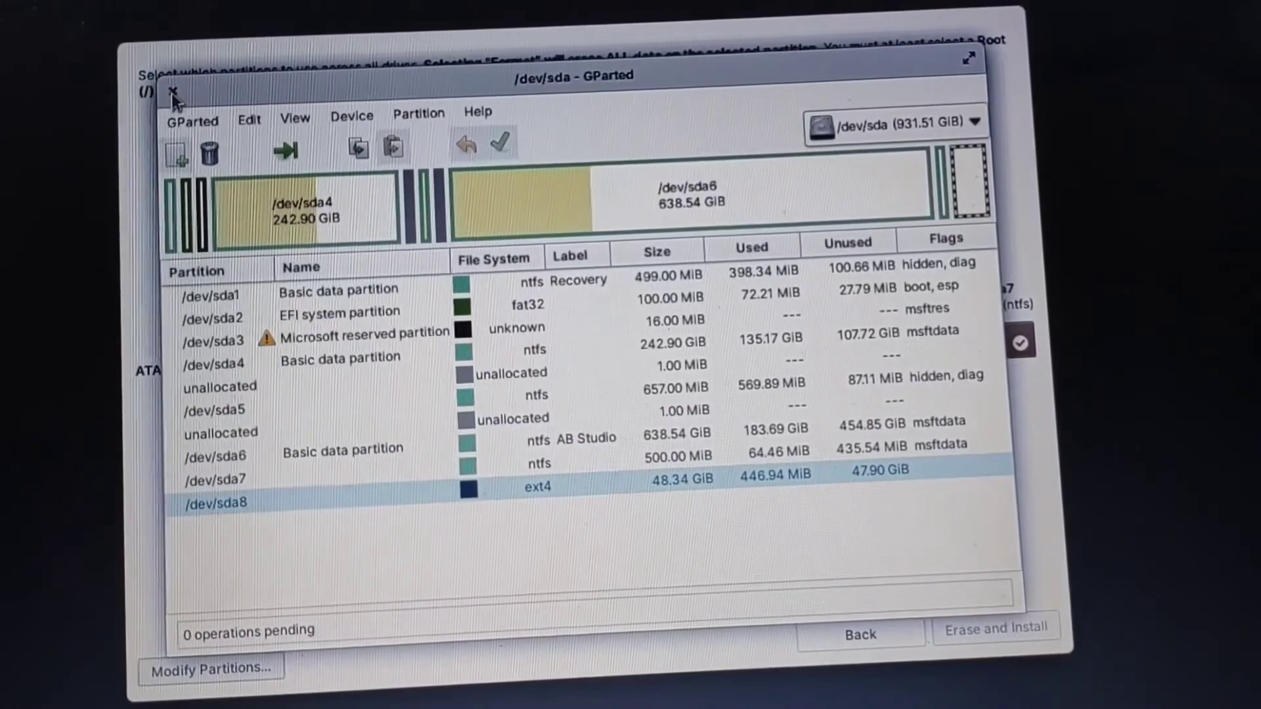
left_click(171, 91)
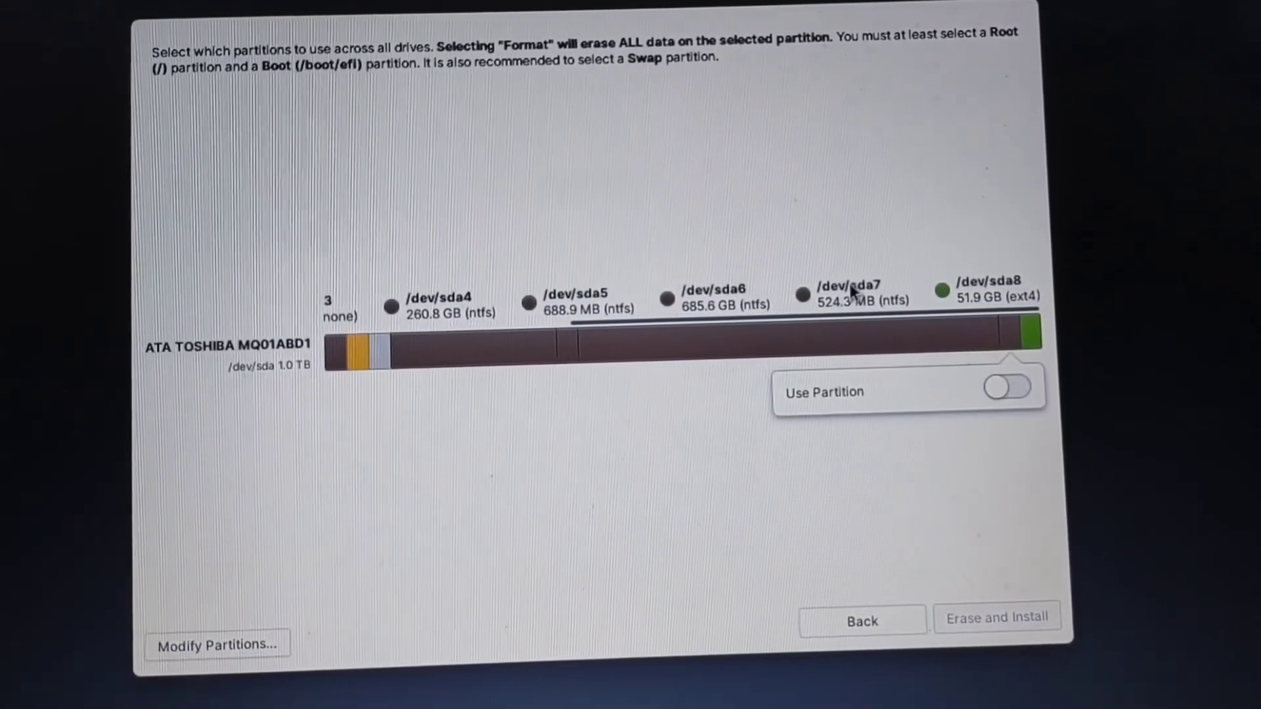
Step: Use sda7 as Boot (/boot/efi), enable the ext4 sda8 partition, and start Erase and Install
left_click(1008, 386)
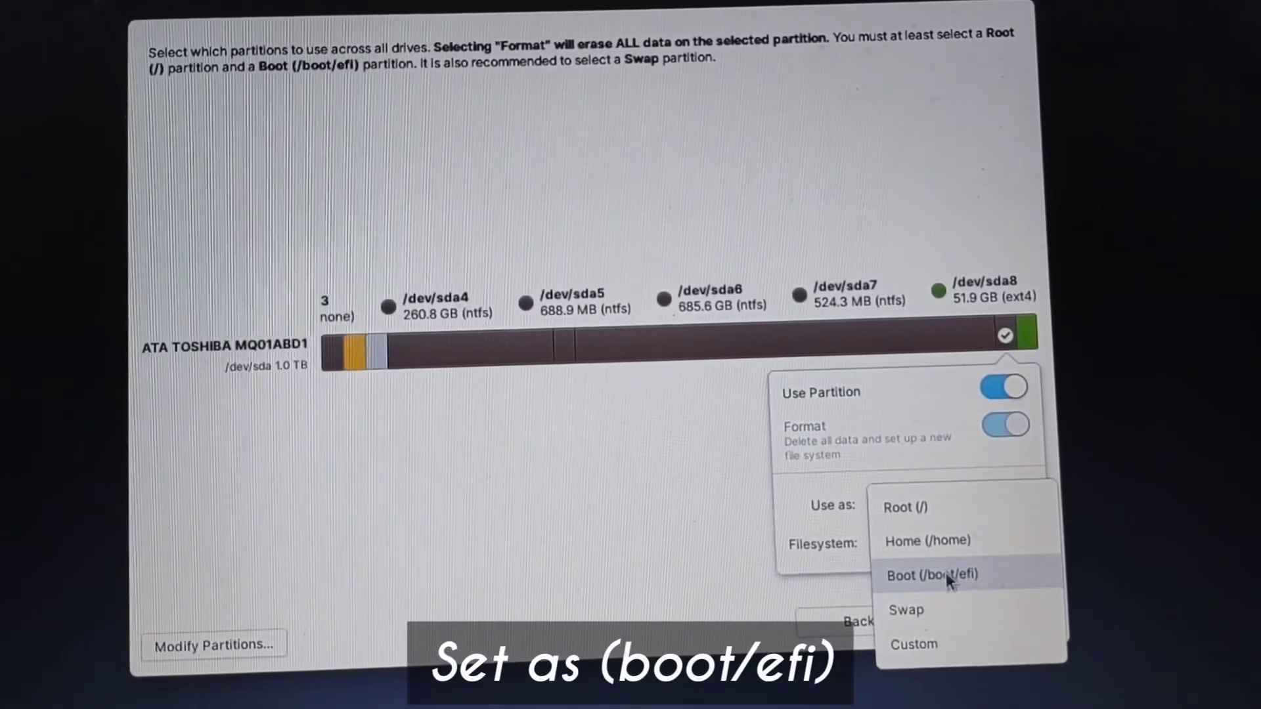
left_click(932, 574)
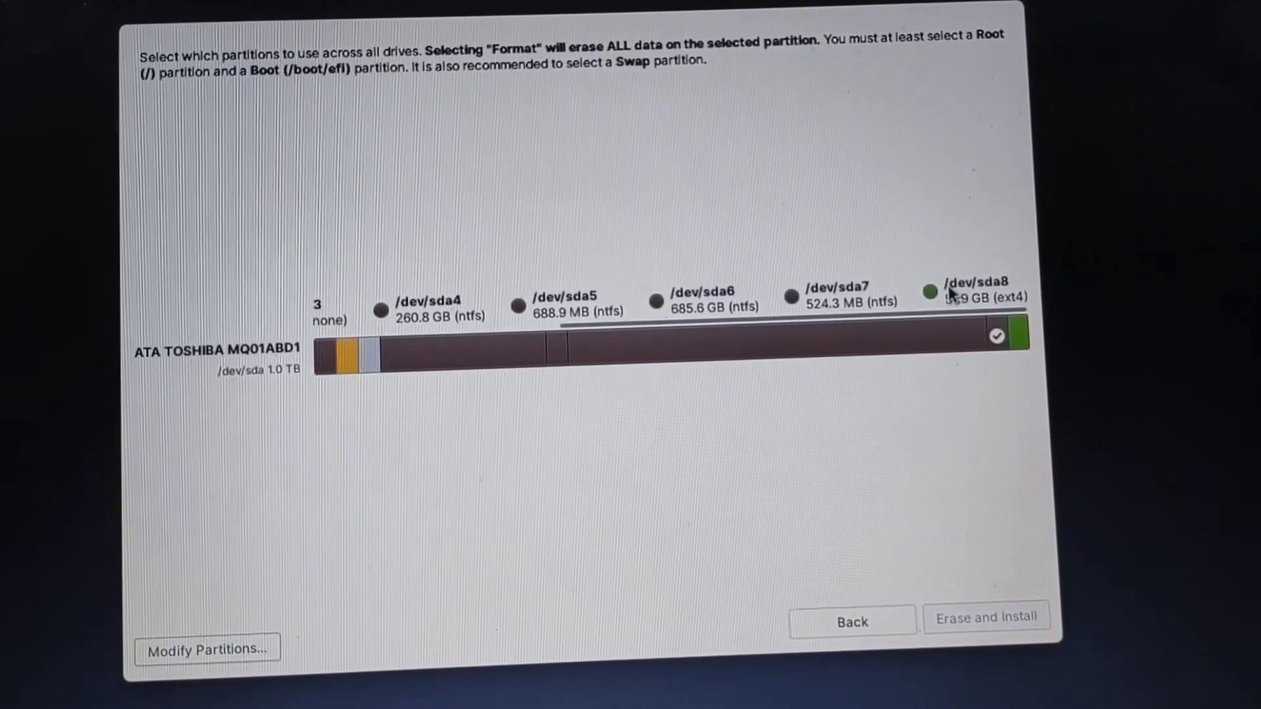
left_click(1015, 335)
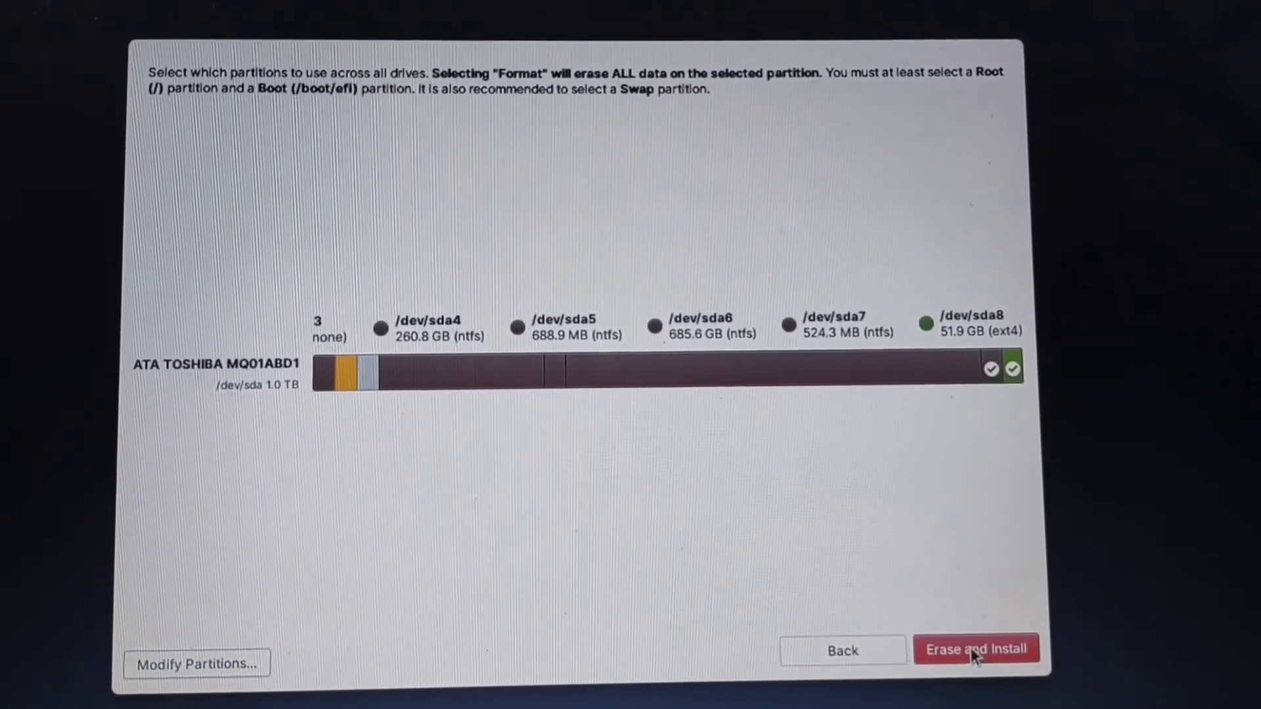
left_click(976, 648)
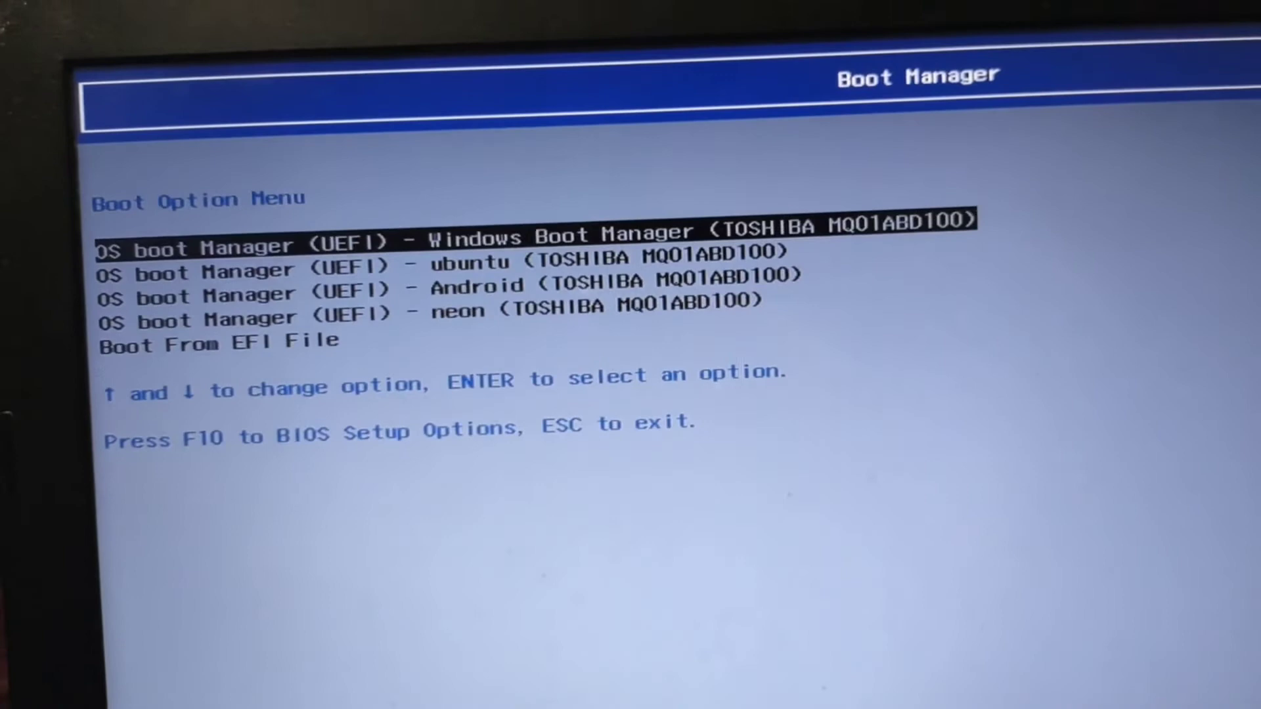
Step: Highlight the OS boot Manager (UEFI) - ubuntu entry and boot from it
key("Down")
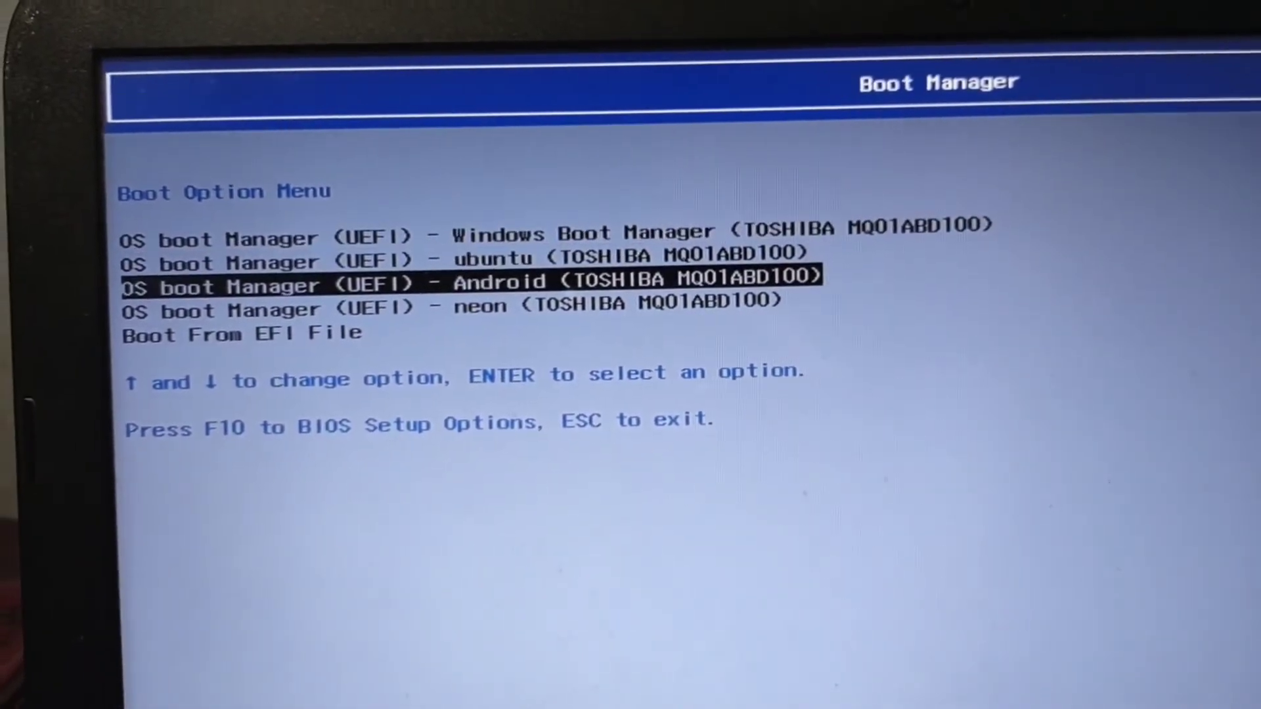
key("up")
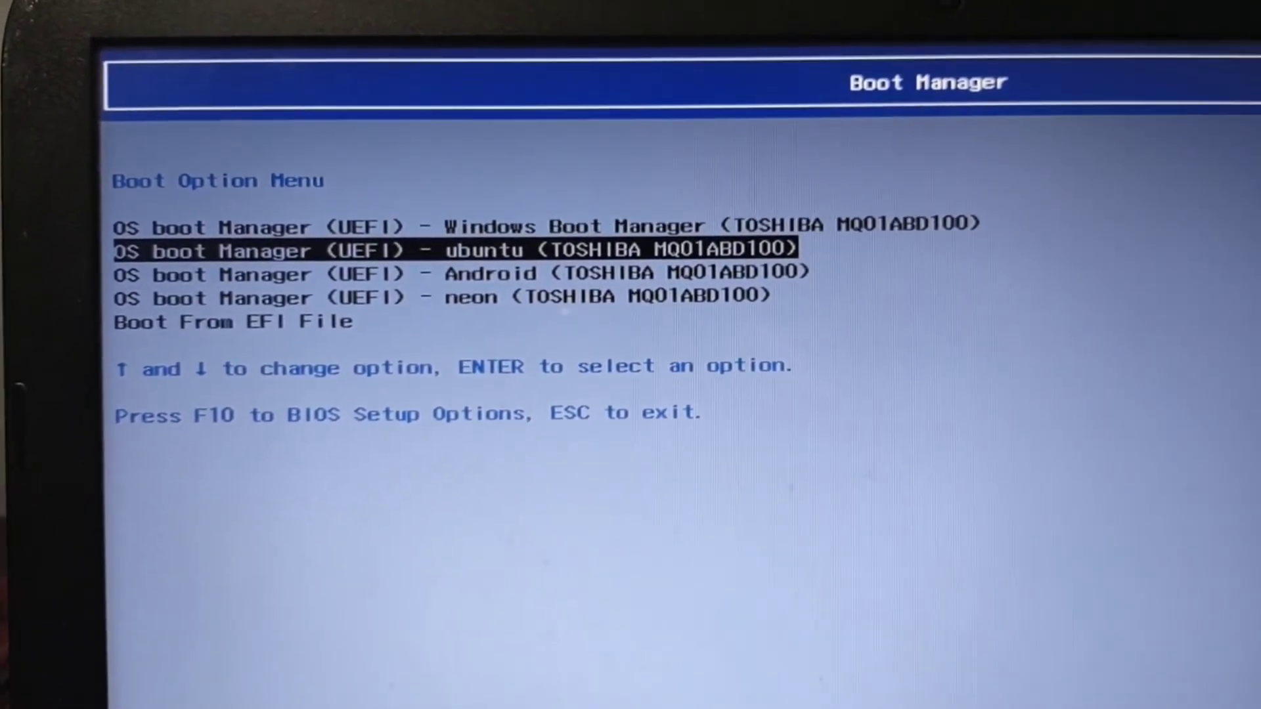
key("enter")
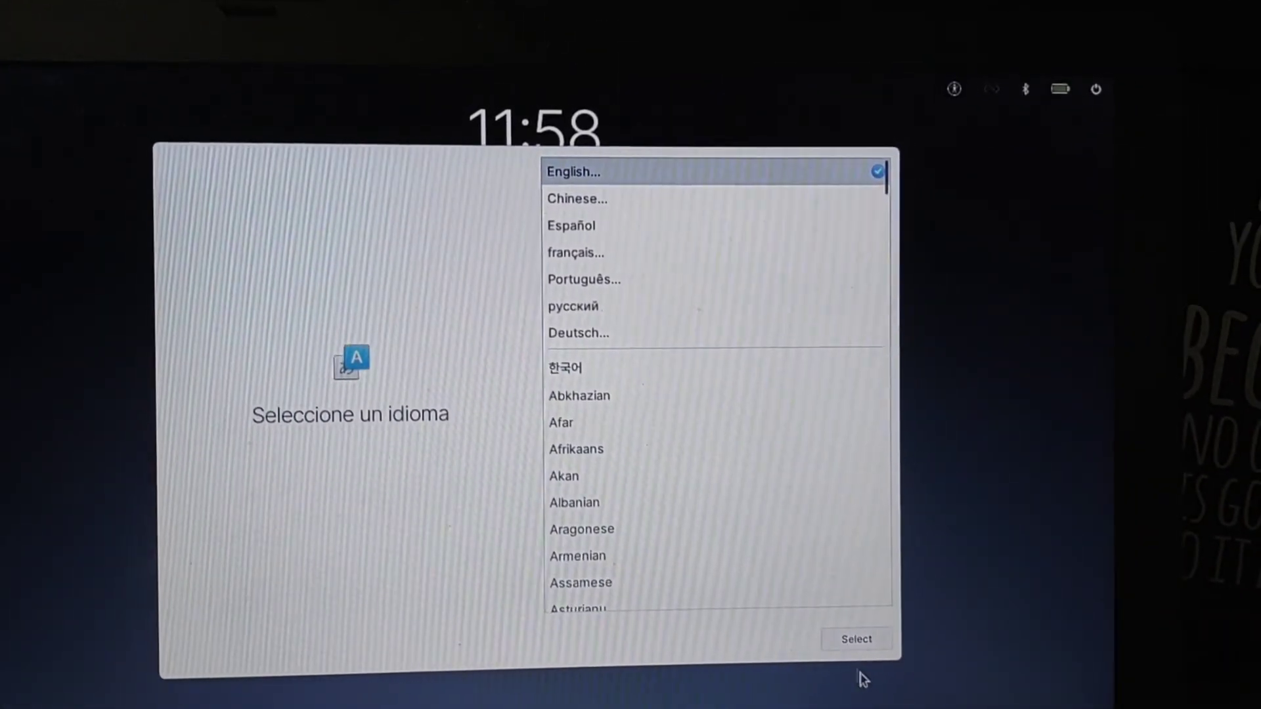
Step: Confirm English language and English (US) keyboard, create the user account and finish setup
left_click(855, 639)
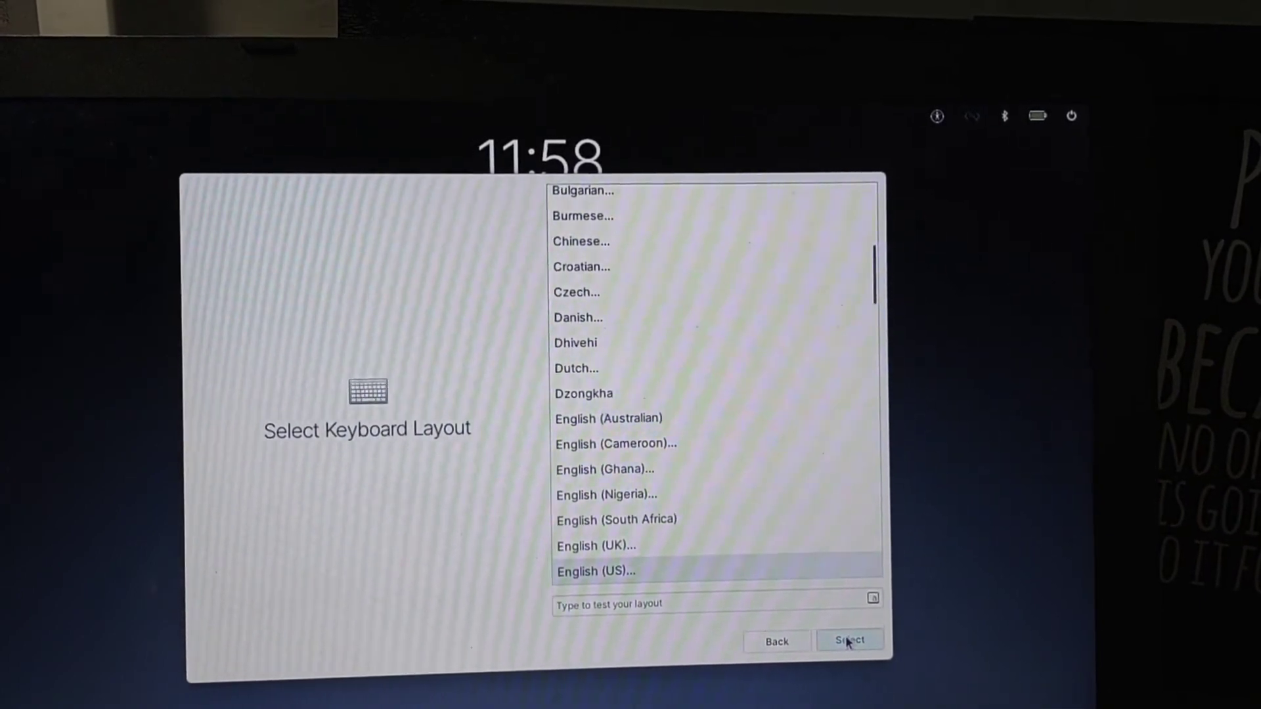
left_click(850, 640)
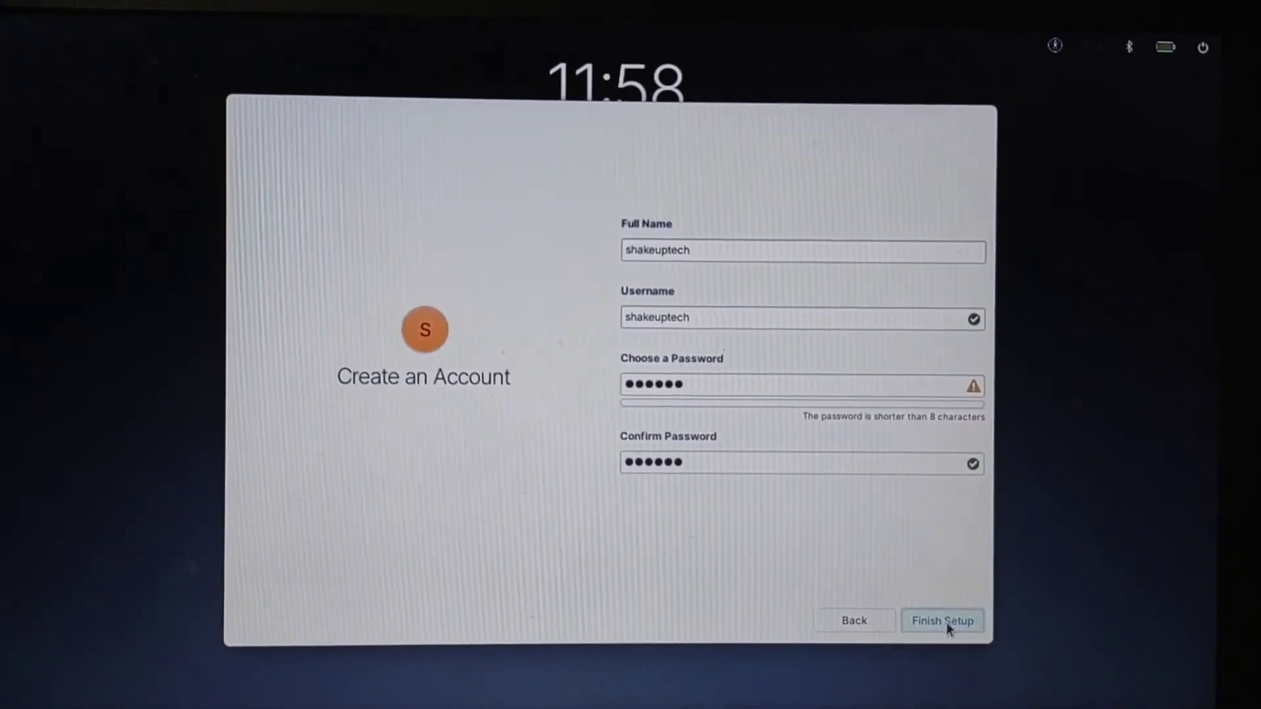
left_click(943, 620)
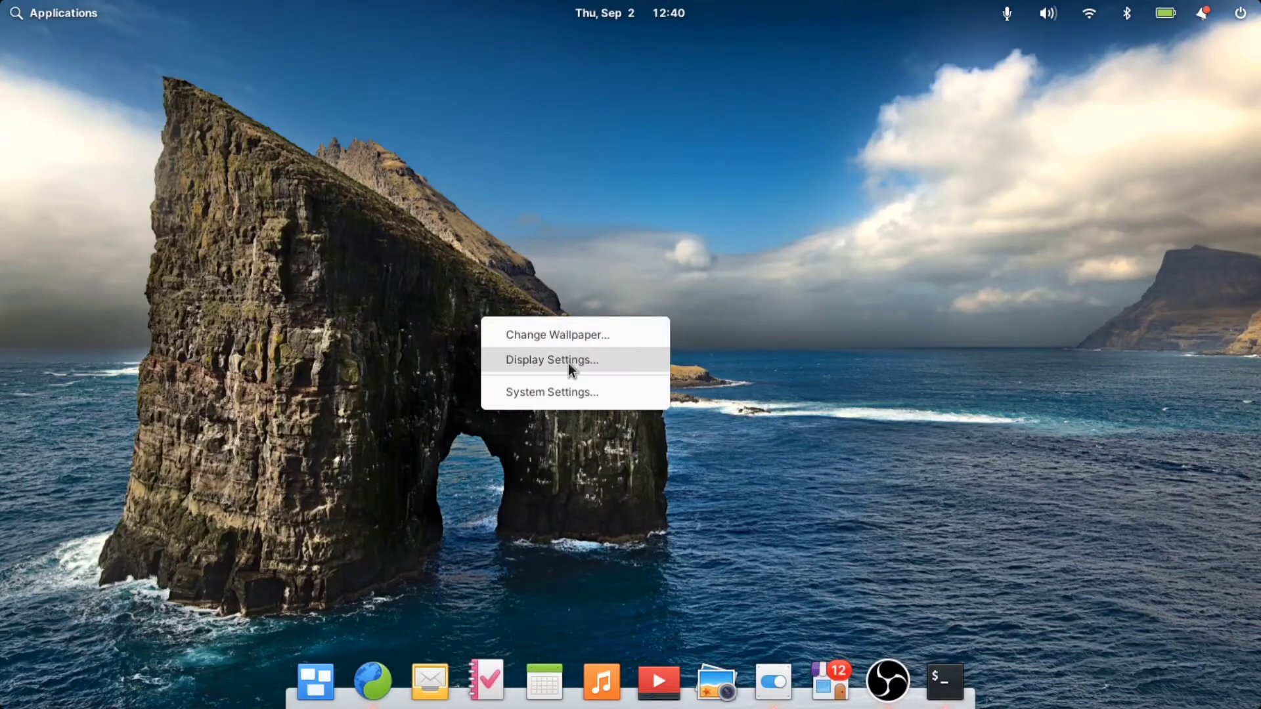
Step: In Desktop settings, try the fern photo then set the pink flower photo as wallpaper
left_click(551, 360)
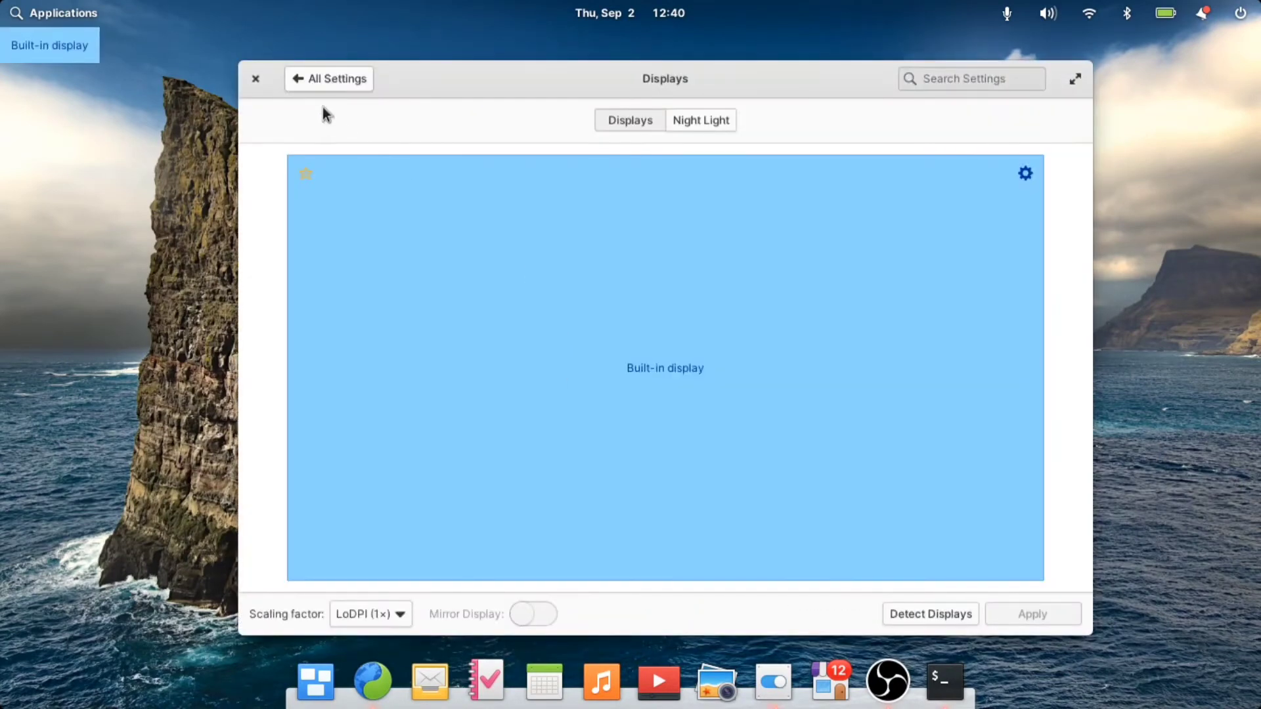
left_click(329, 78)
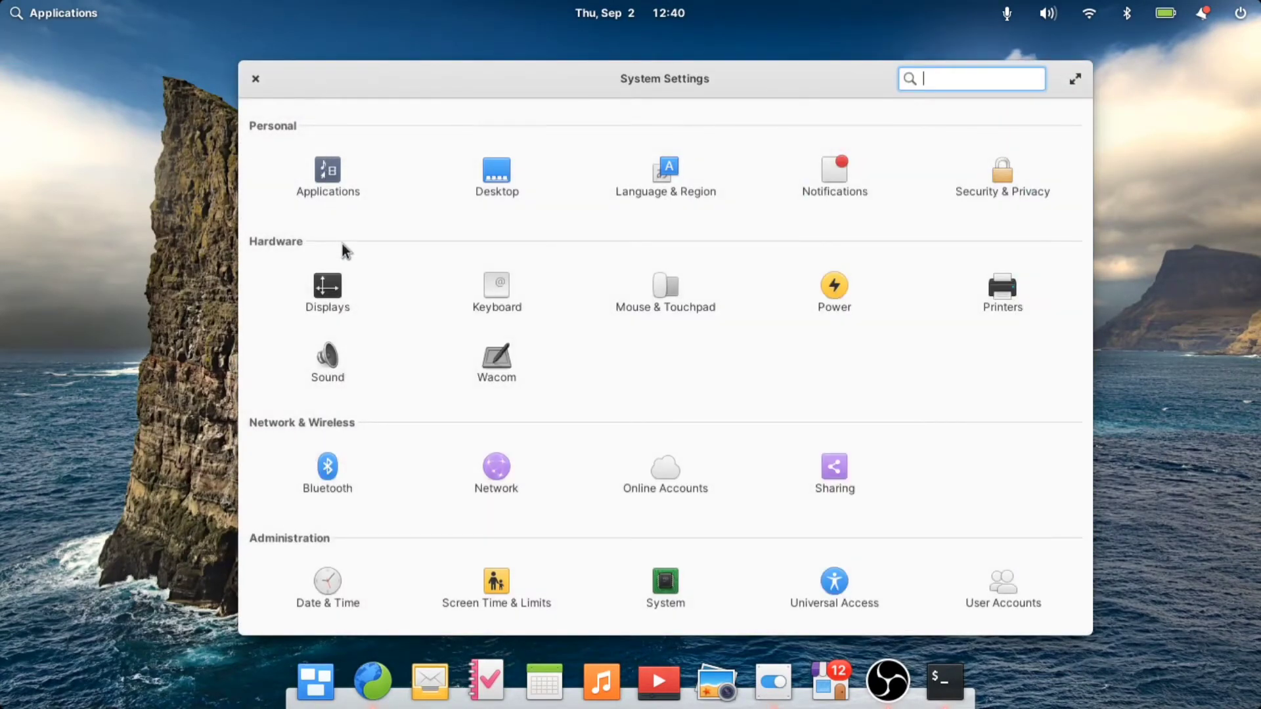
left_click(497, 171)
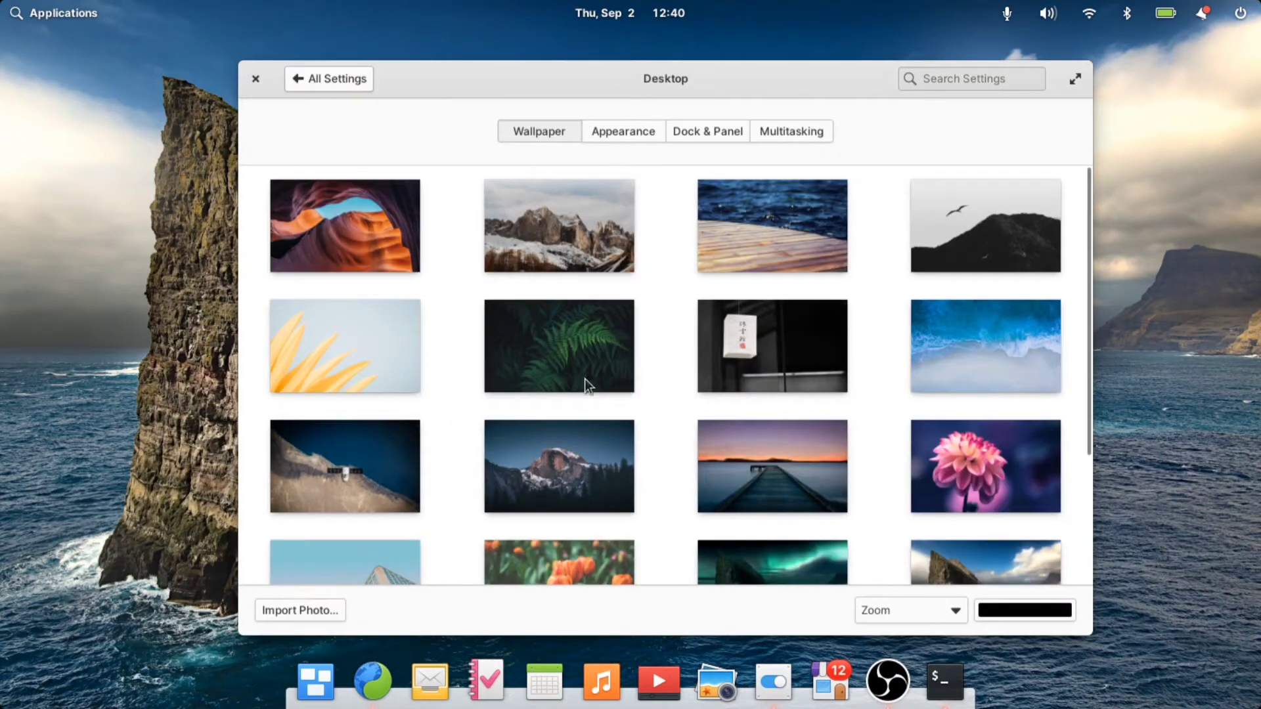
left_click(559, 345)
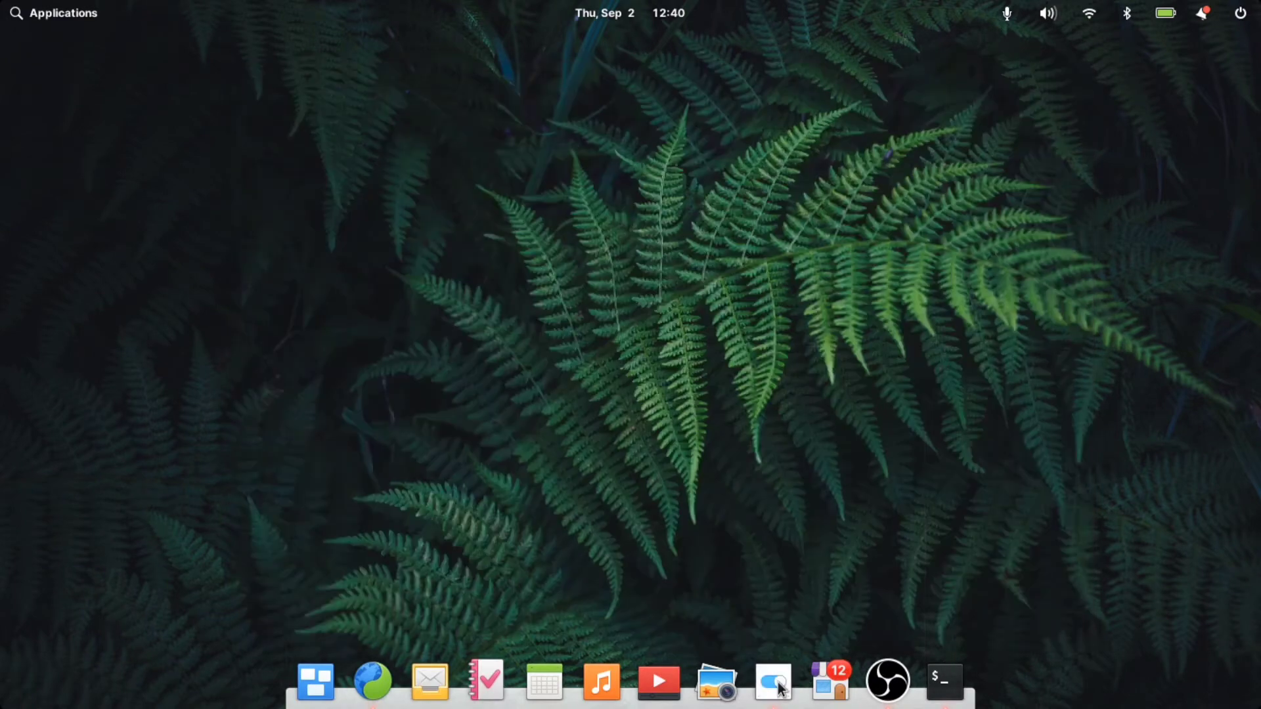
left_click(771, 681)
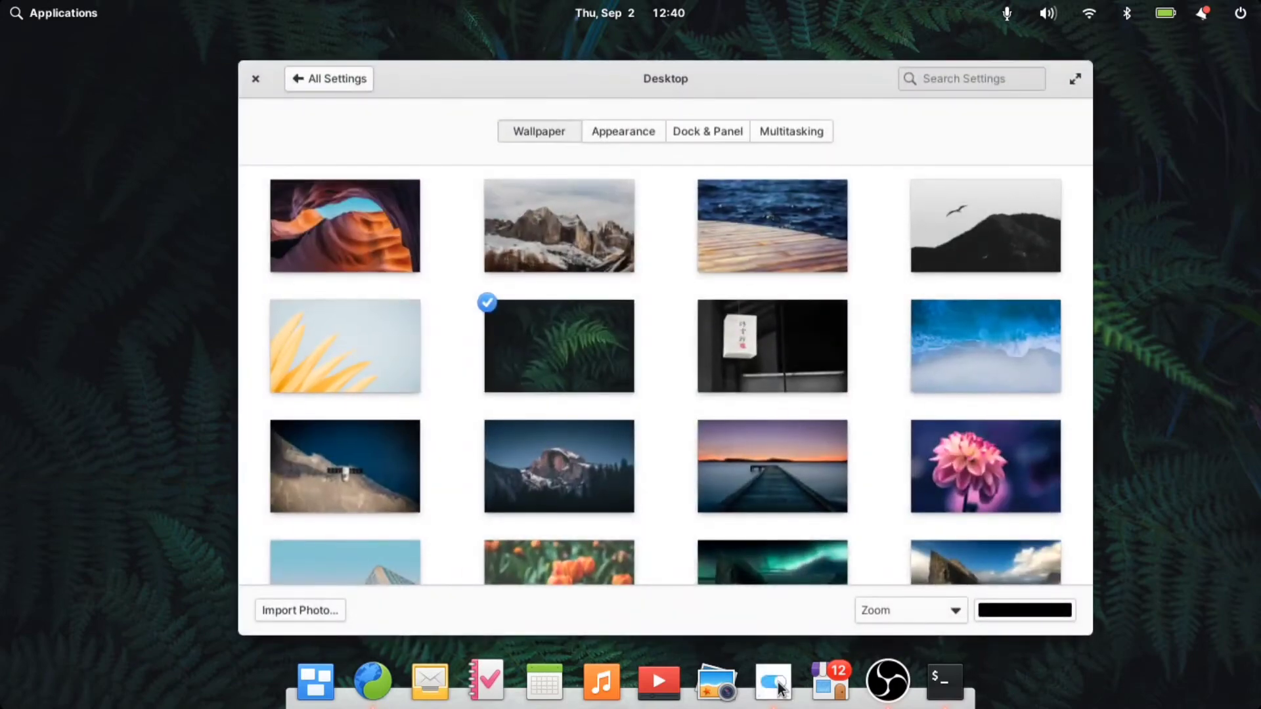
left_click(984, 466)
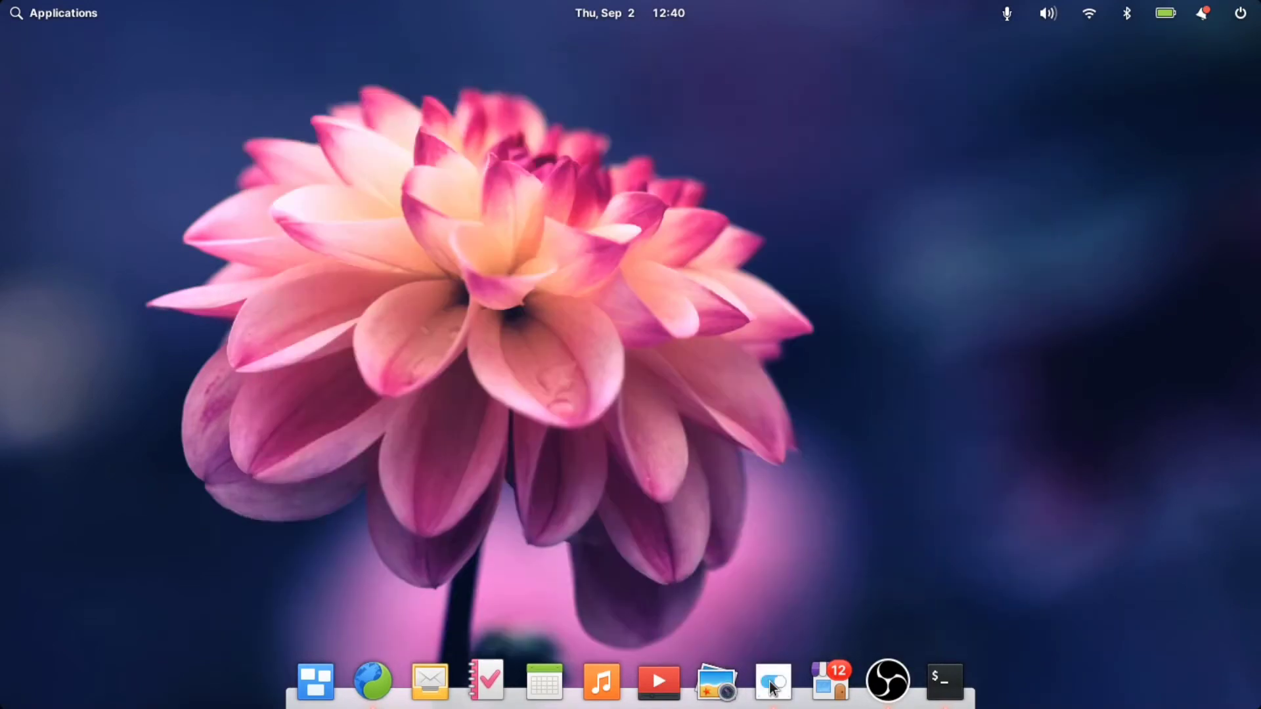
left_click(770, 682)
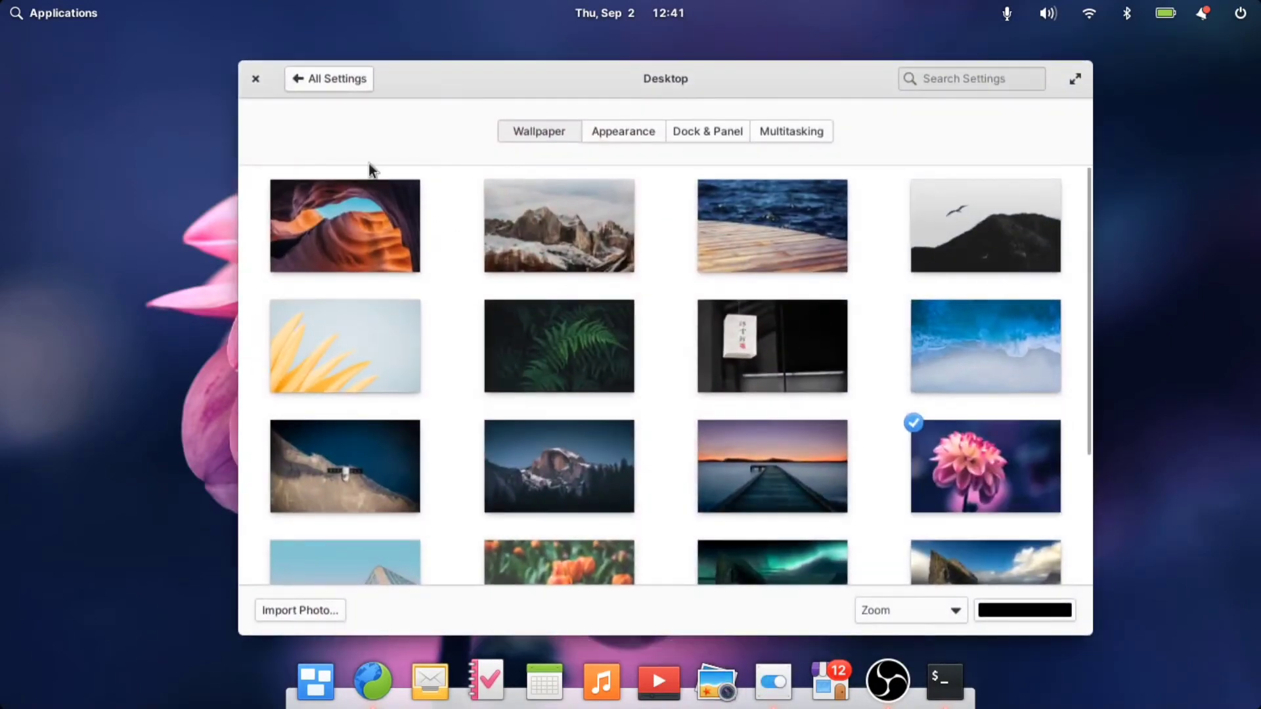
Step: In Appearance, try a purple accent, return to the light Default style, and move to Dock & Panel
left_click(328, 79)
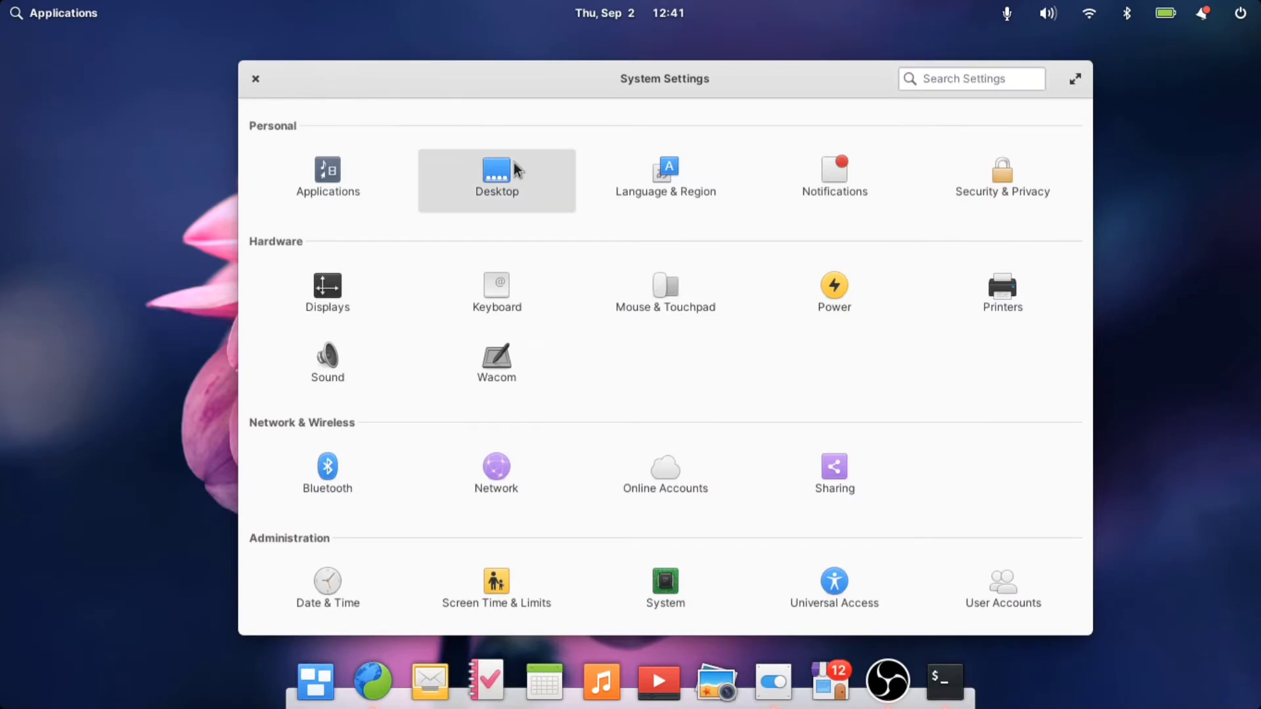
left_click(497, 175)
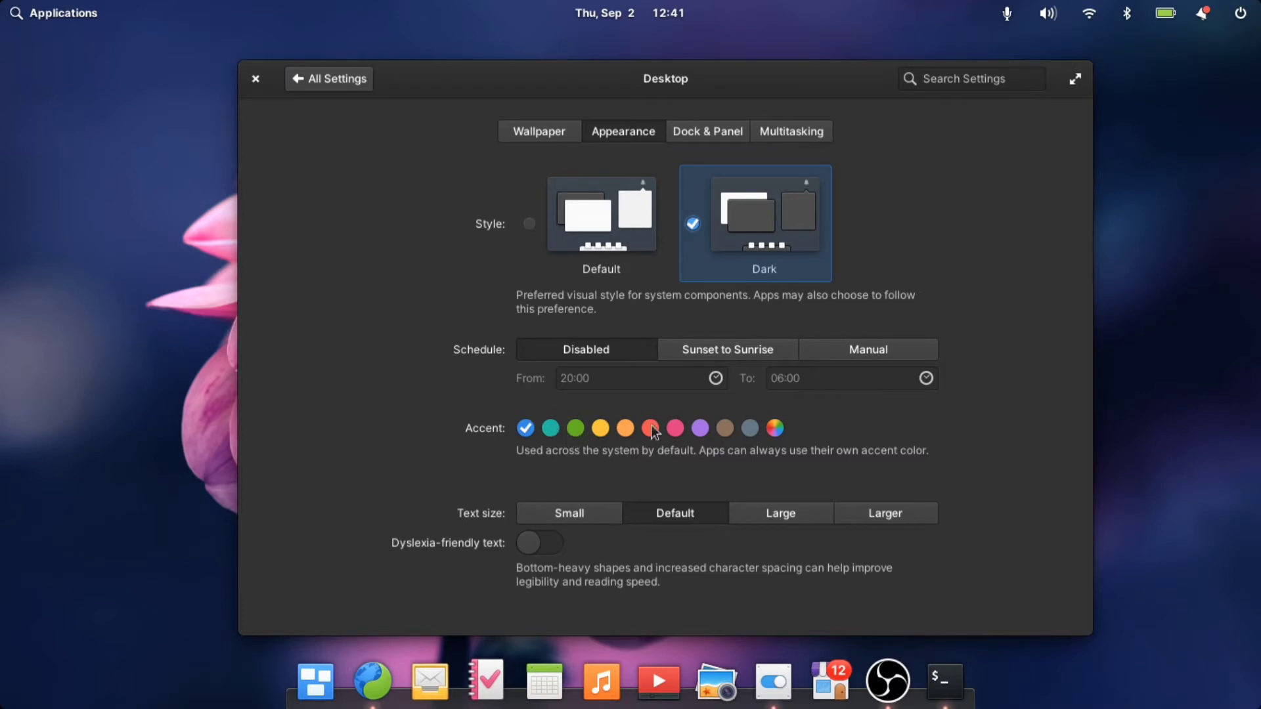
left_click(700, 428)
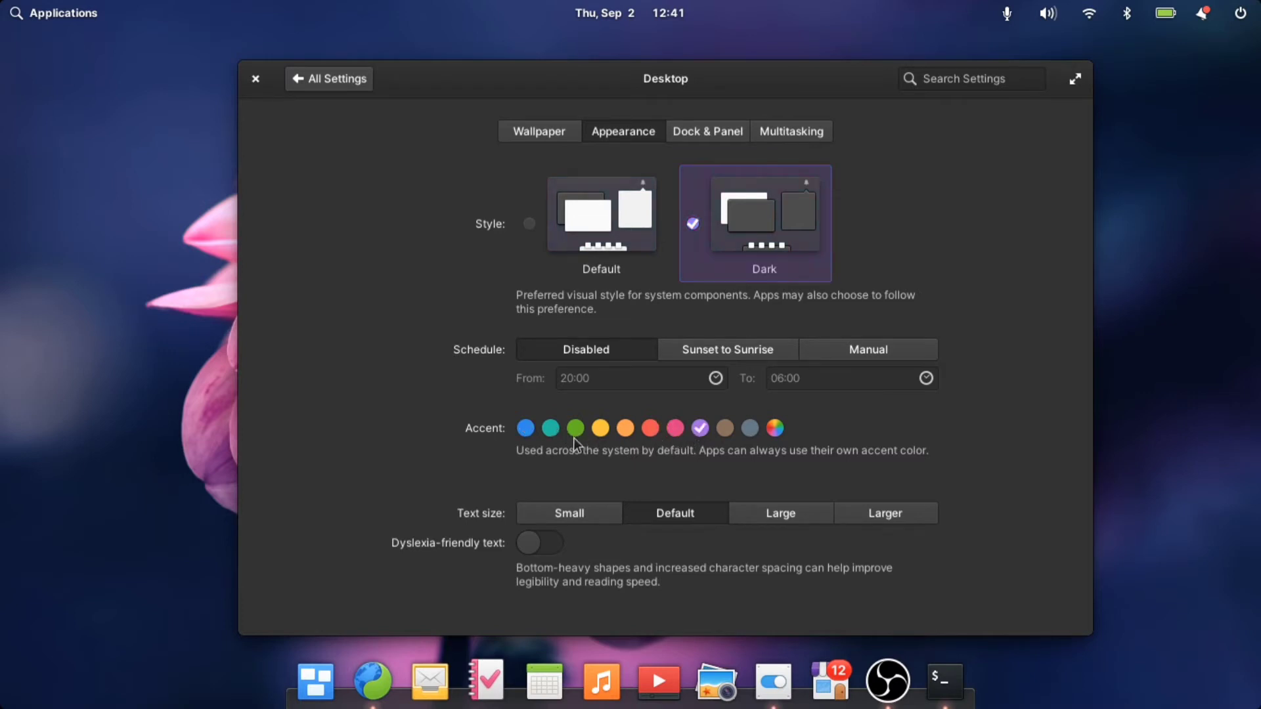
mouse_move(525, 428)
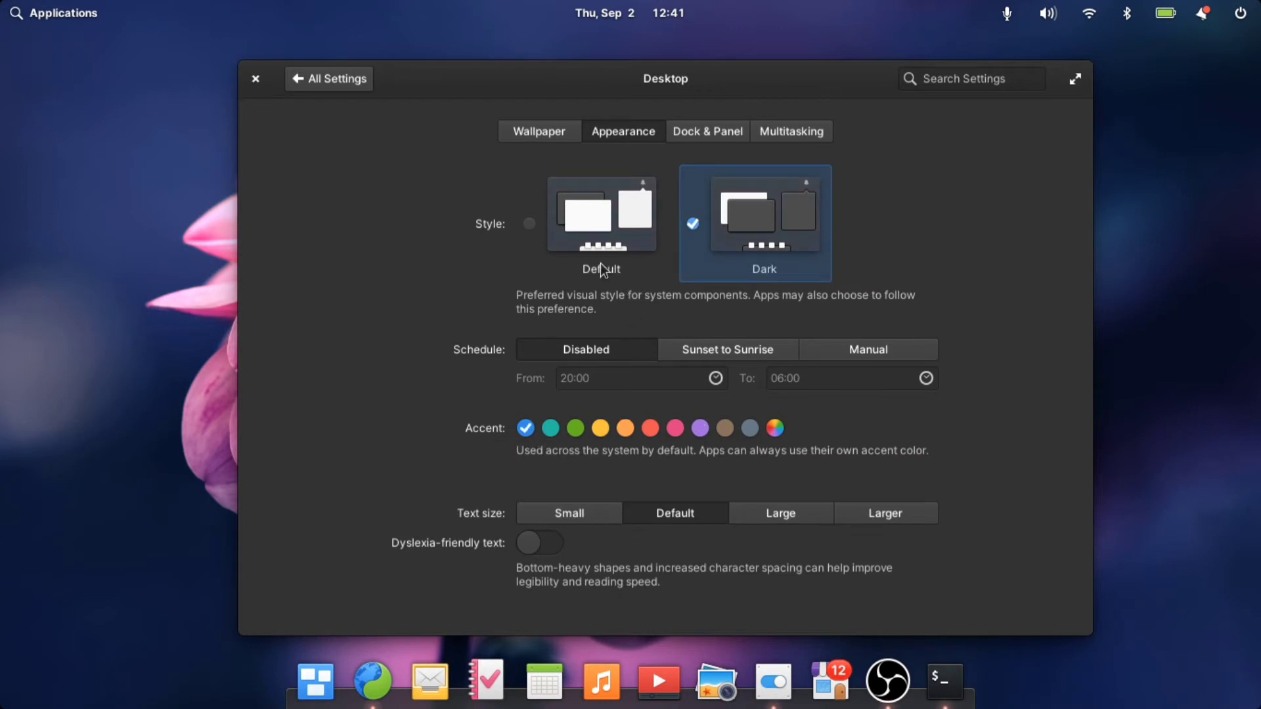
left_click(602, 224)
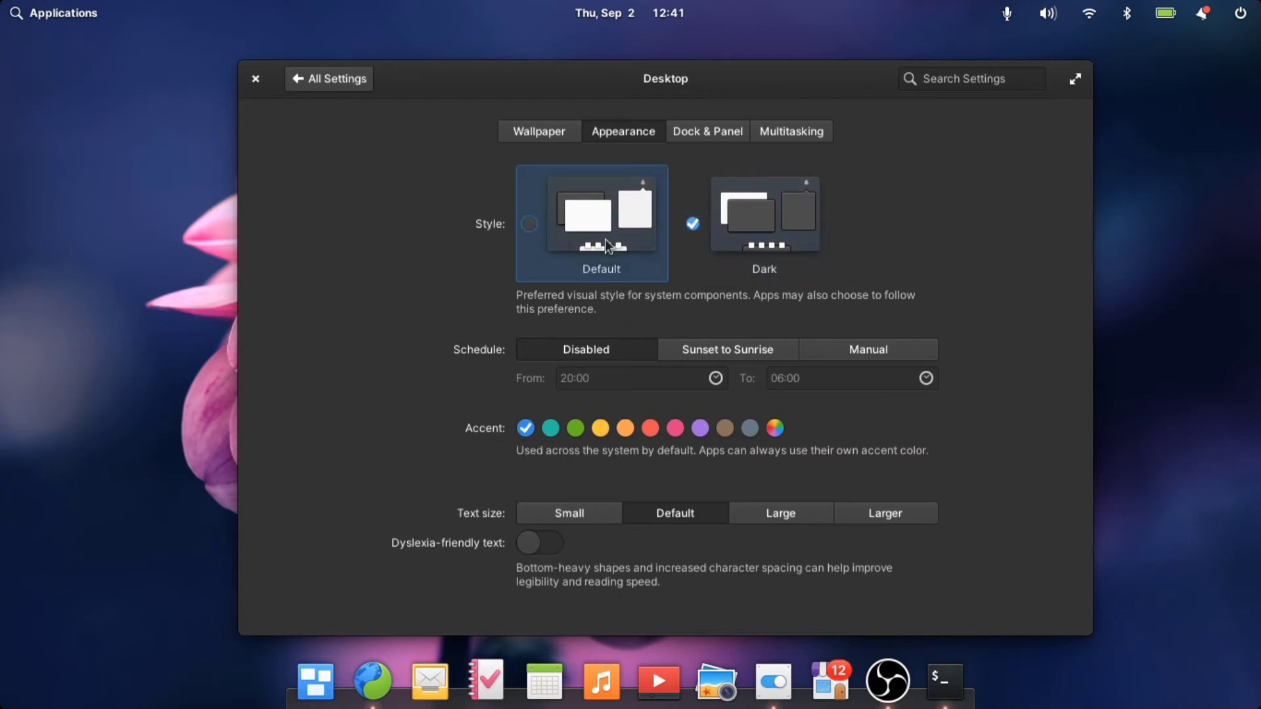
left_click(707, 132)
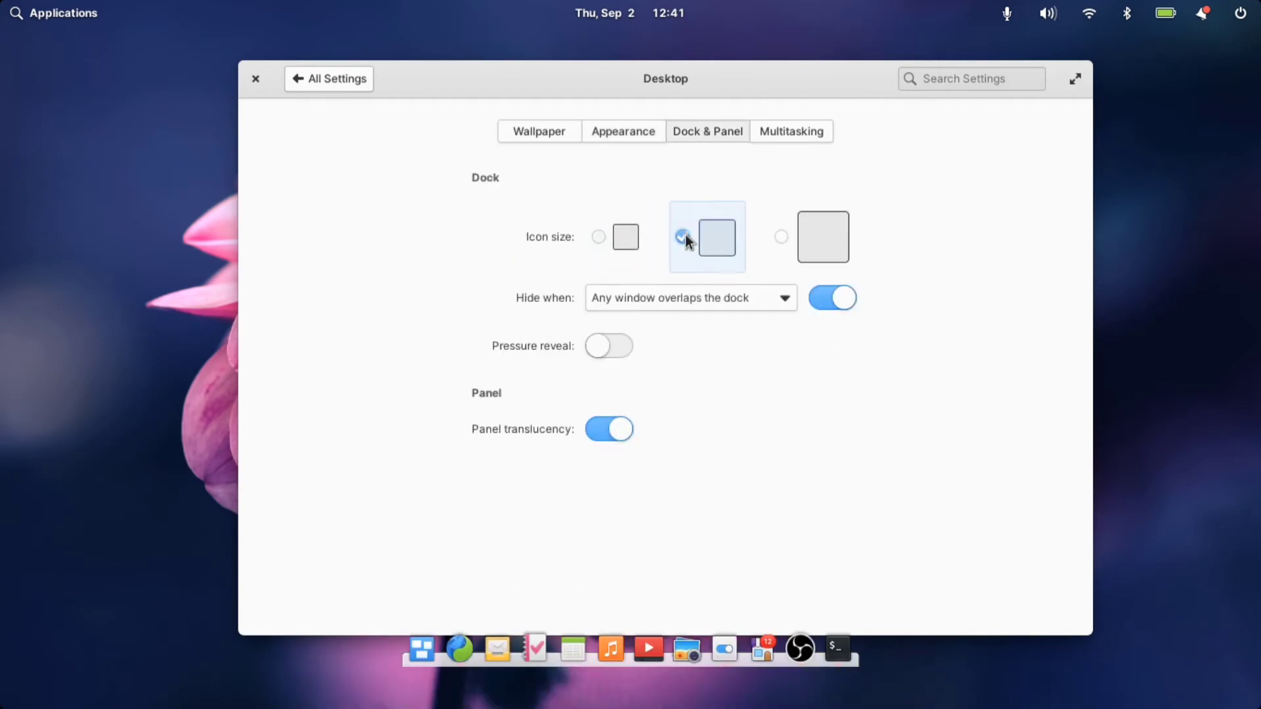
Step: Set dock icons to medium size, glance at Multitasking settings, then bring the web browser forward
left_click(682, 237)
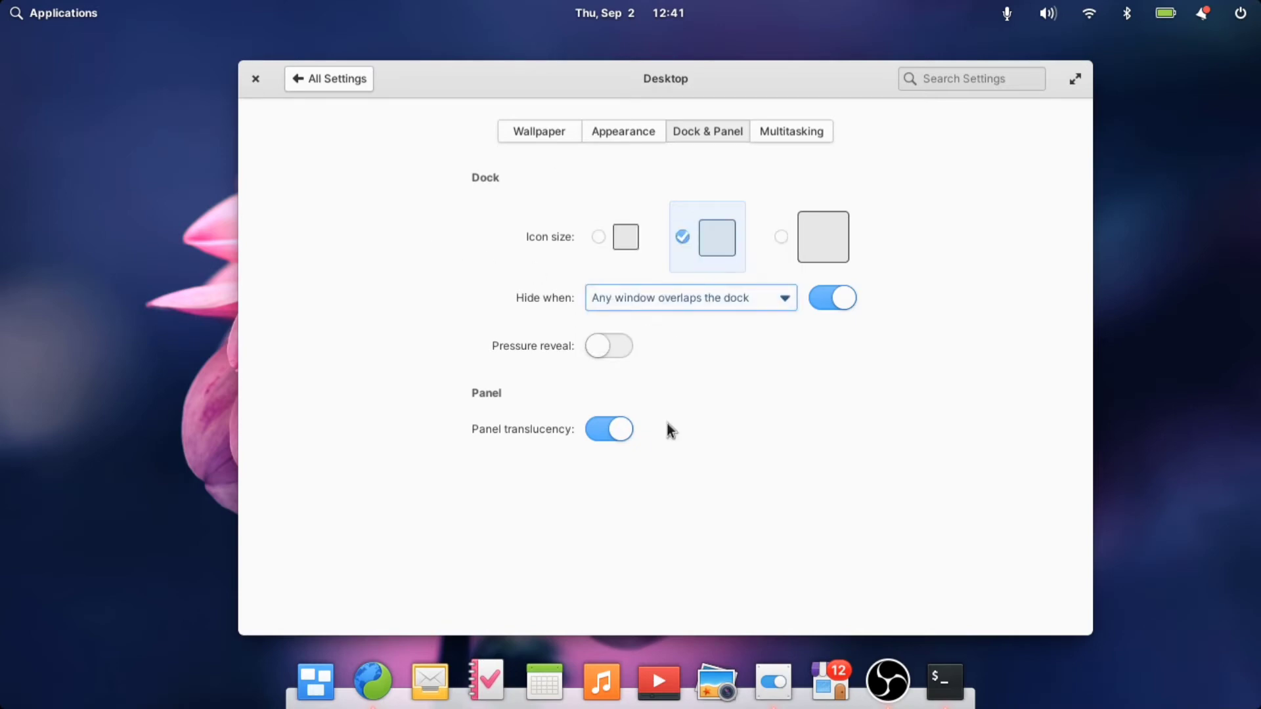
left_click(791, 131)
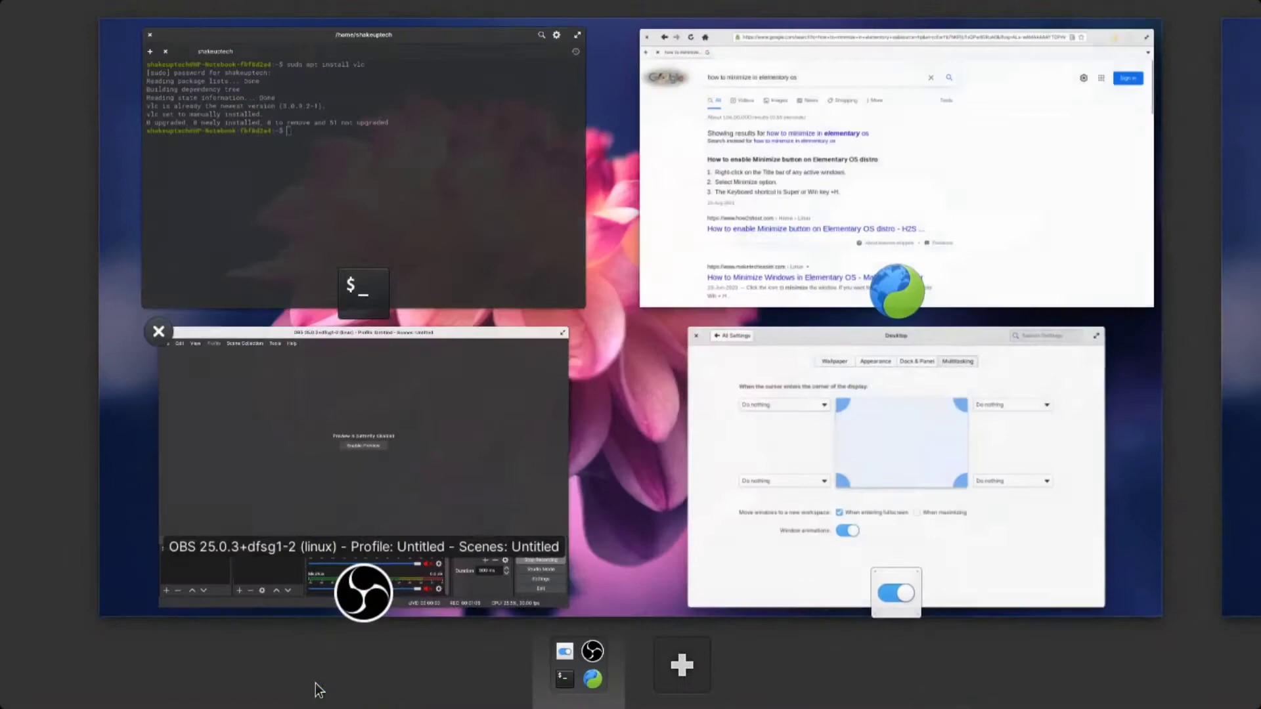
mouse_move(451, 504)
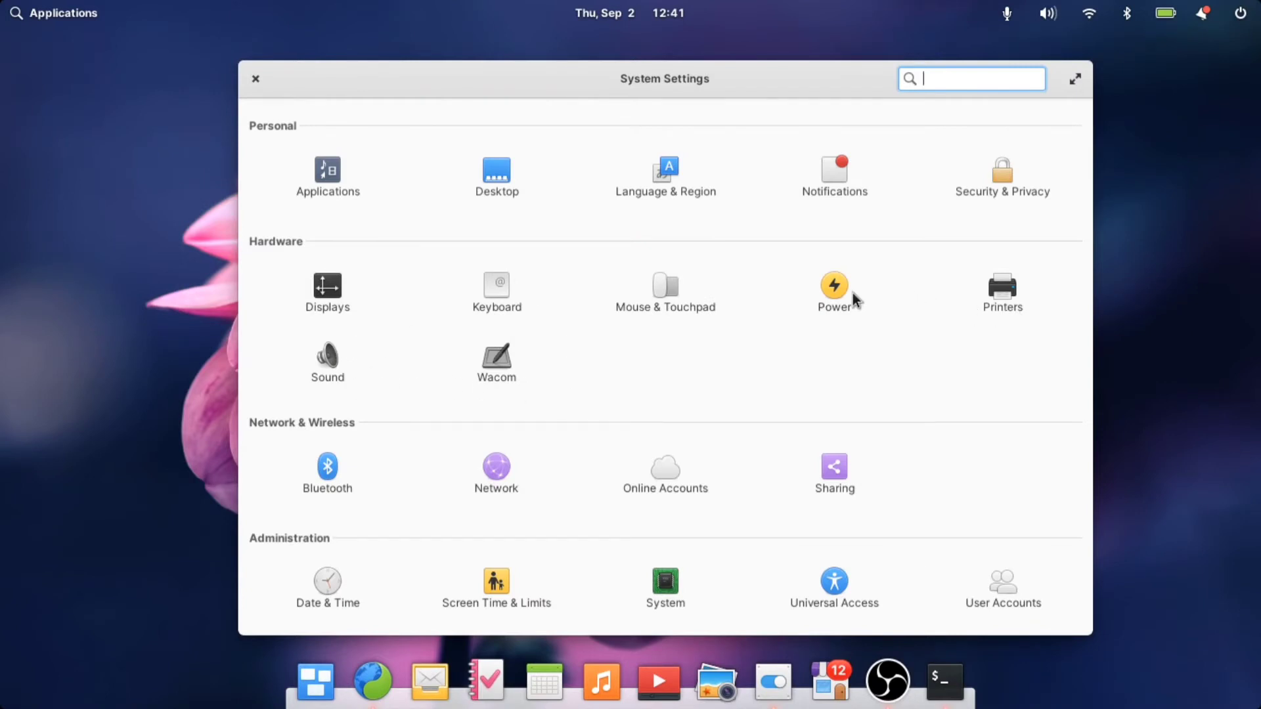
mouse_move(413, 571)
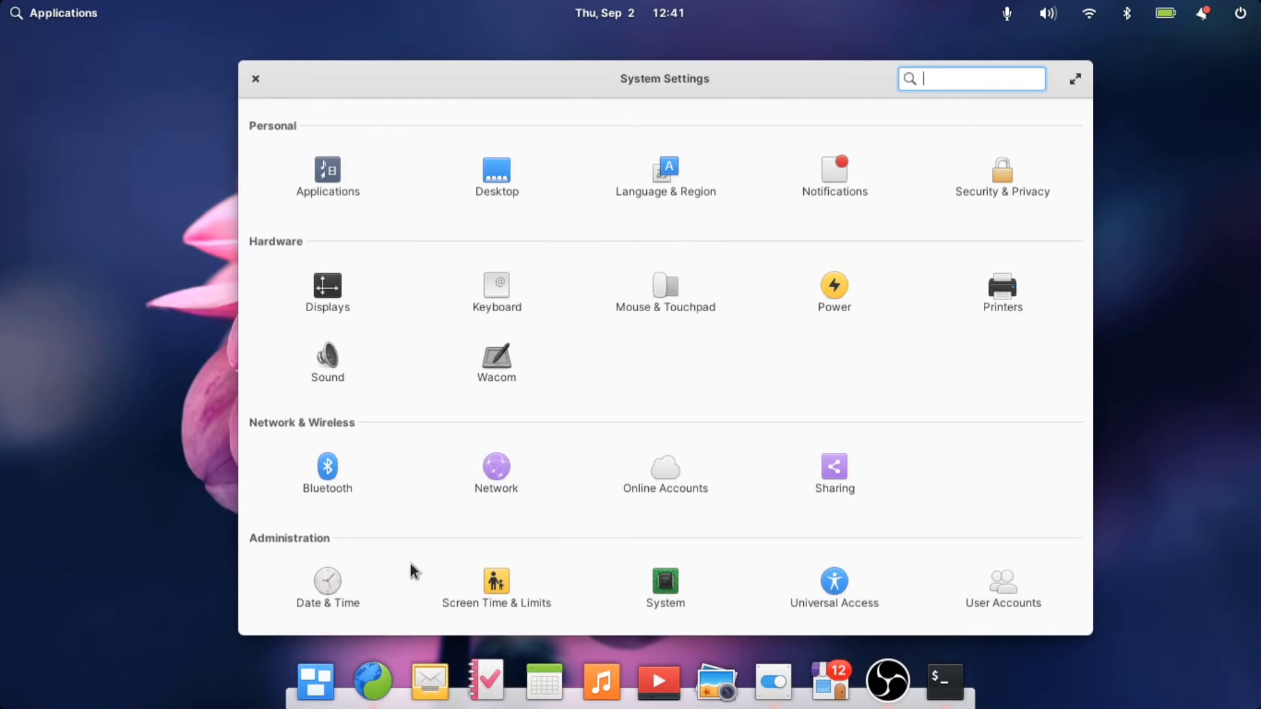
mouse_move(1038, 157)
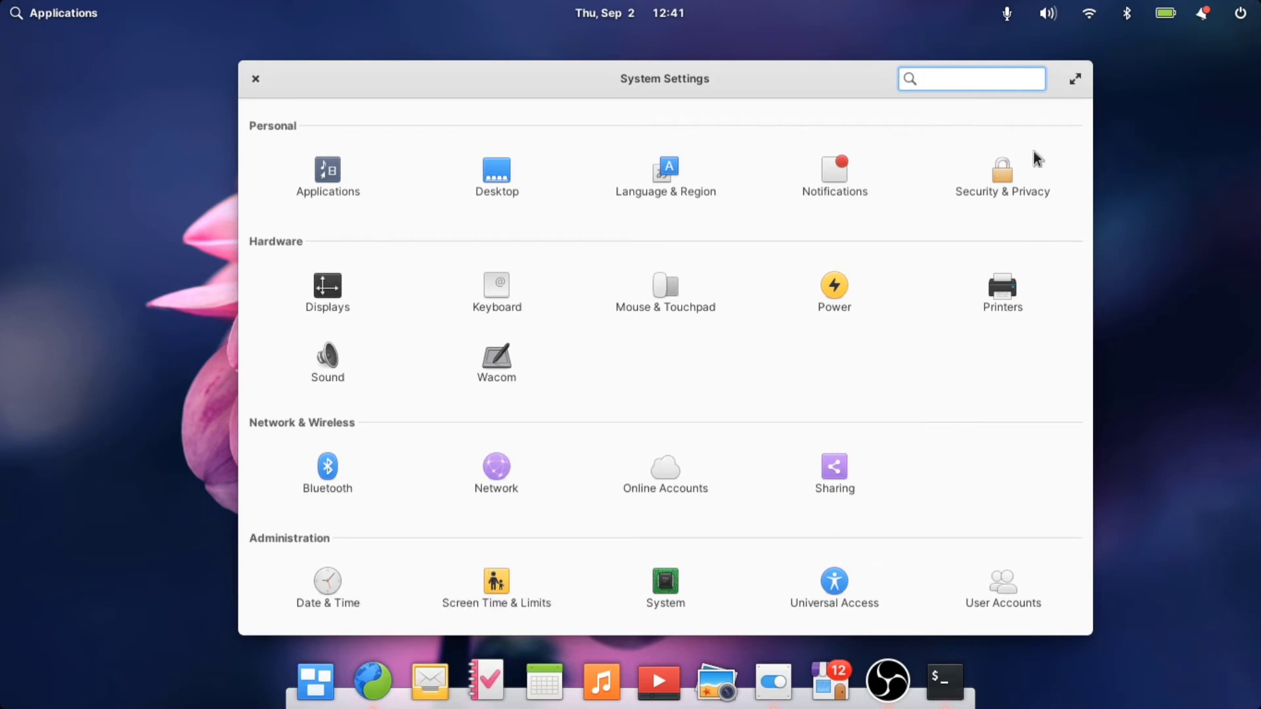
left_click(1089, 13)
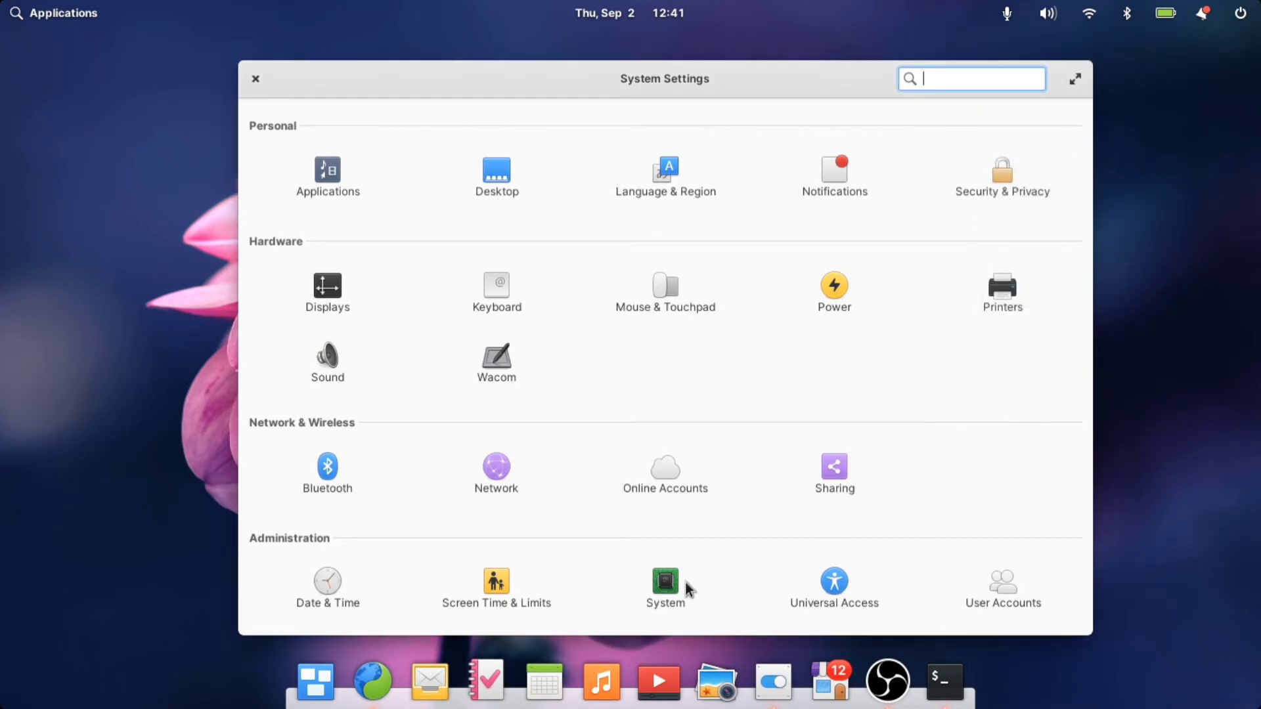
left_click(371, 682)
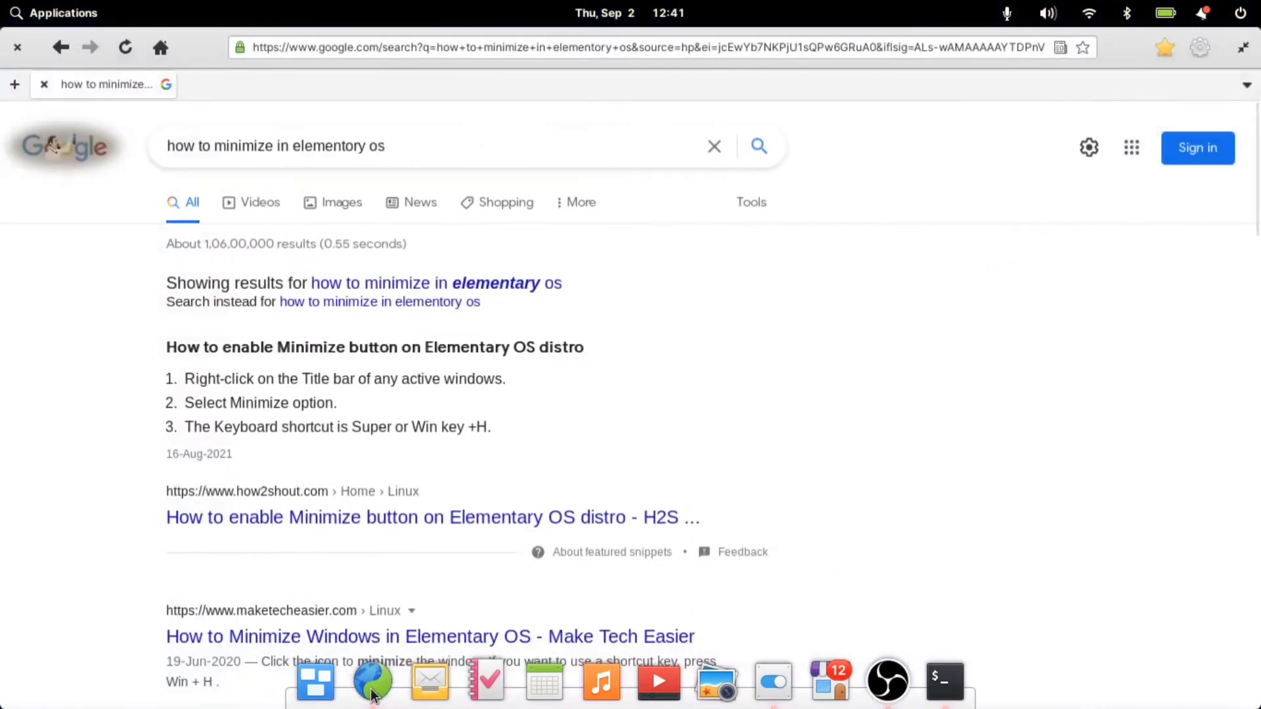
Step: Scroll the search results, then return System Settings from Sharing to the All Settings overview
scroll("down", 3)
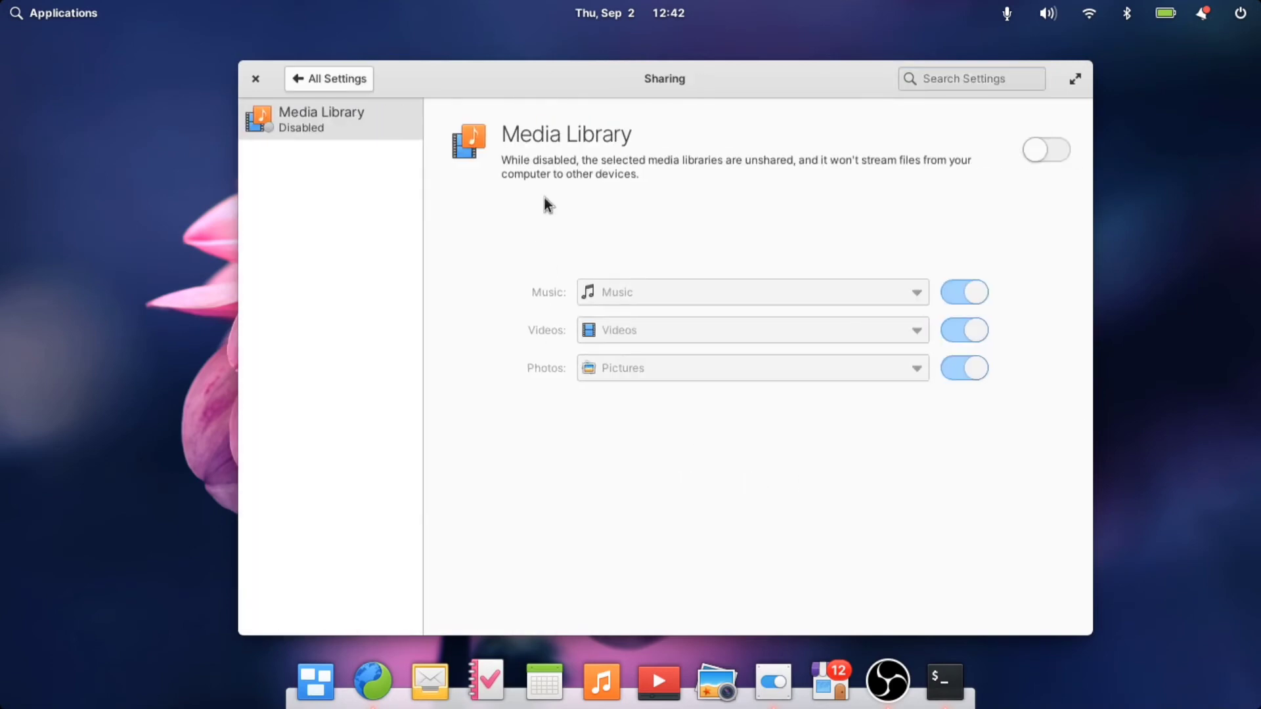
left_click(328, 78)
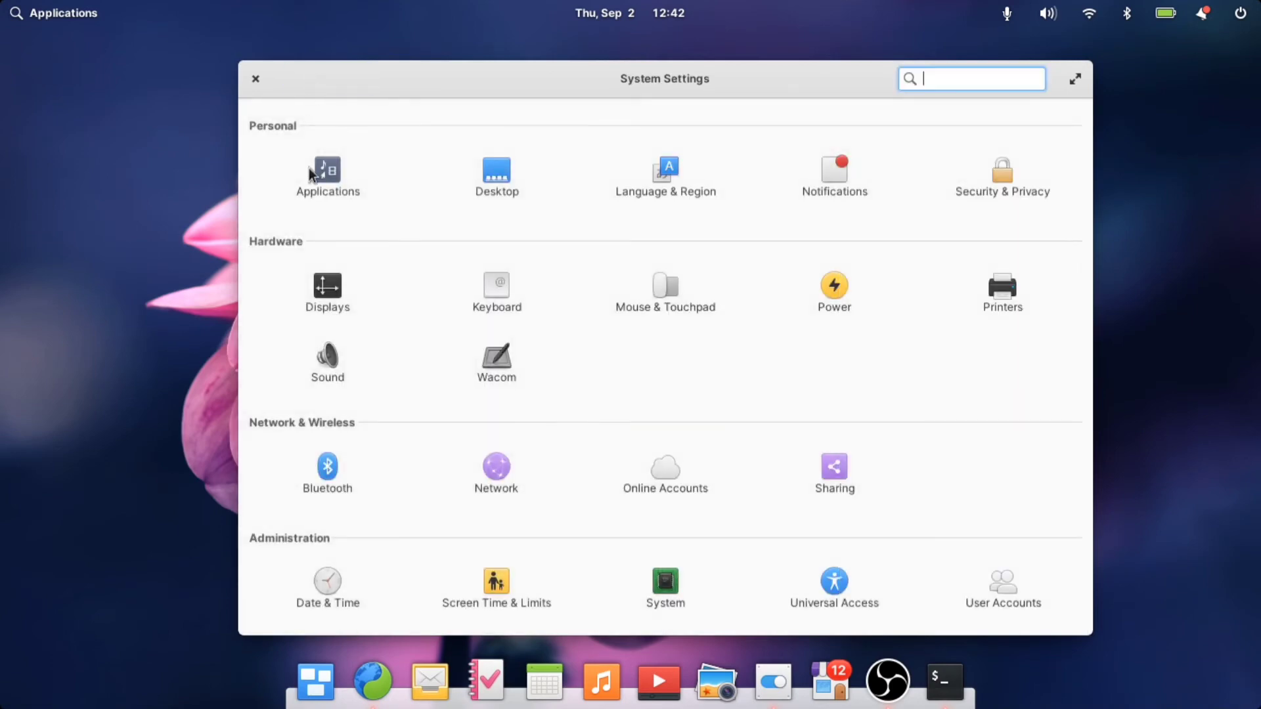
mouse_move(964, 693)
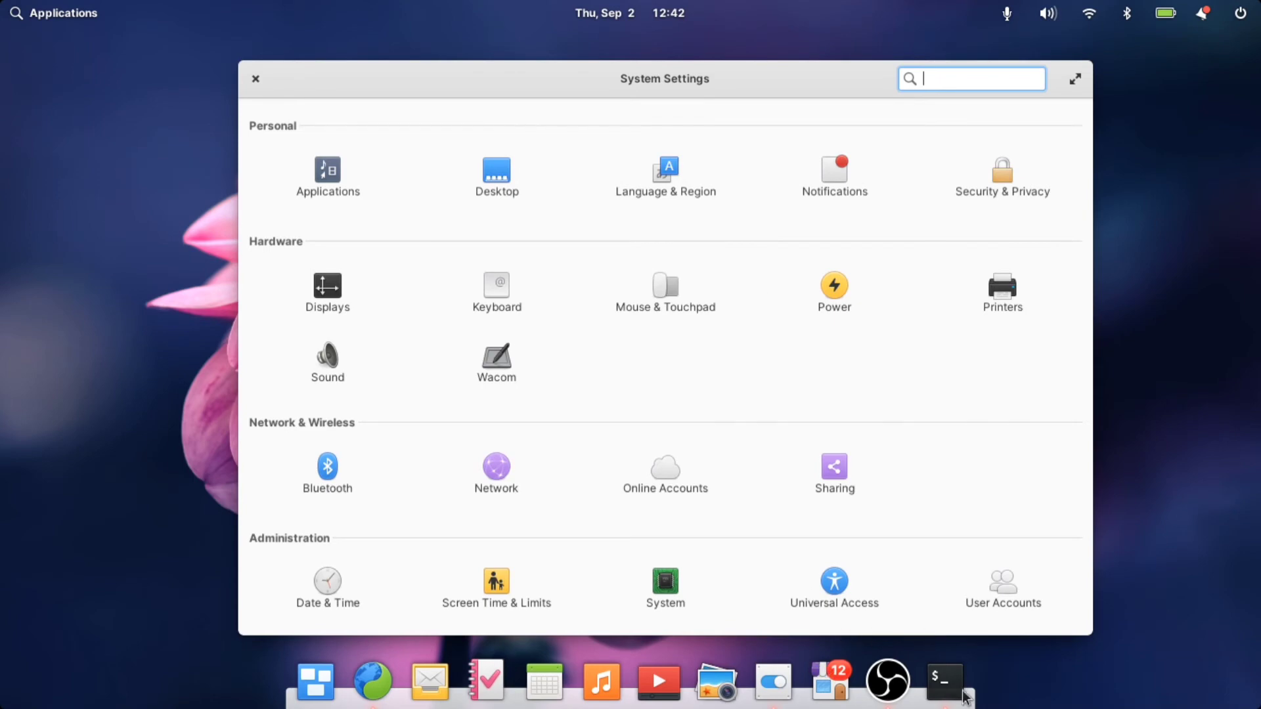
Step: Launch AppCenter, browse the Graphics category and return to the home page
left_click(828, 682)
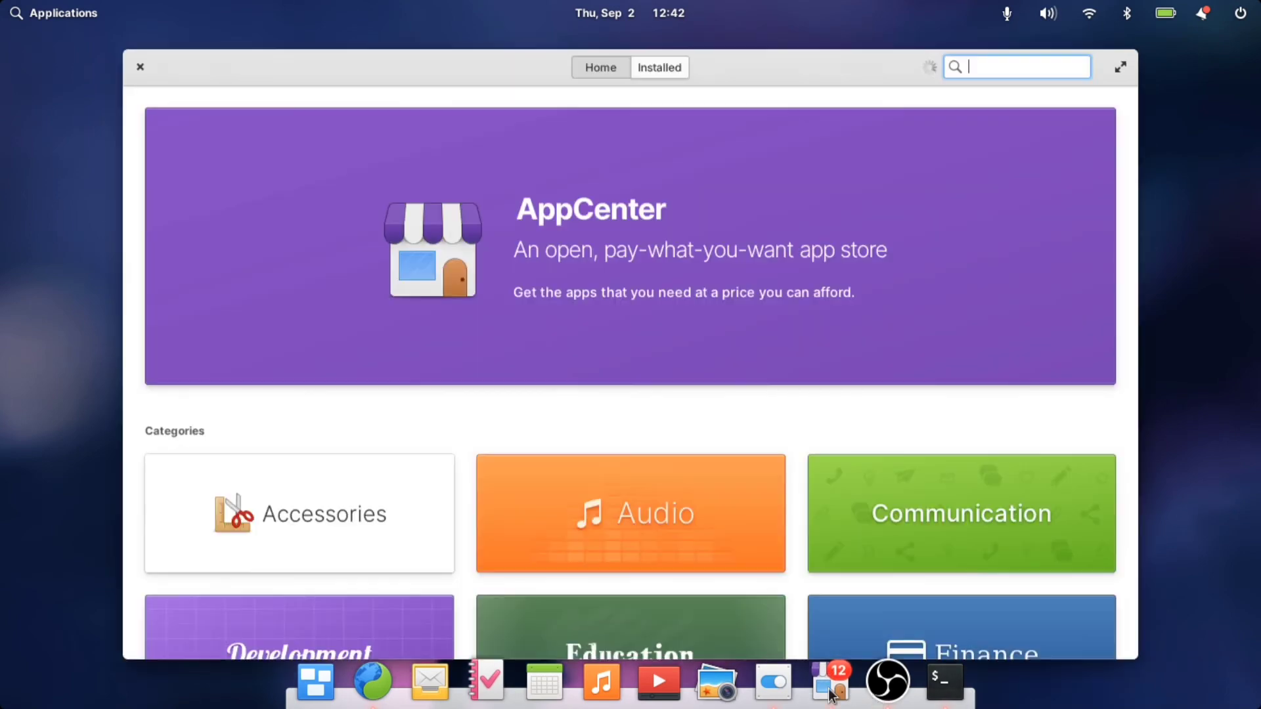
scroll("down", 3)
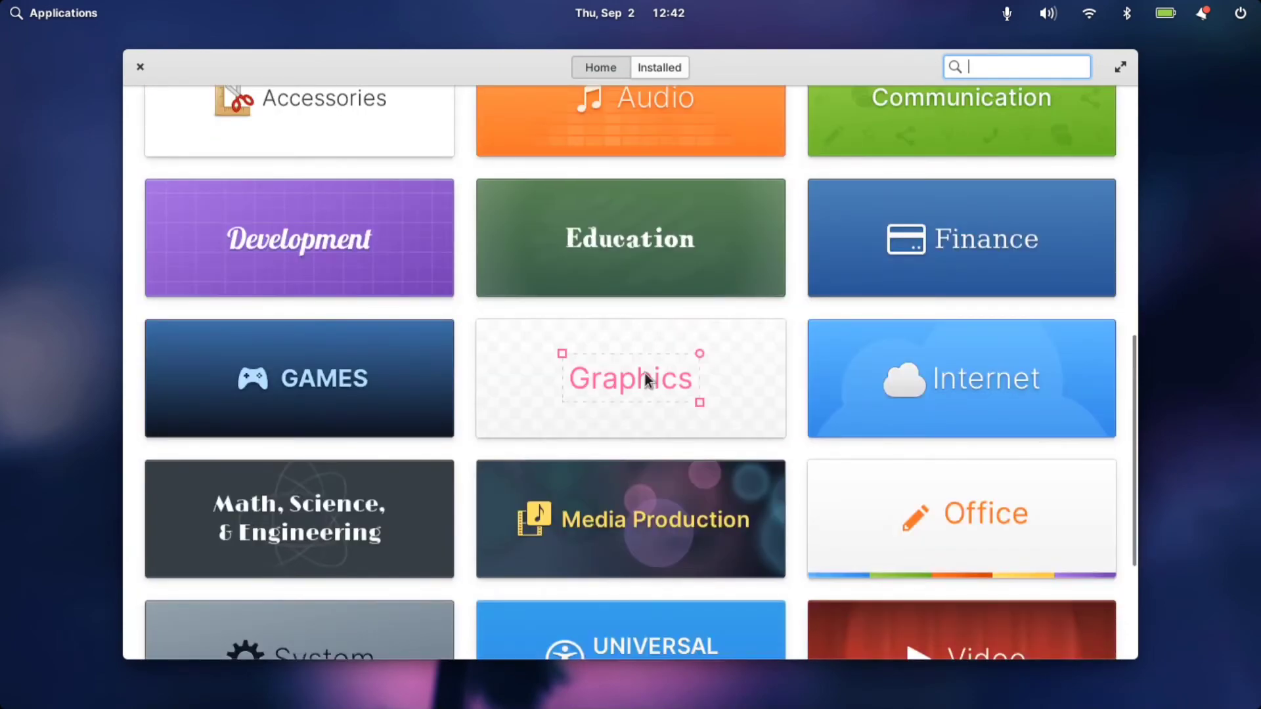
left_click(631, 379)
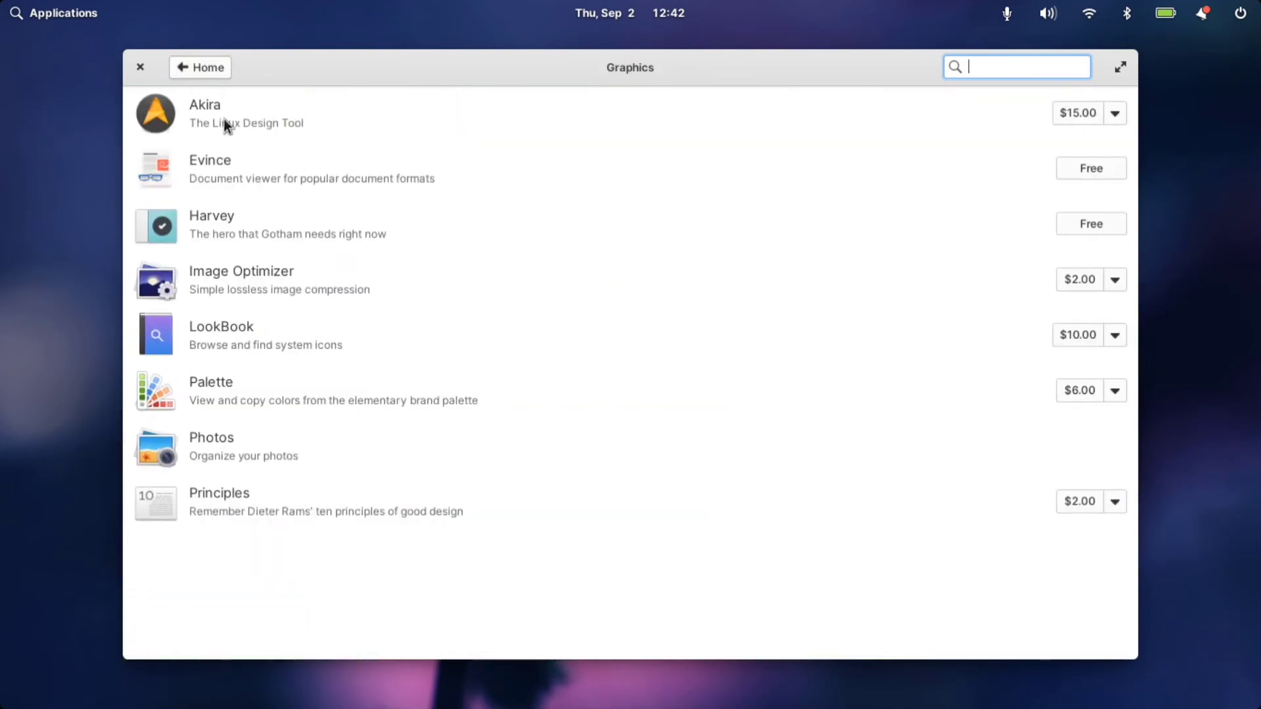
mouse_move(281, 296)
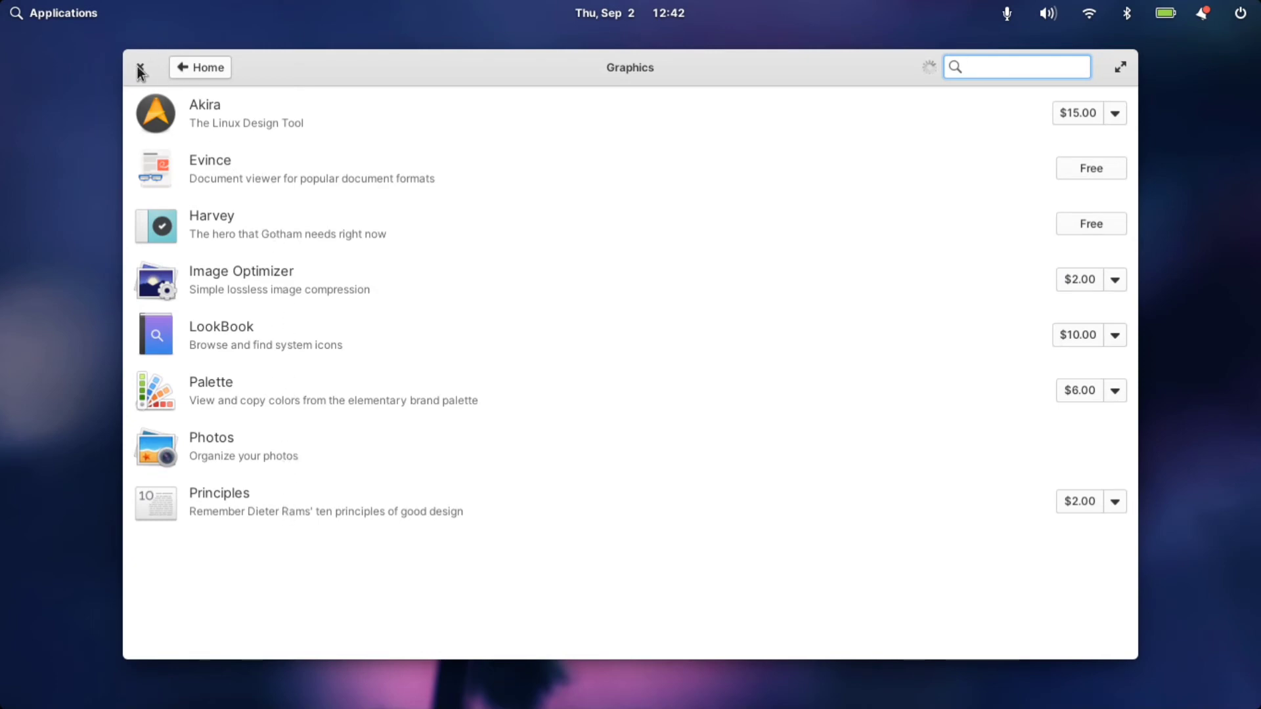
left_click(199, 67)
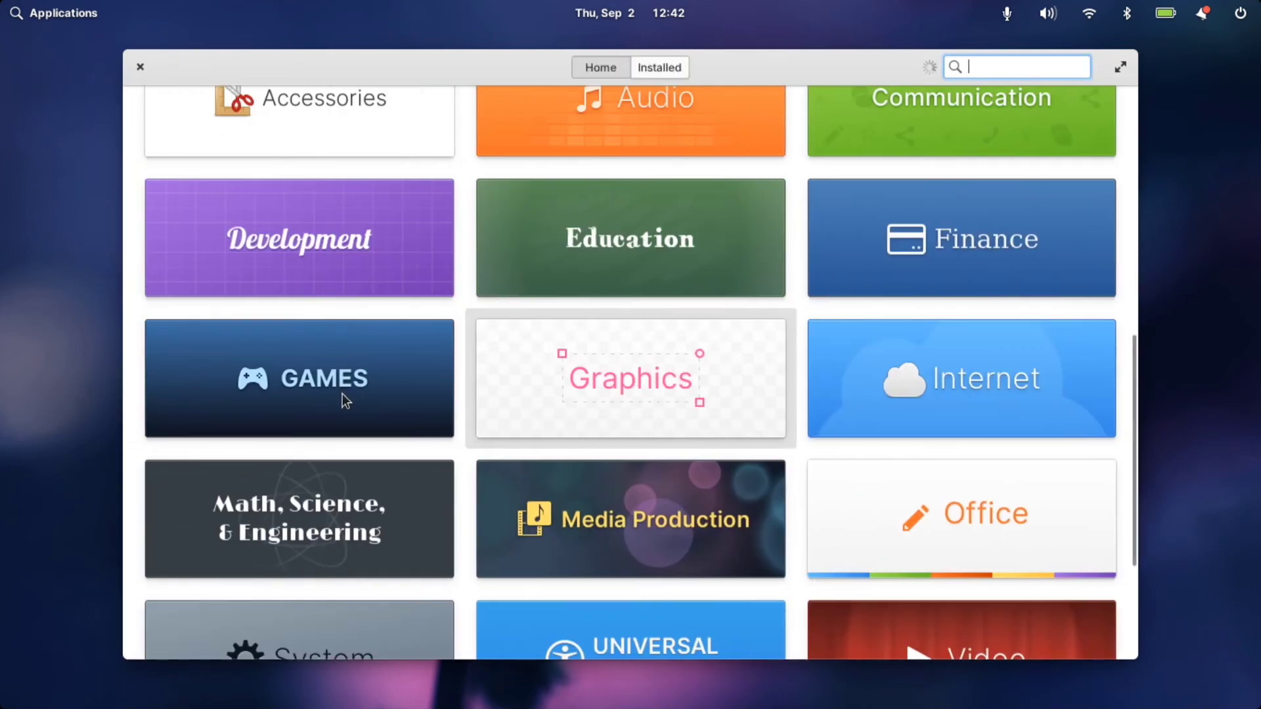
Step: Browse the Video category, return home, then list the Development category apps
scroll("up", 3)
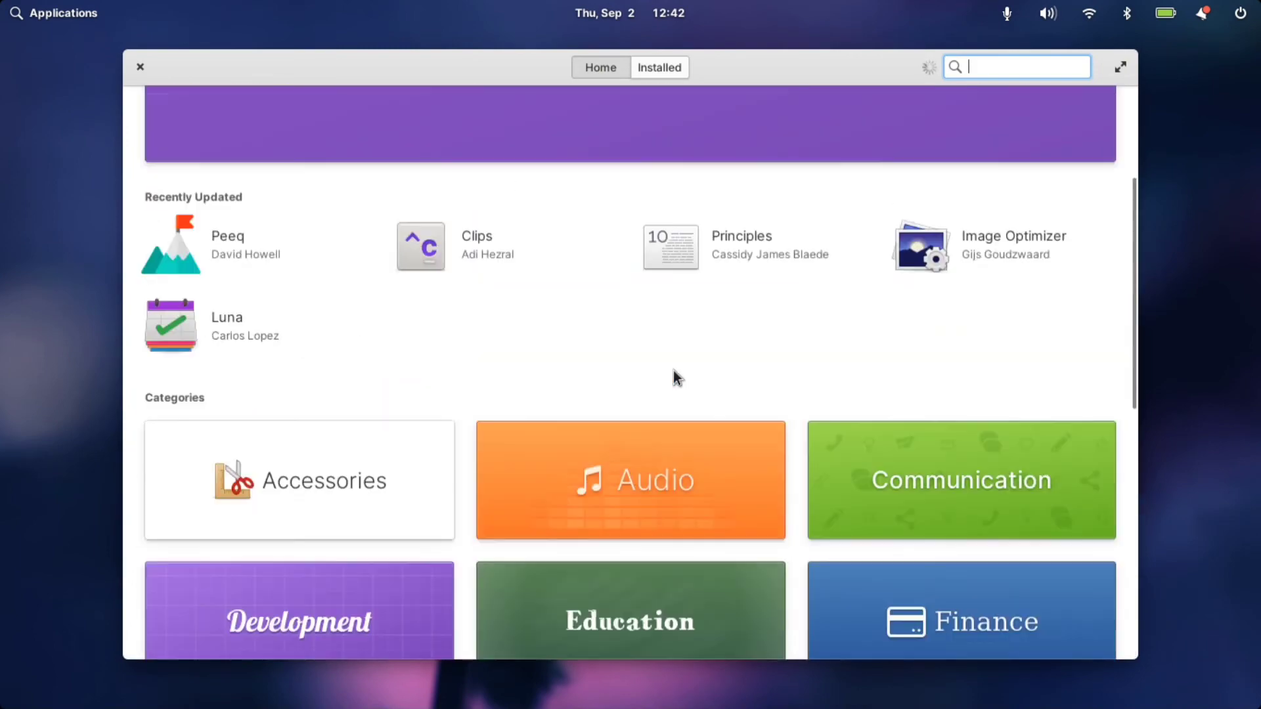
scroll("down", 3)
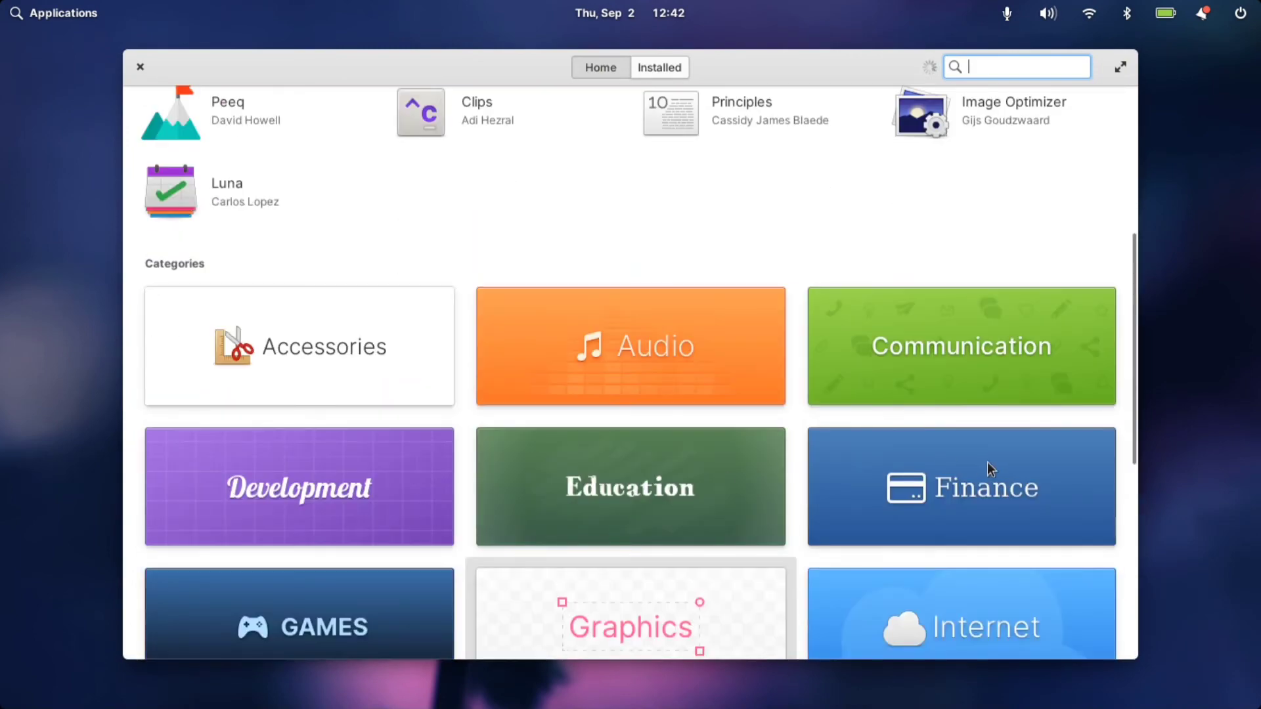
scroll("down", 3)
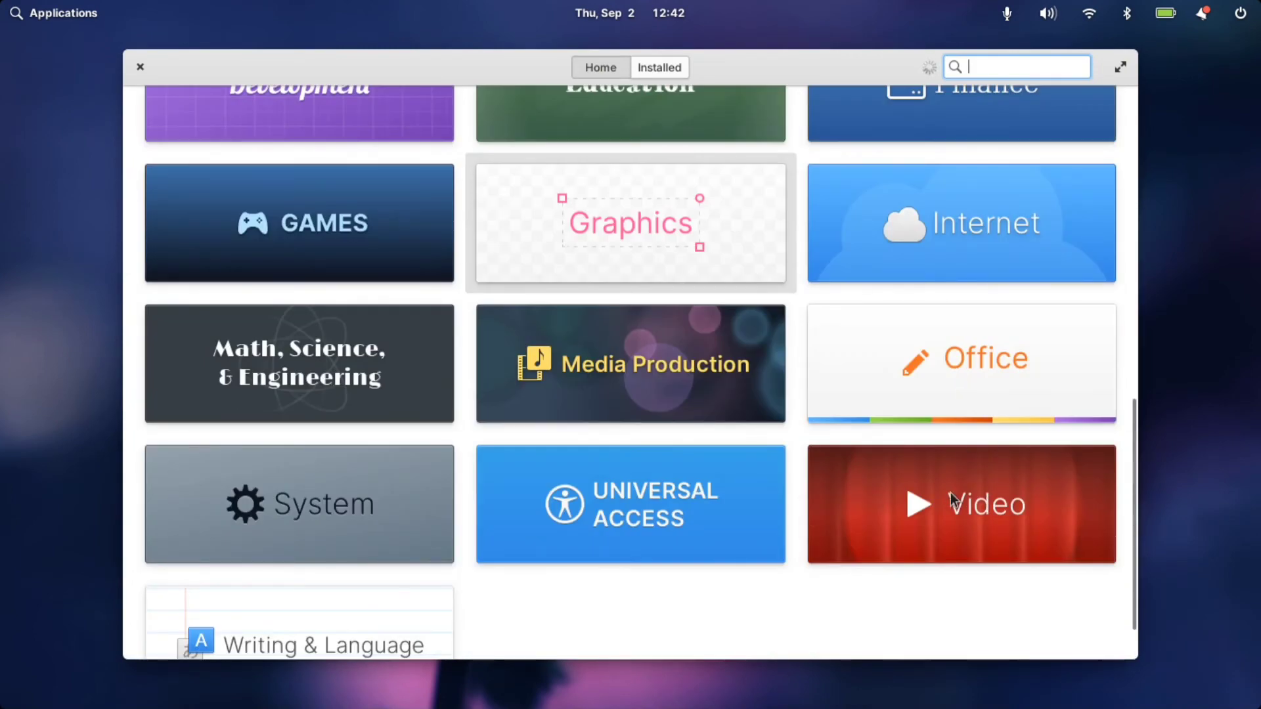
left_click(958, 503)
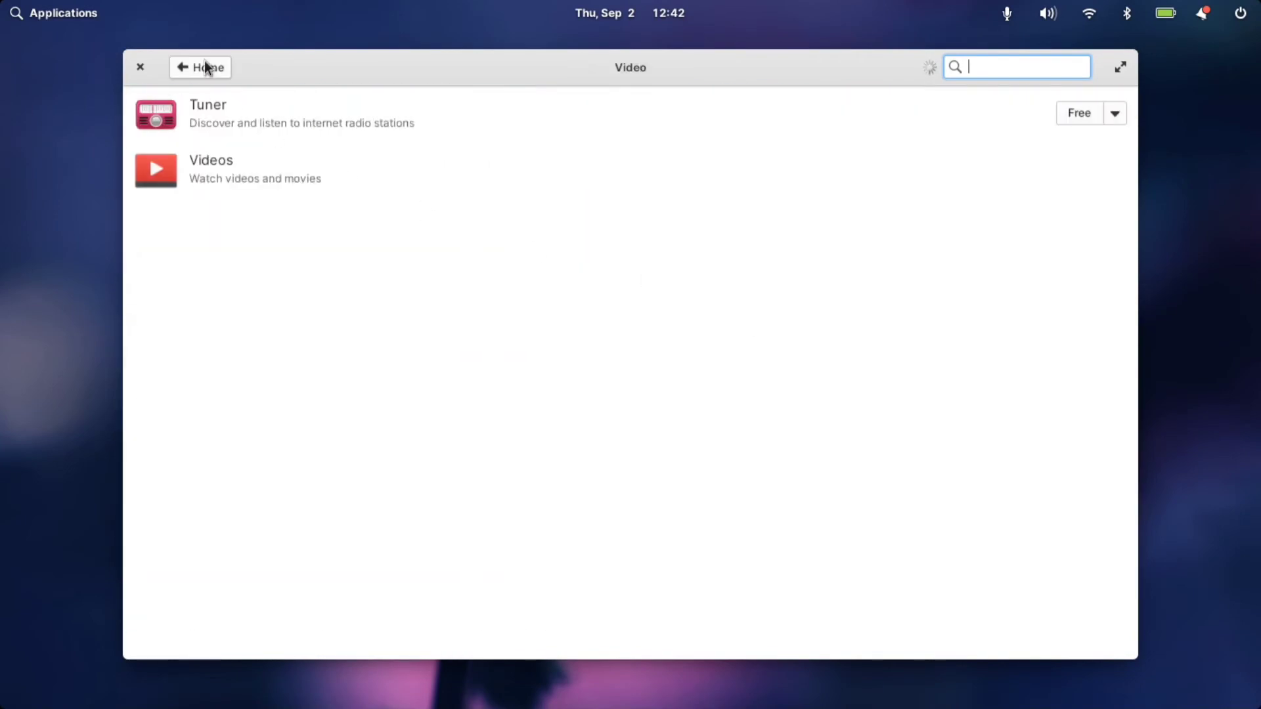
left_click(200, 67)
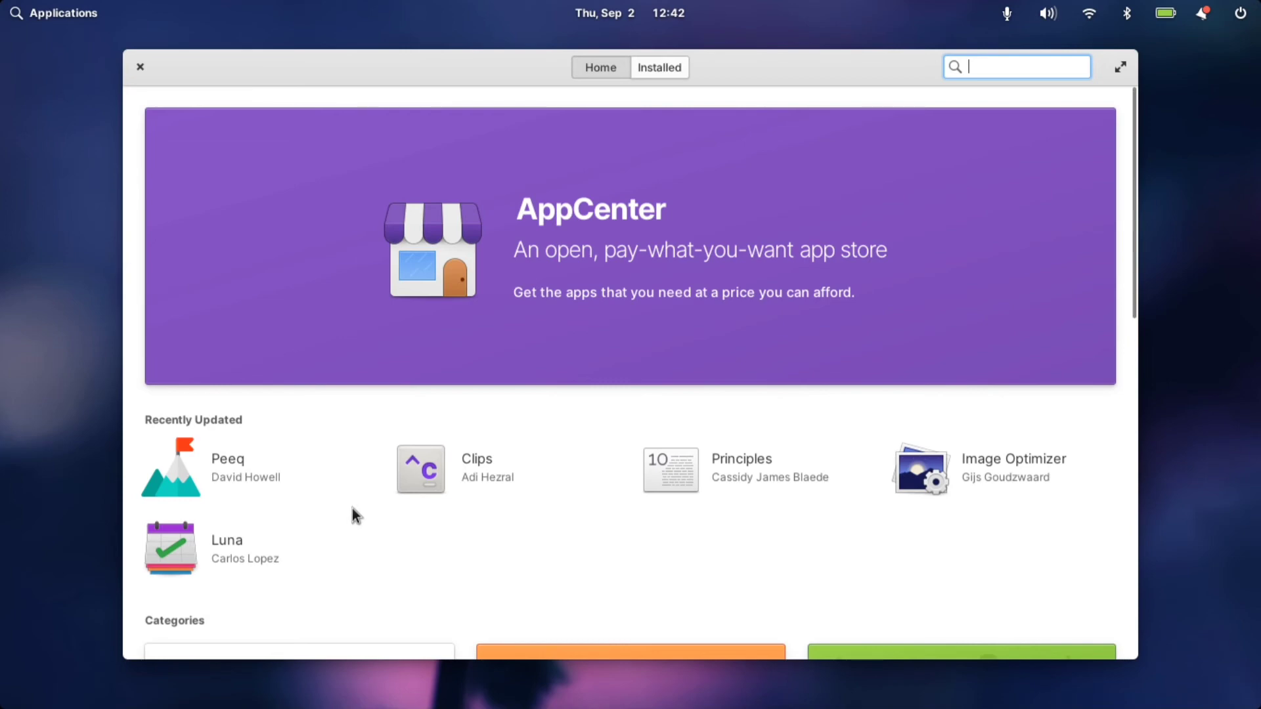
scroll("down", 3)
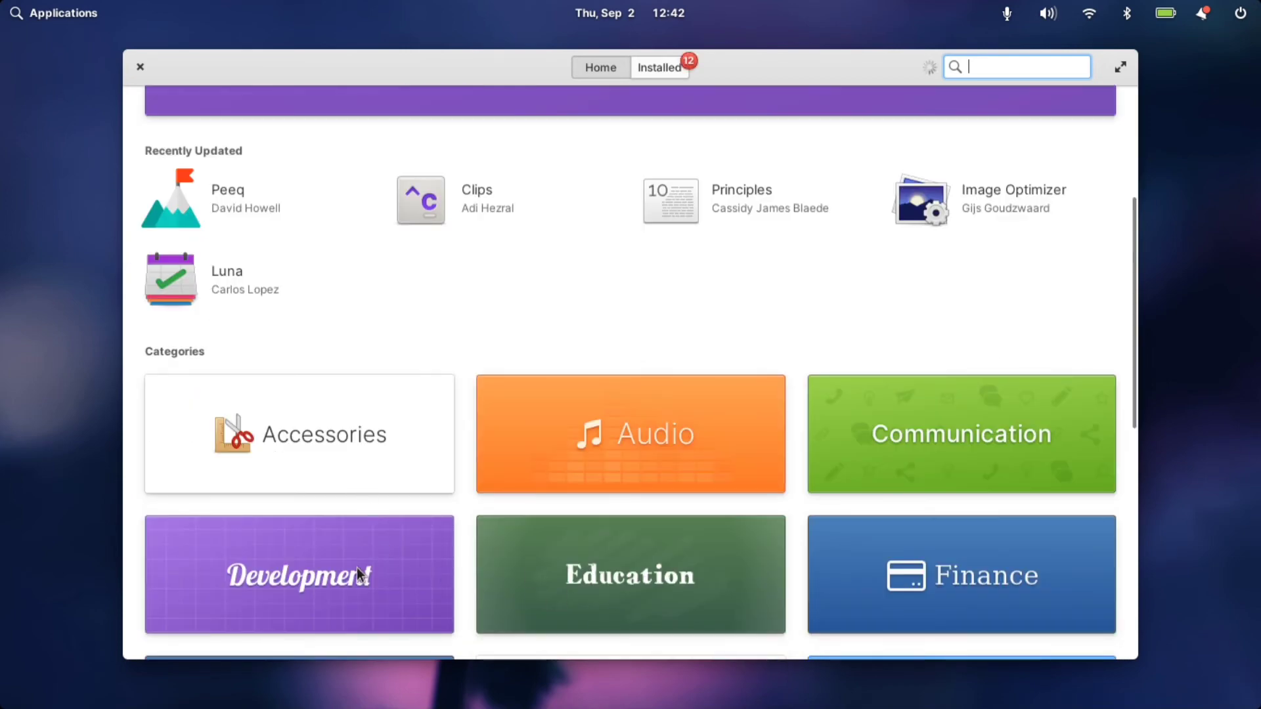
left_click(298, 574)
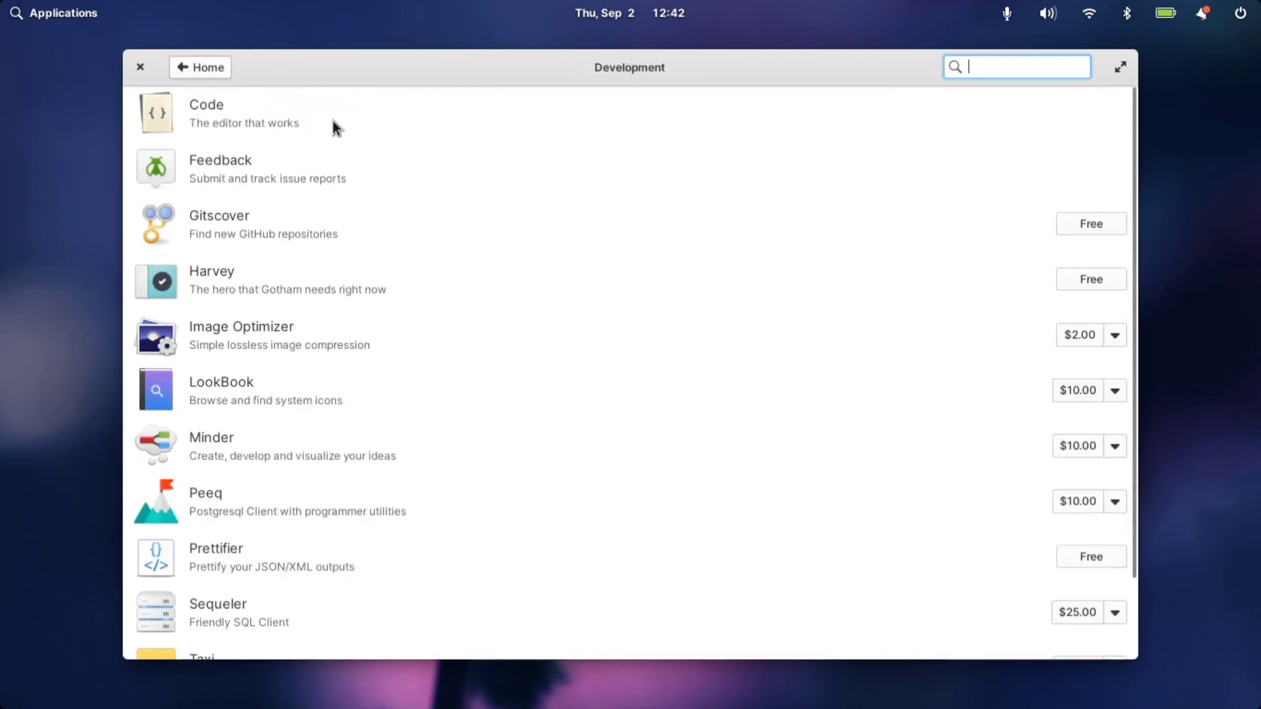
Step: View the Code editor's store page, launch Code, and click into its empty window
left_click(207, 113)
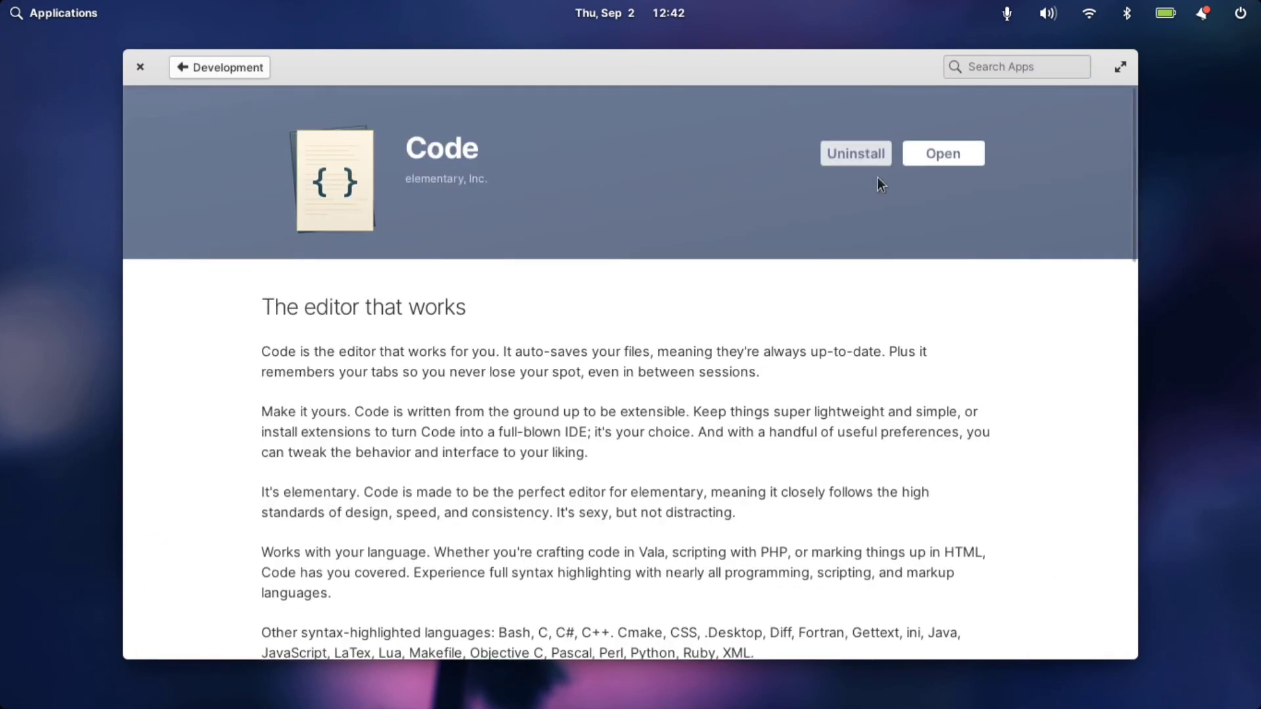
mouse_move(947, 167)
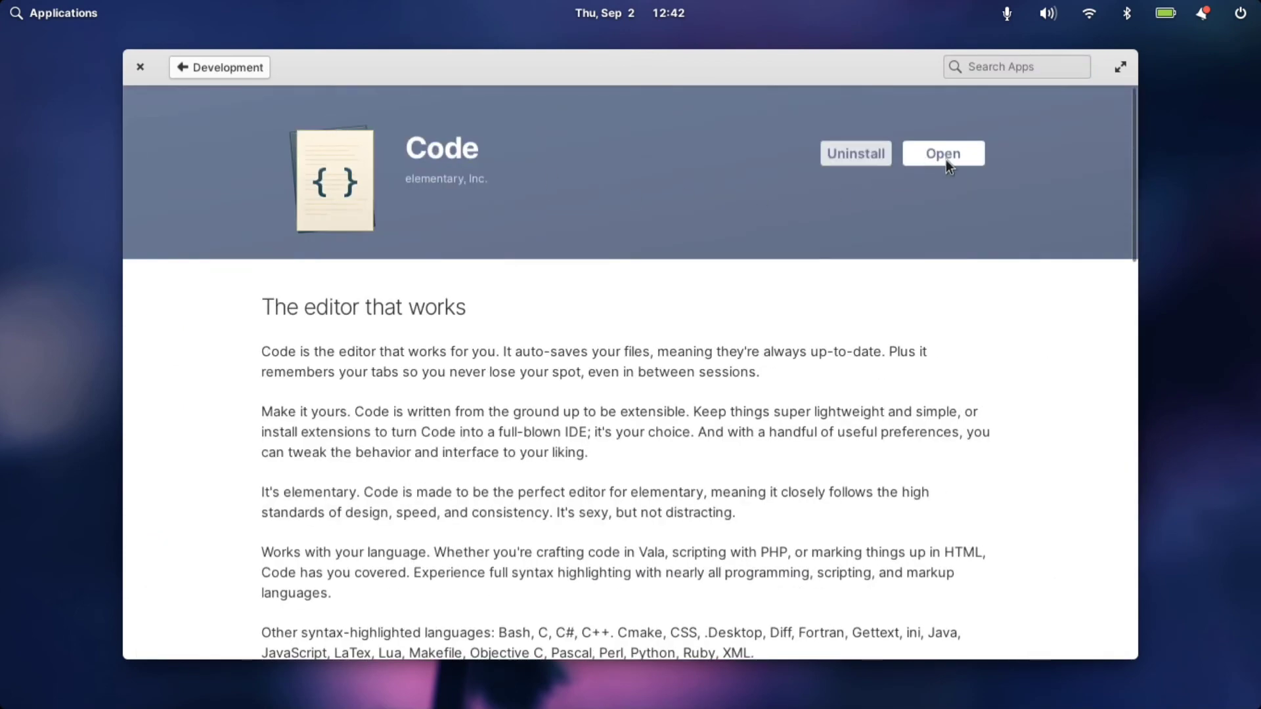
left_click(942, 154)
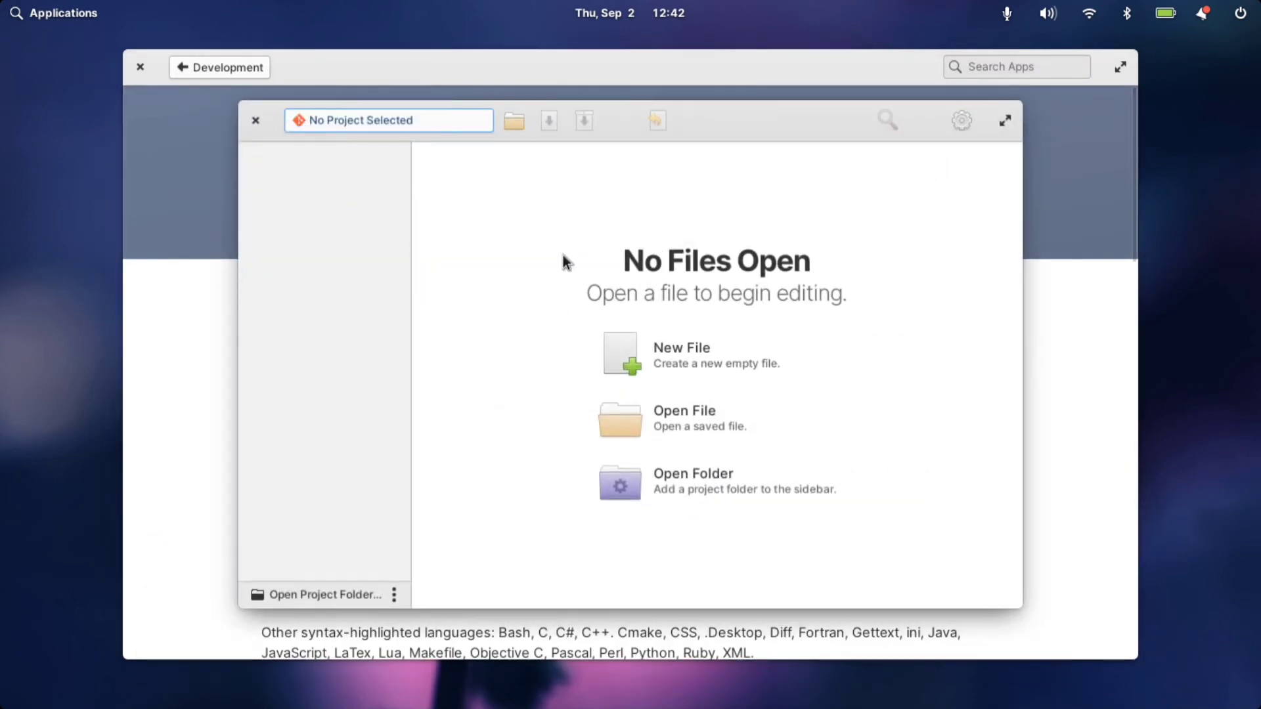
left_click(682, 347)
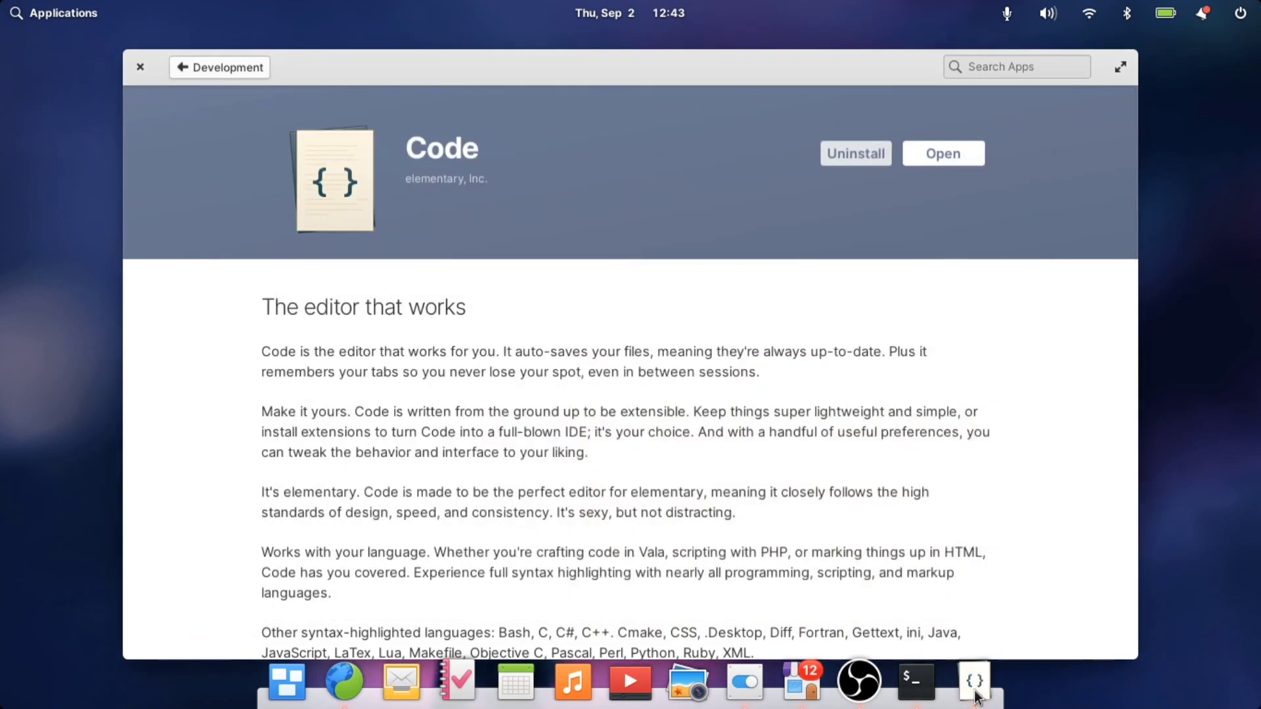
mouse_move(800, 683)
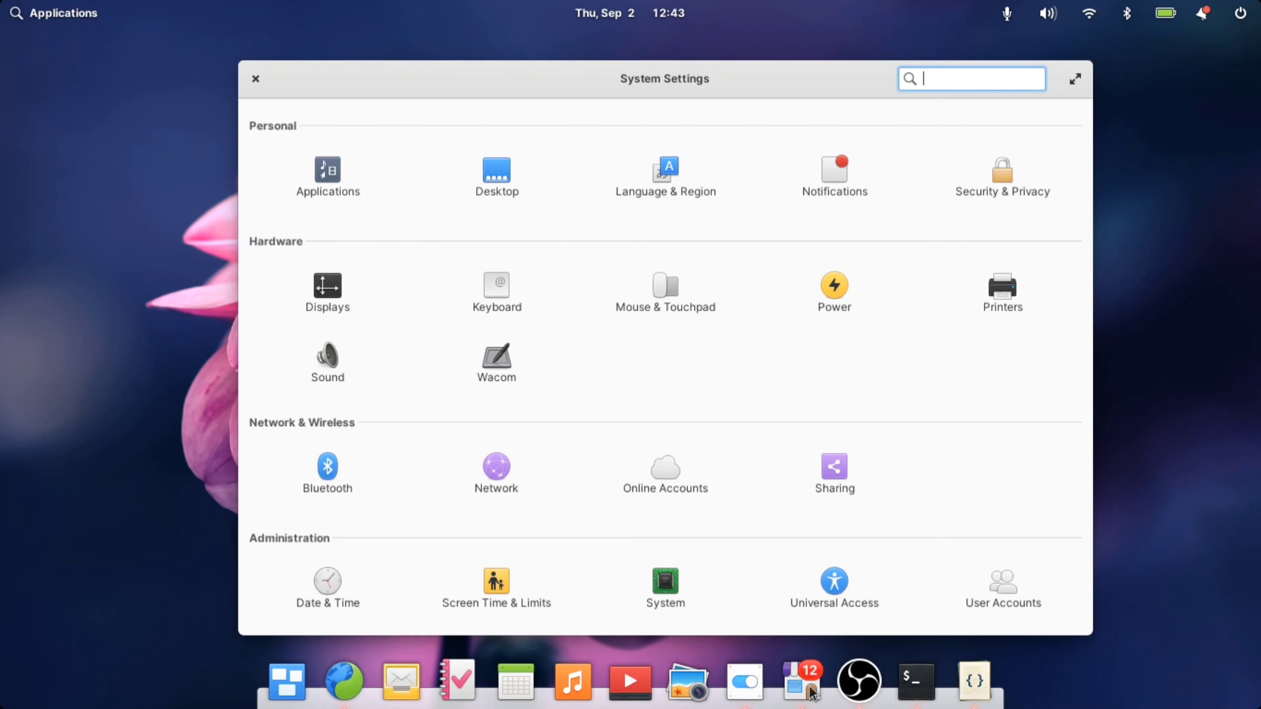
Step: Hide System Settings, leaving the empty flower-wallpaper desktop with only the dock visible
left_click(257, 78)
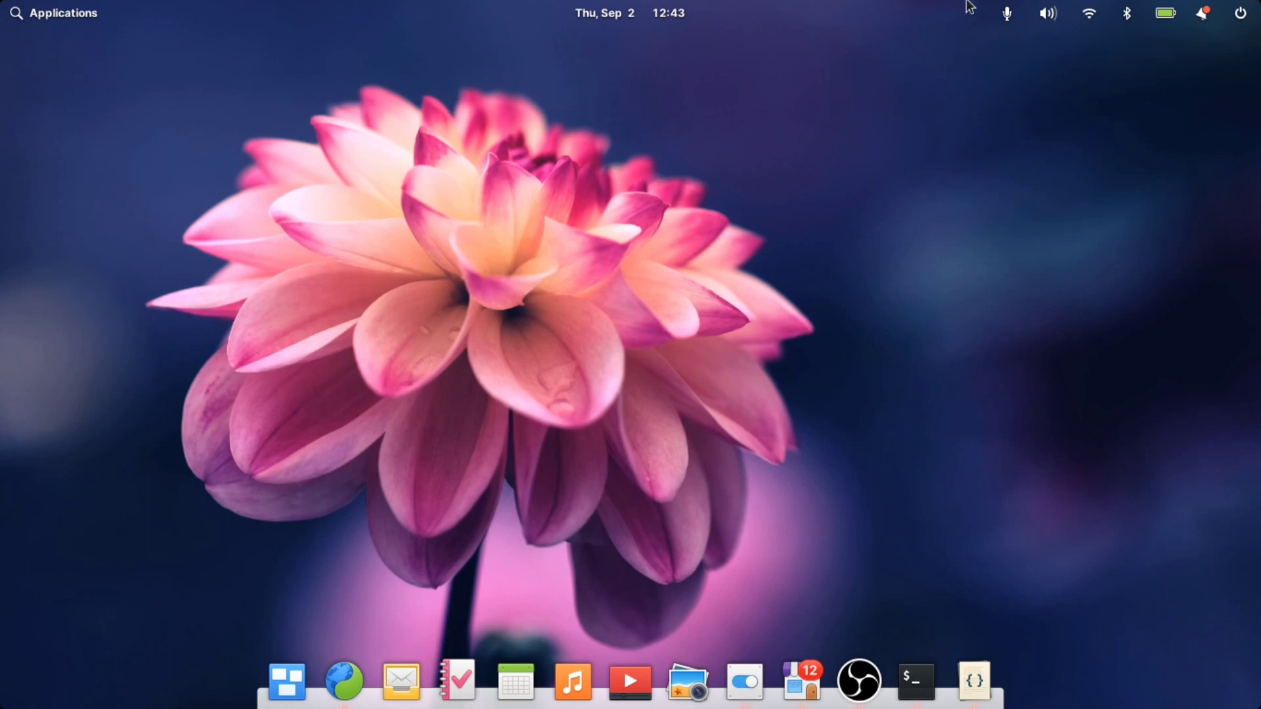
left_click(53, 13)
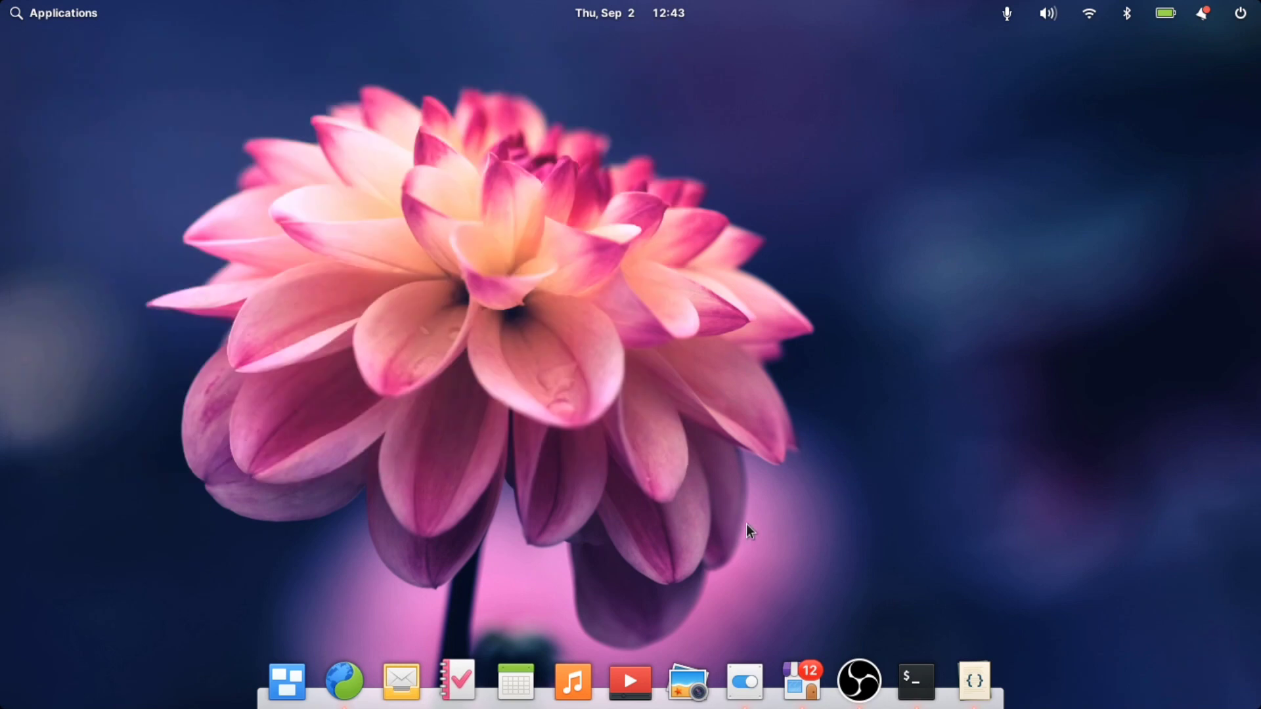
mouse_move(957, 551)
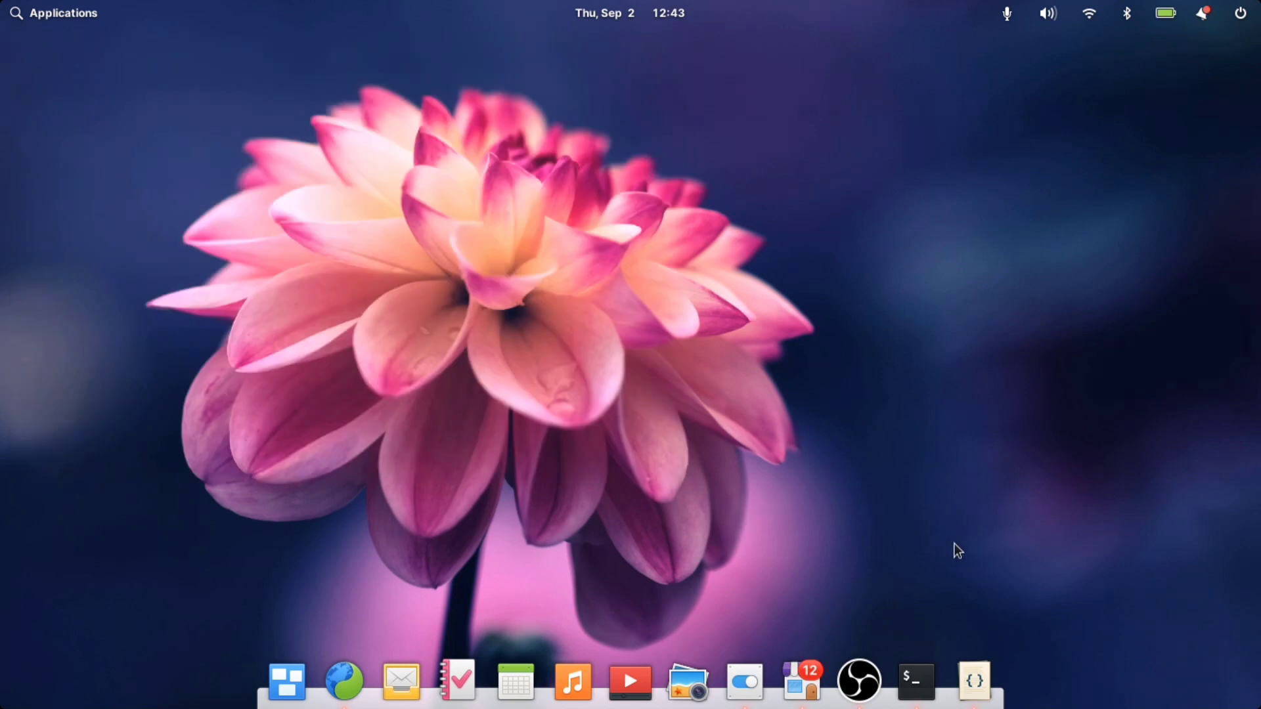